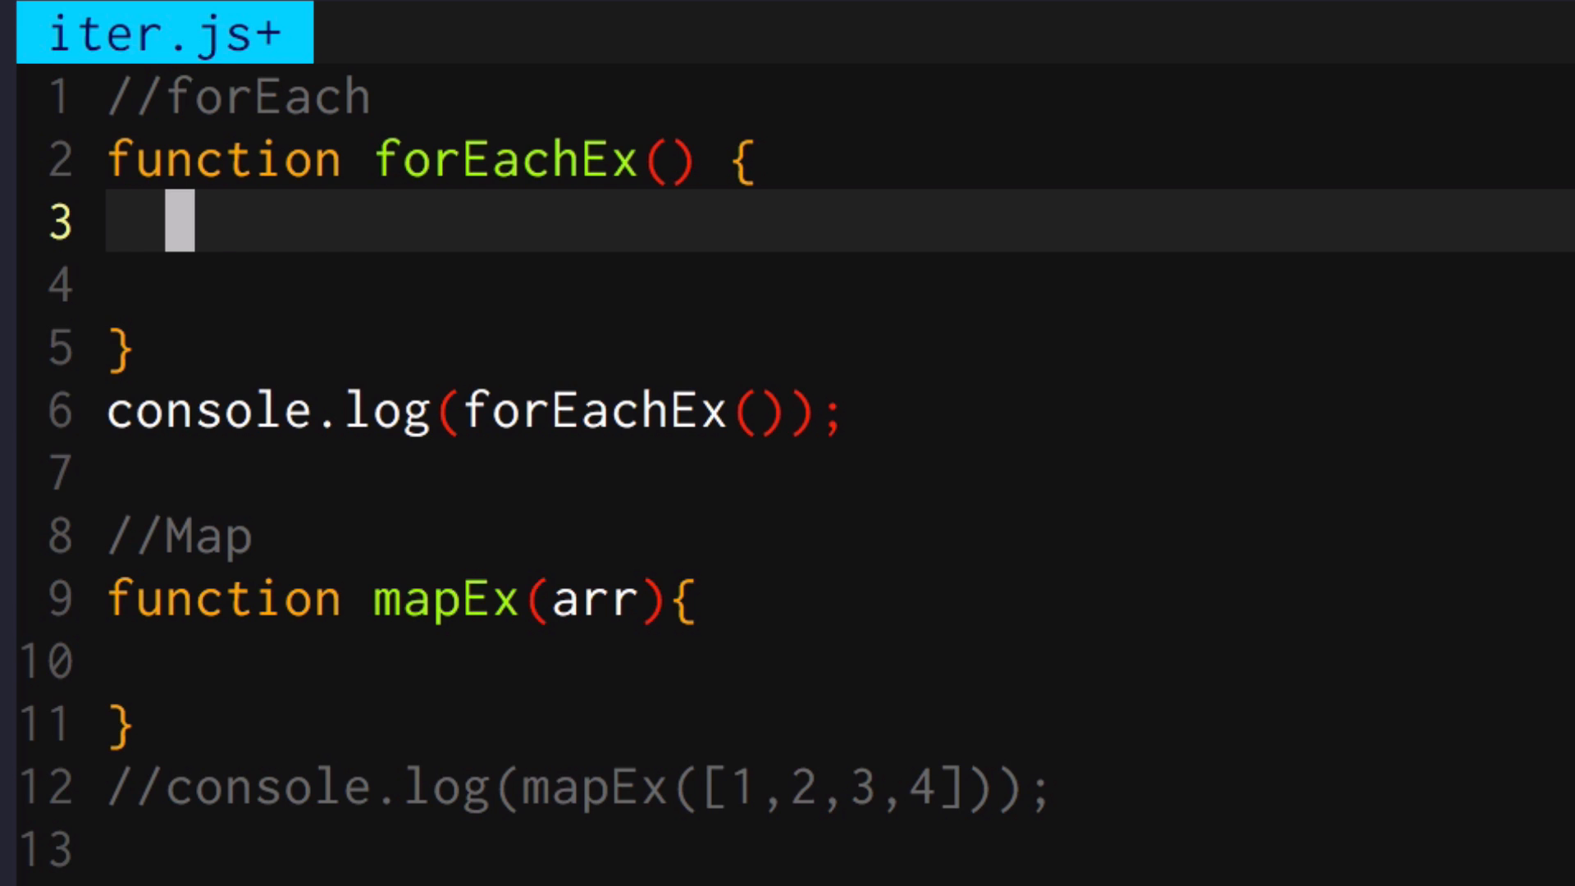
Declare var array = [1,2,3,4] and start array.forEach with an (el, idx, arr) arrow callback
type("var array")
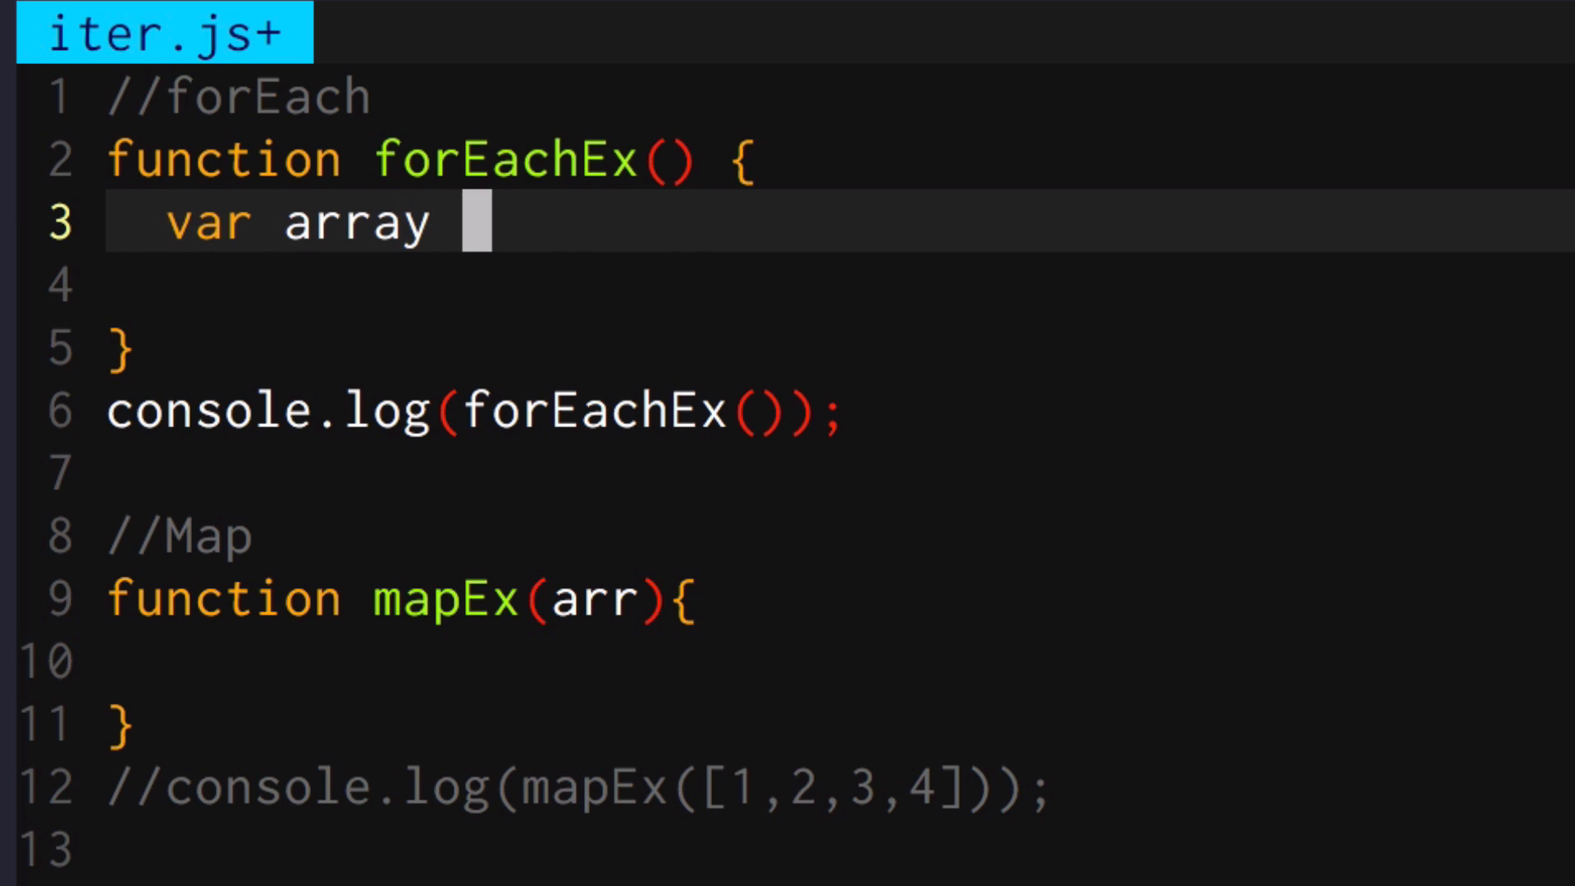
type("= [1,2,3,4];")
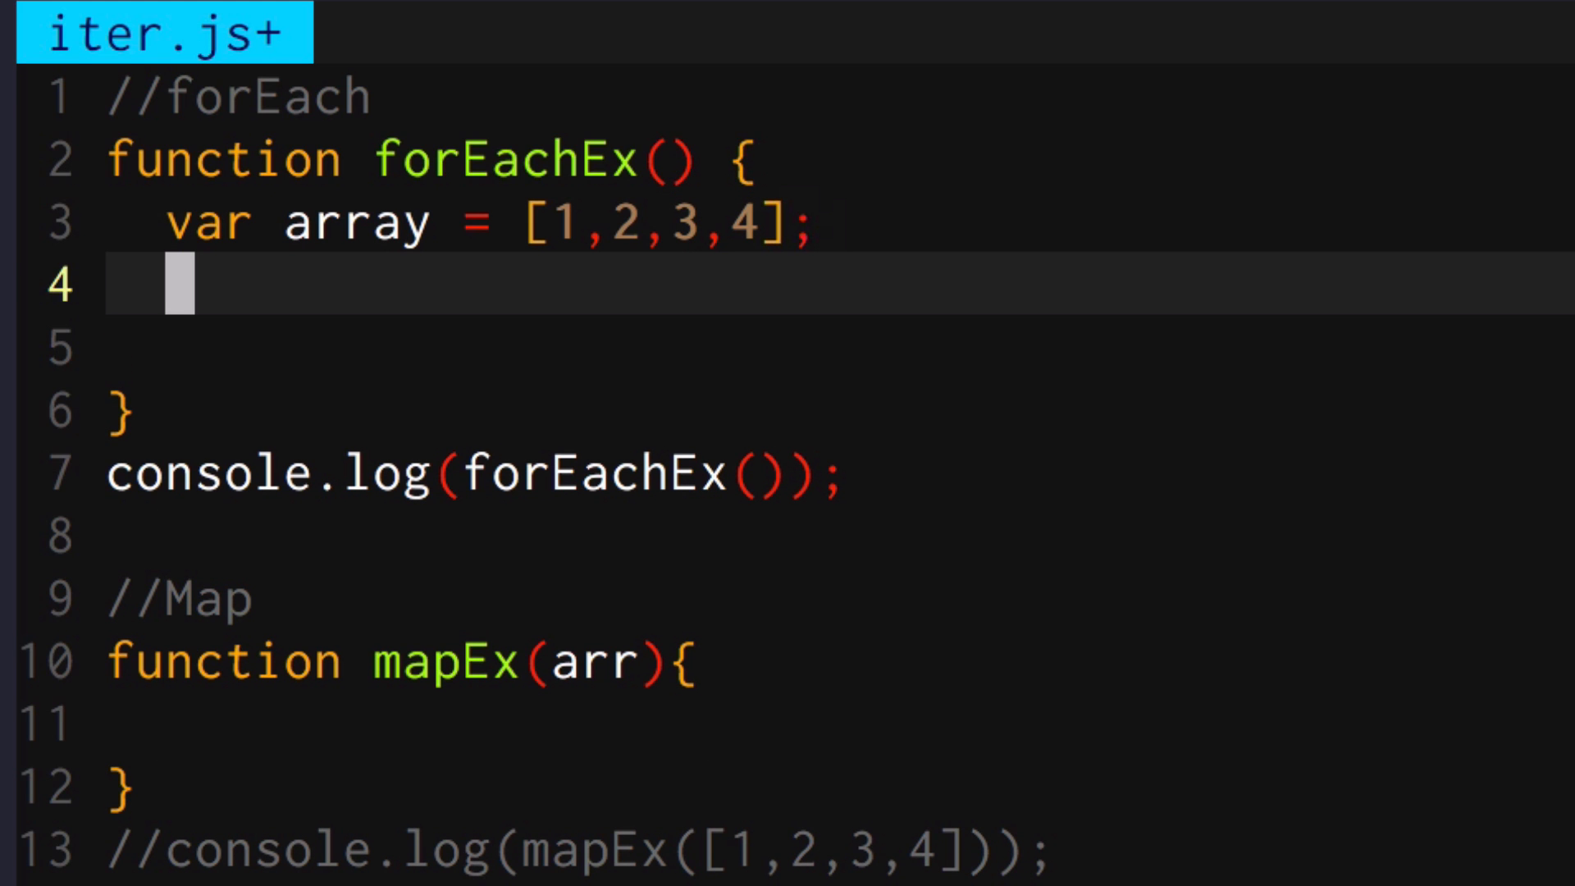
type("array.")
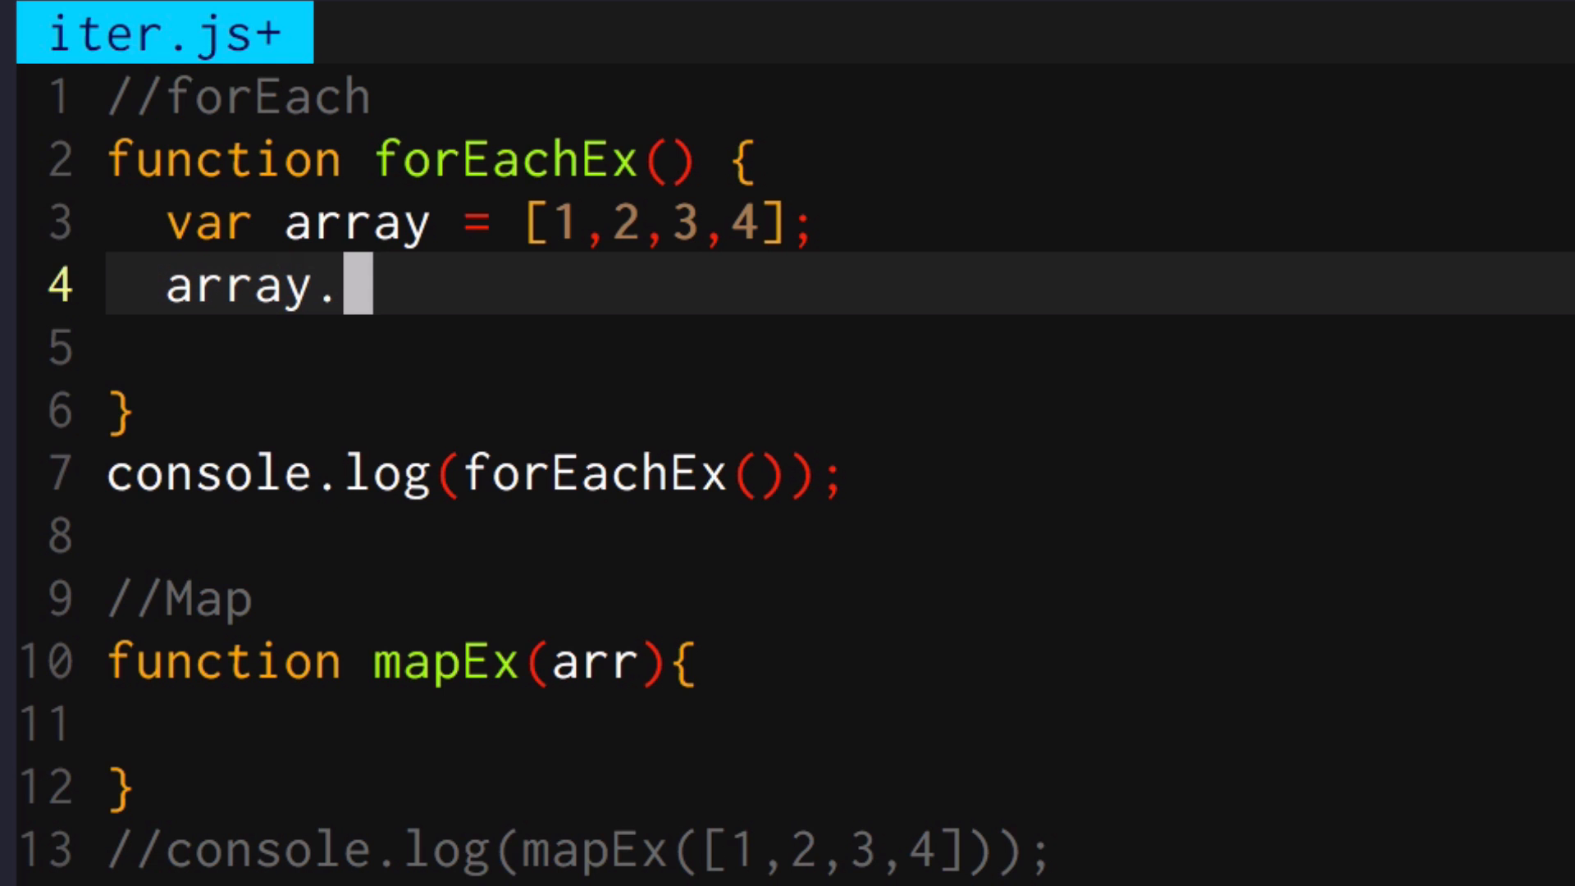
type("forEach(")
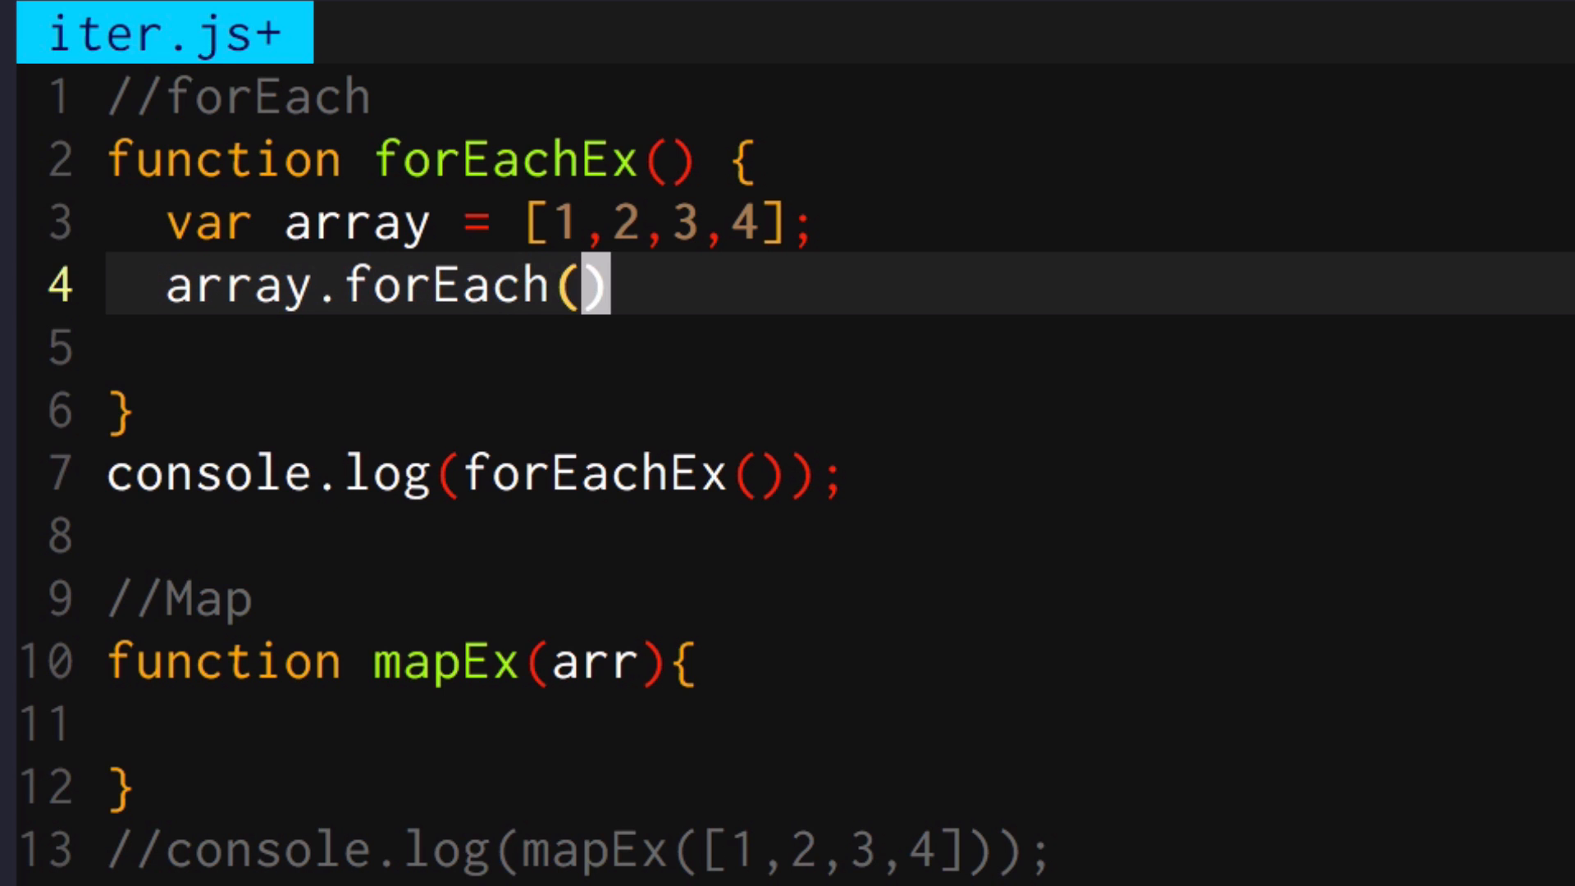
type("(el,")
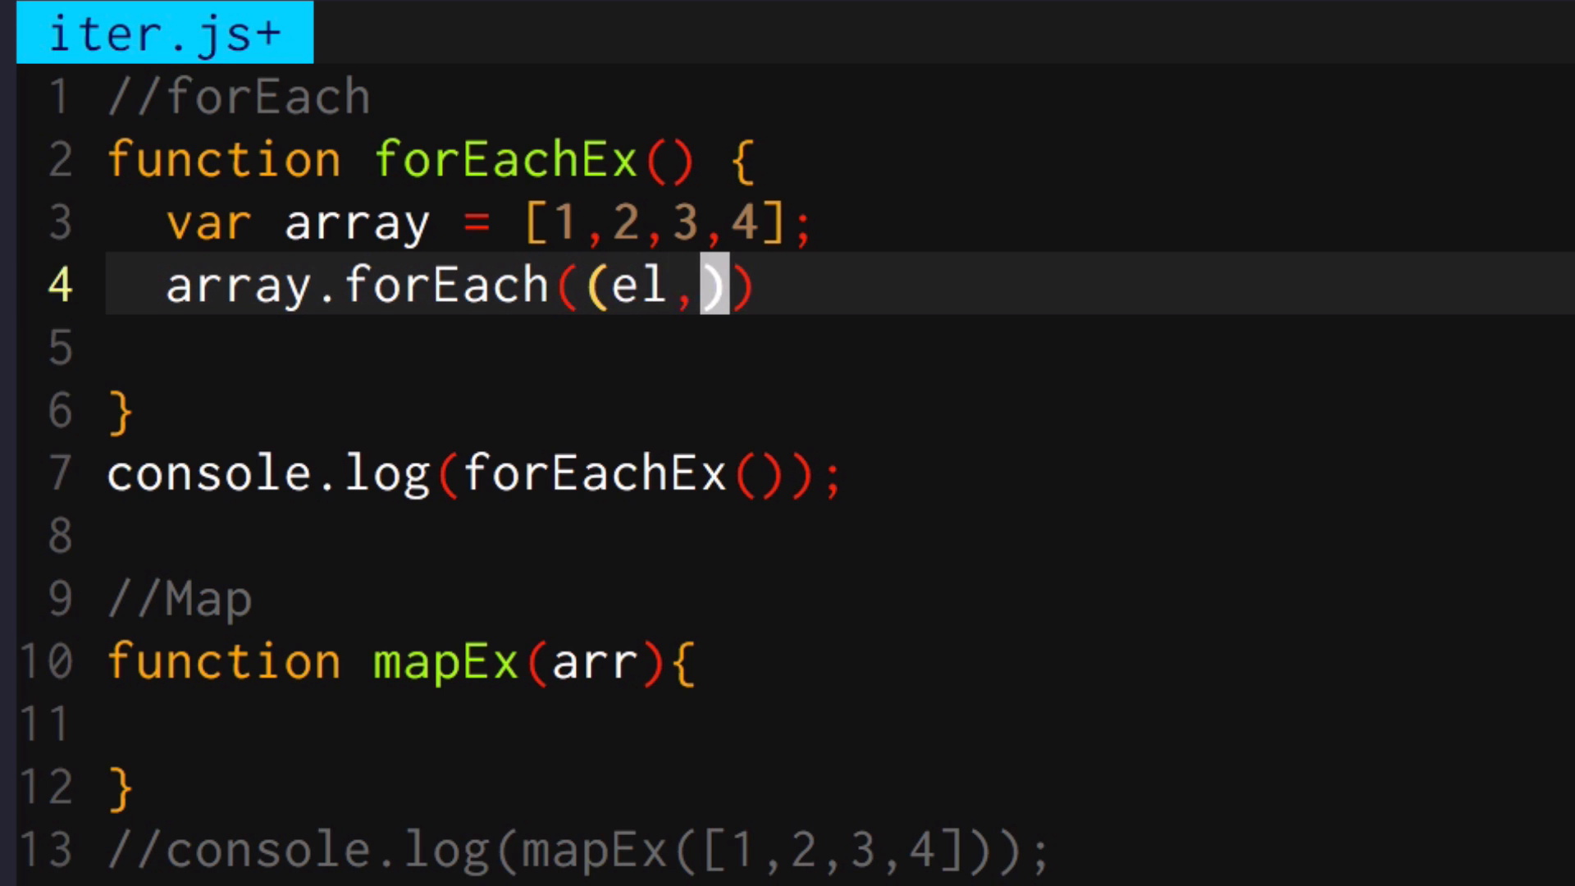
type("idx,arr")
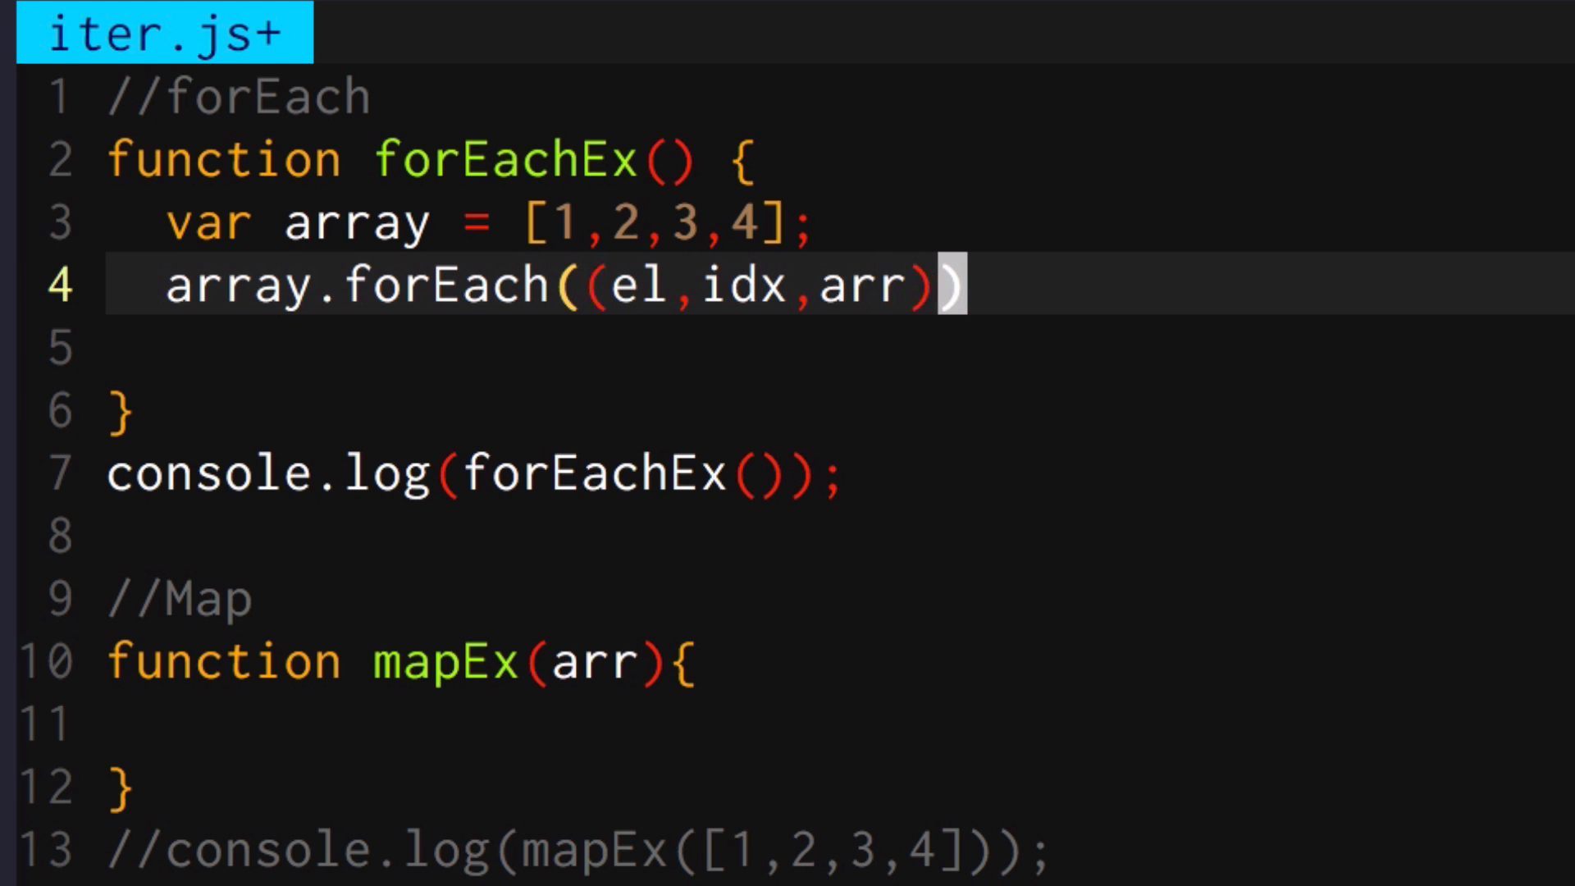
type("=>{")
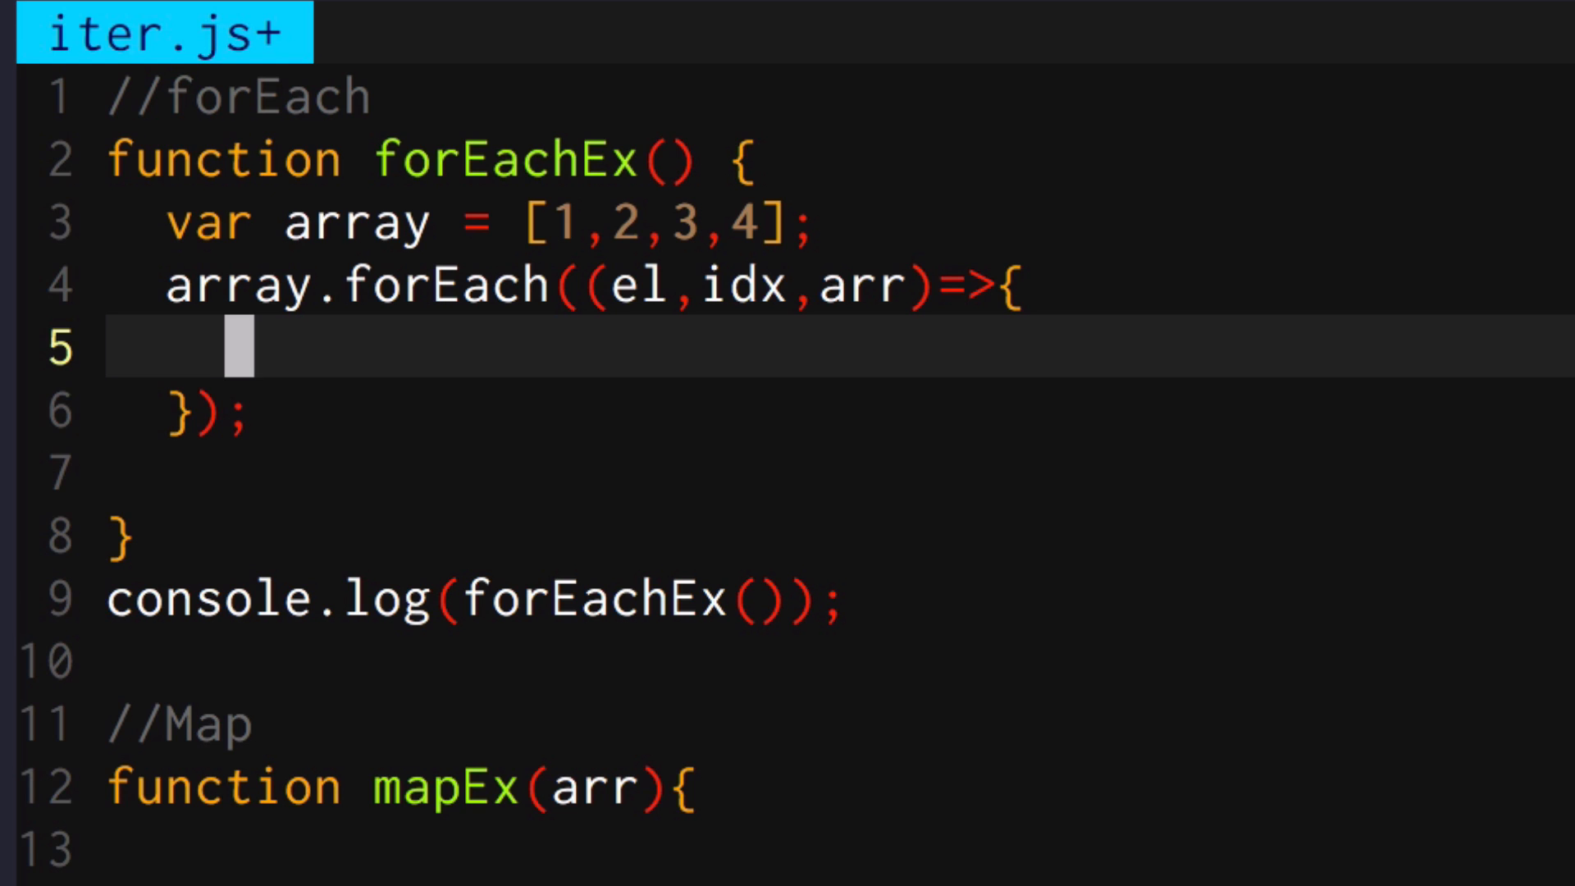
Inside the callback assign arr[idx] = el * 2, then return the array
type("arr")
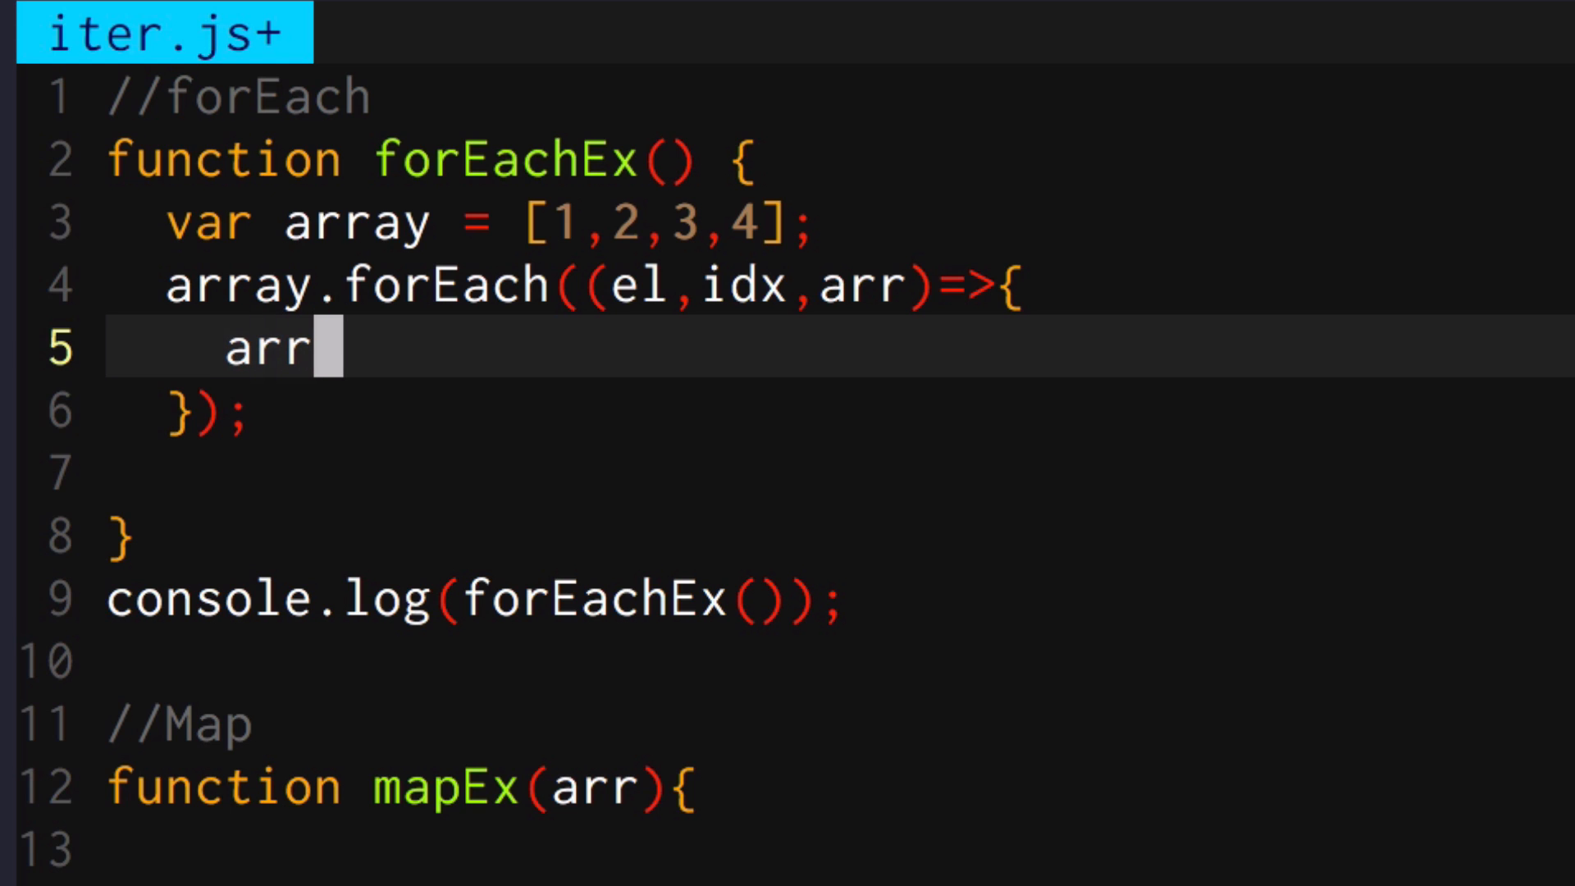
type("[id]")
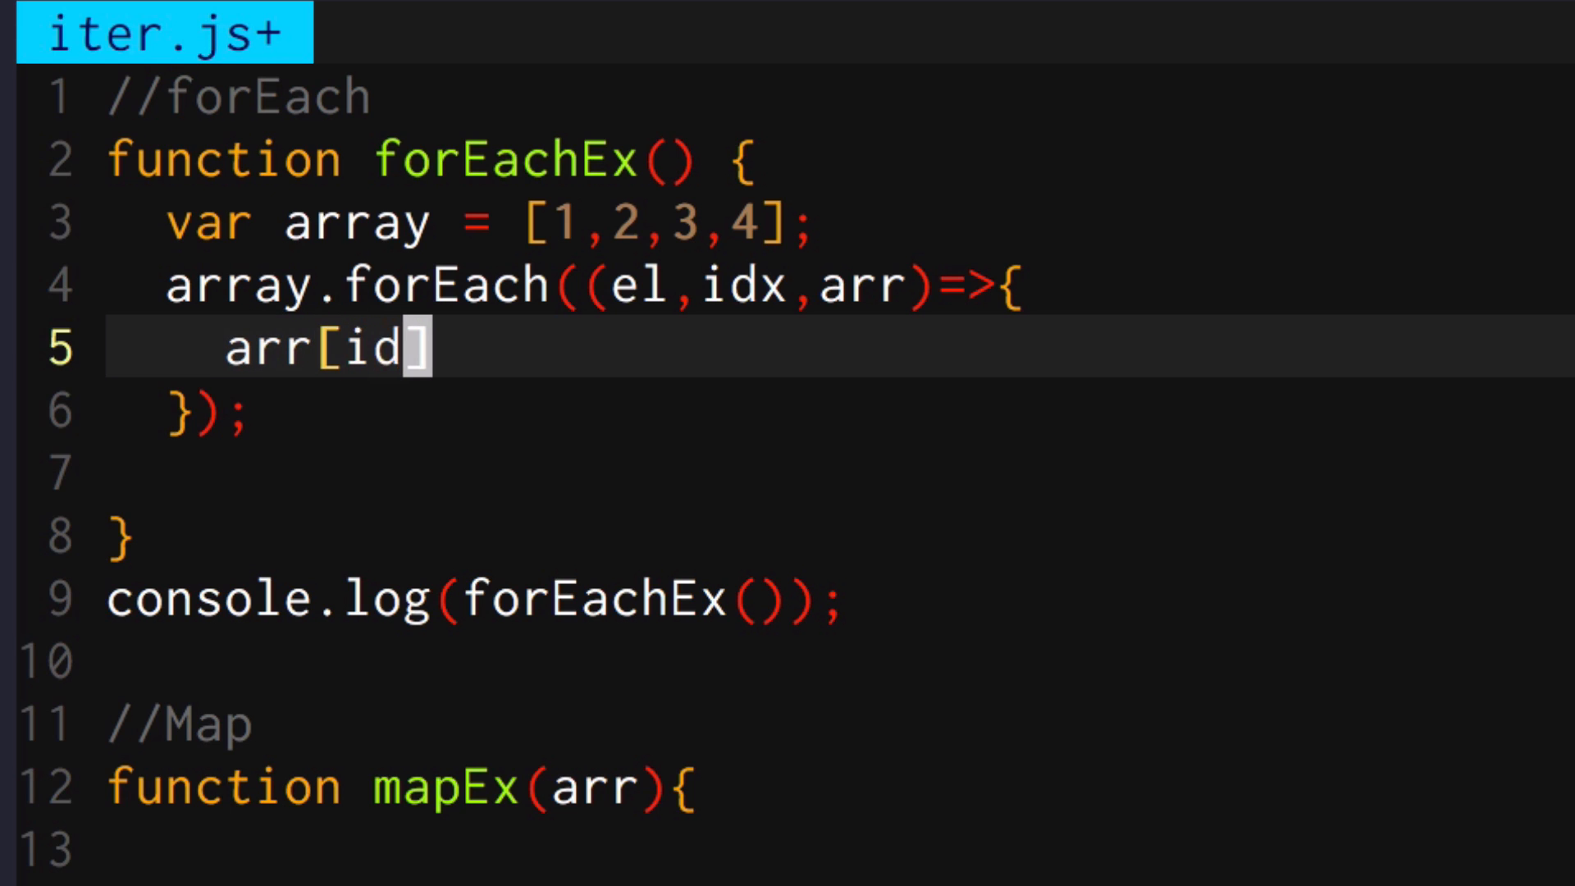
type("x] = el")
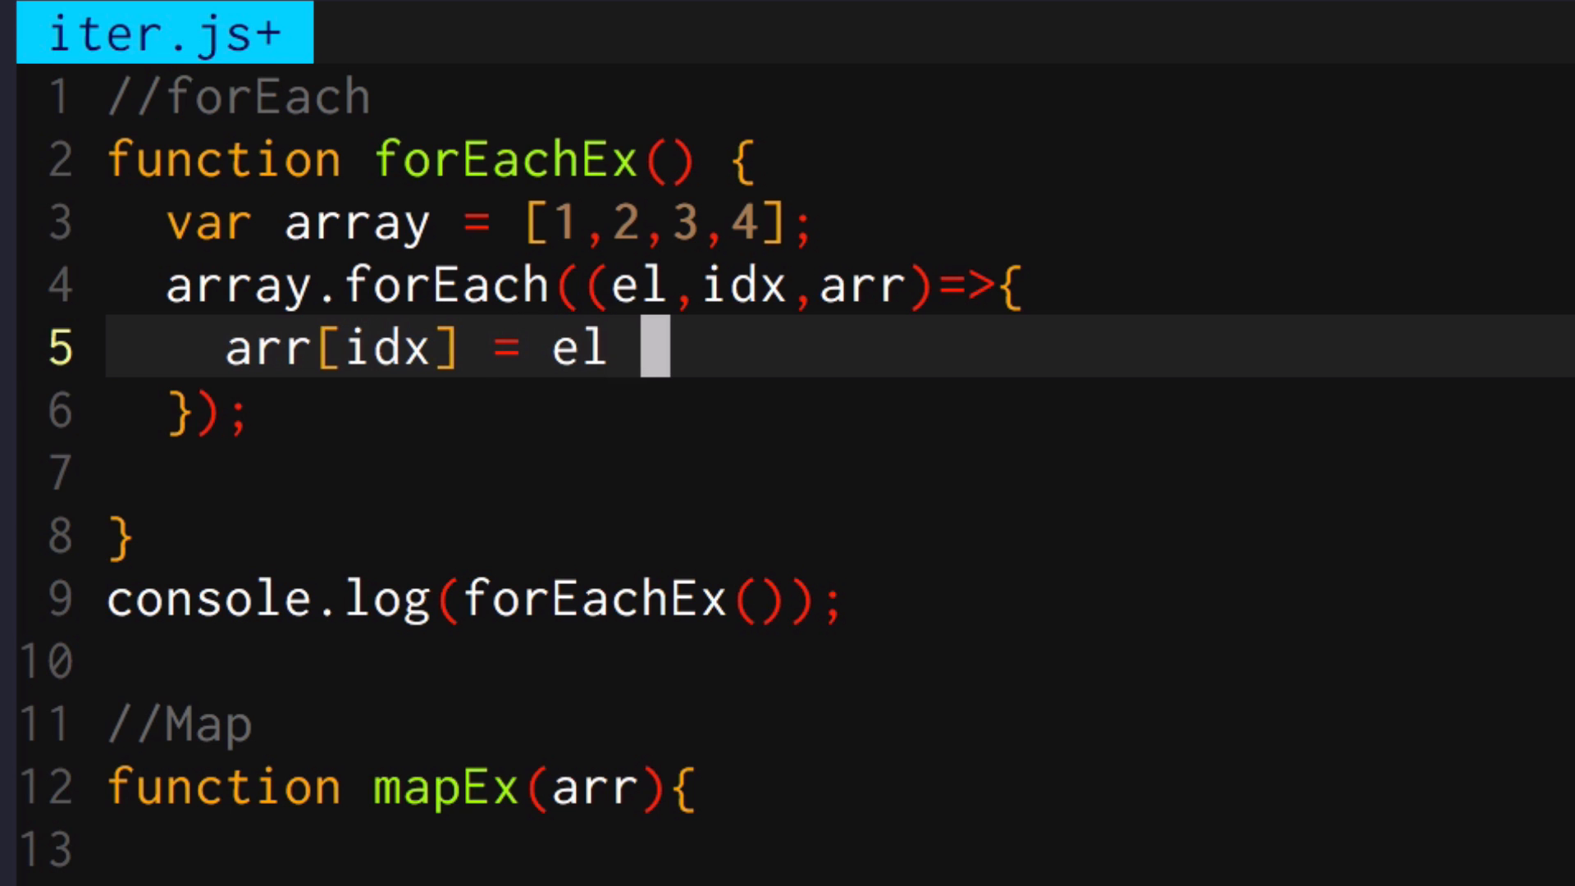
type("* 2;")
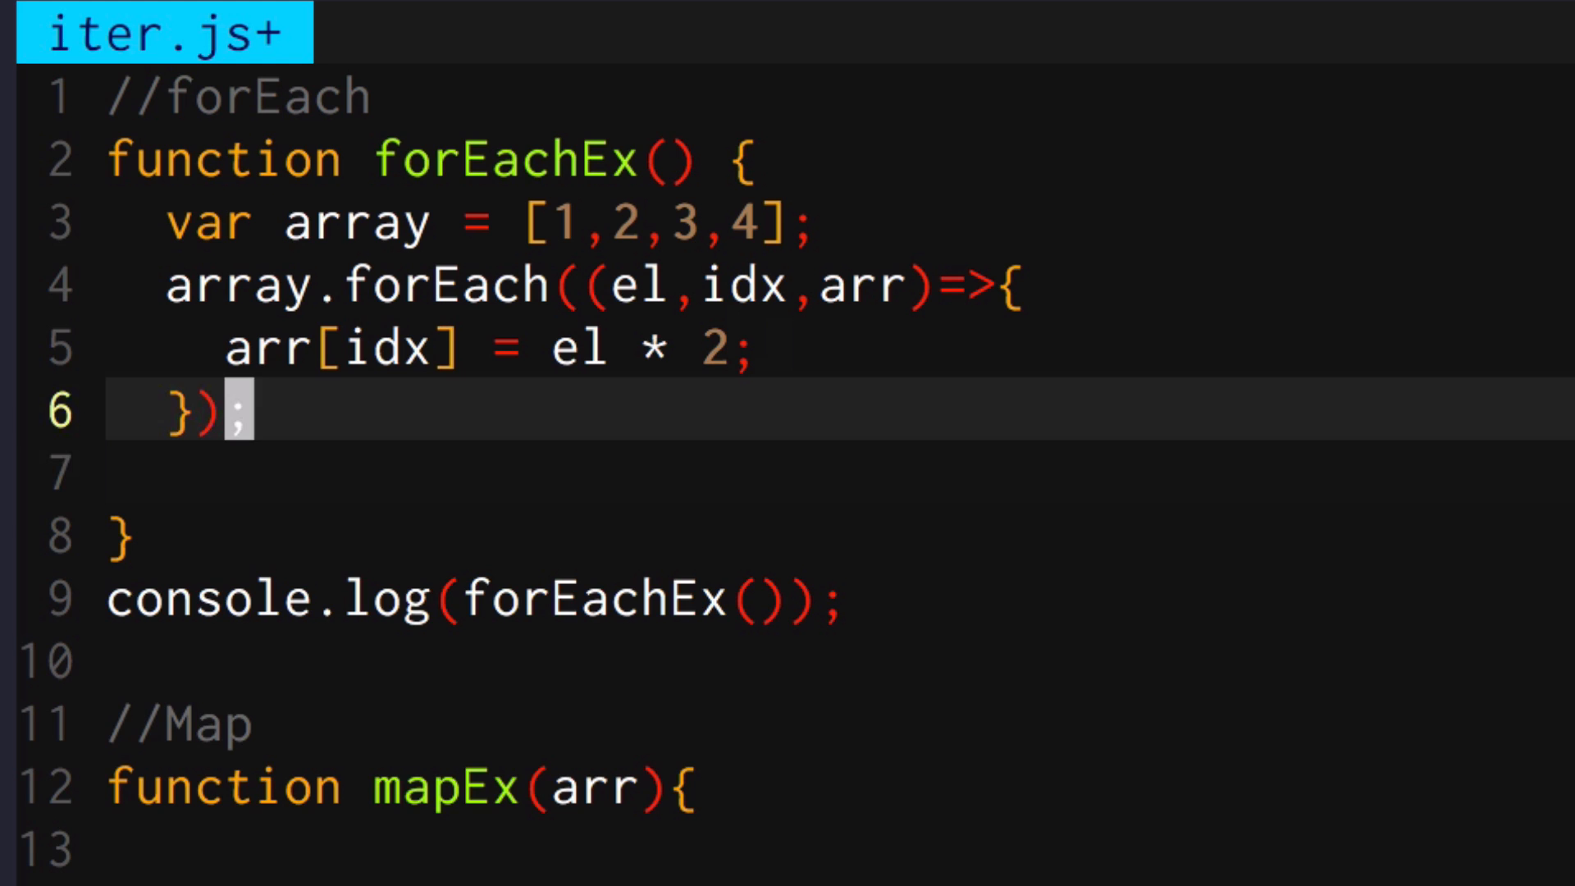
type("retun array;")
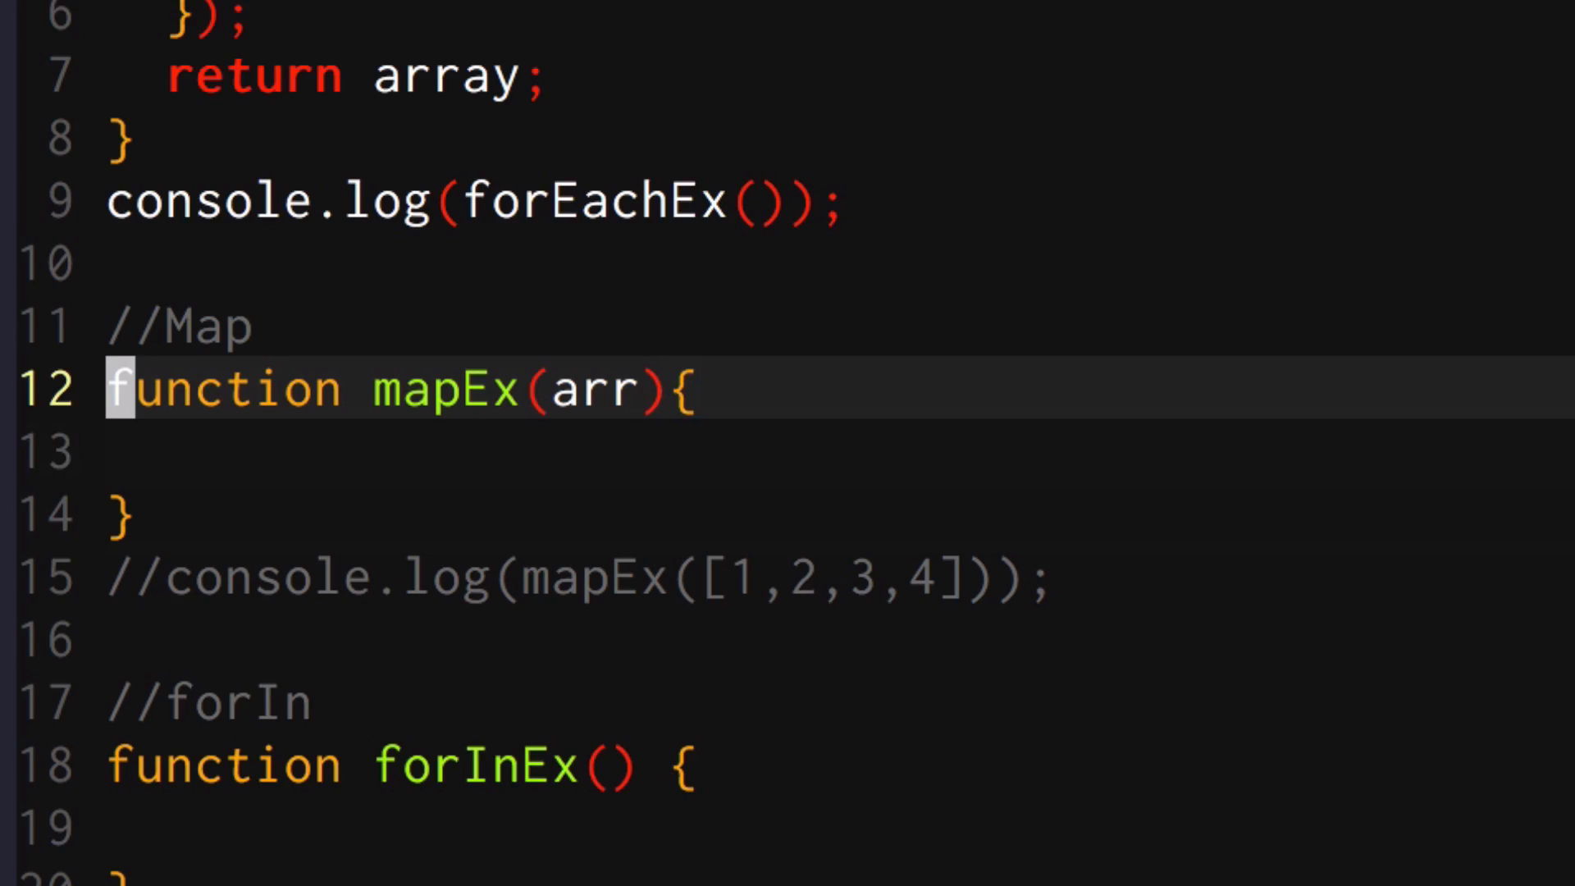
Write return arr.map((el, idx, arr) => { return el * 2; }) inside mapEx
scroll("down", 3)
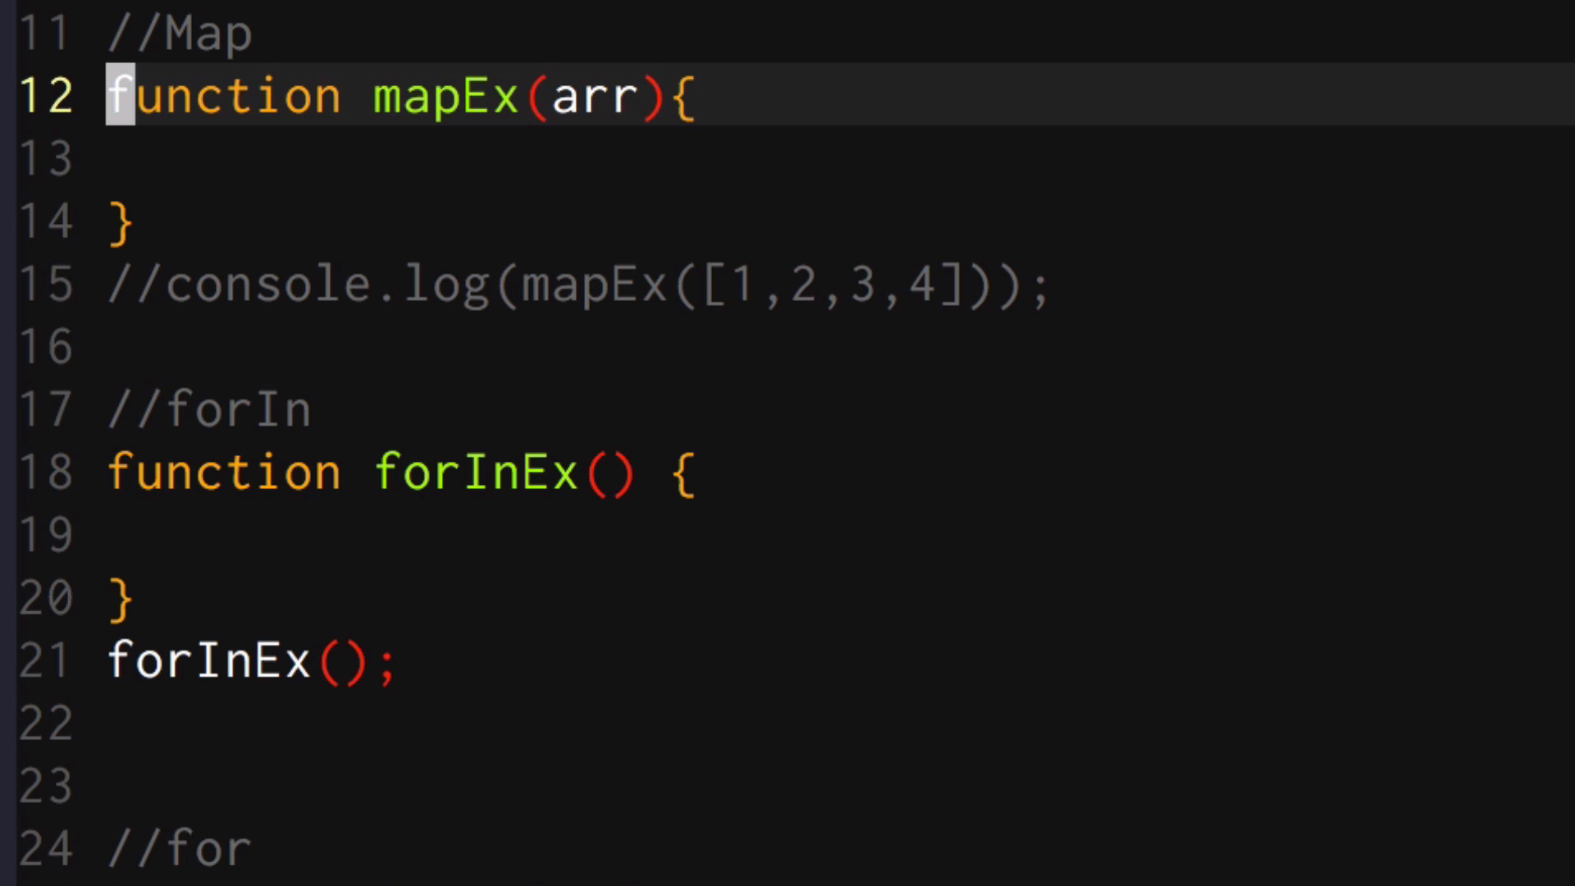
type("retun")
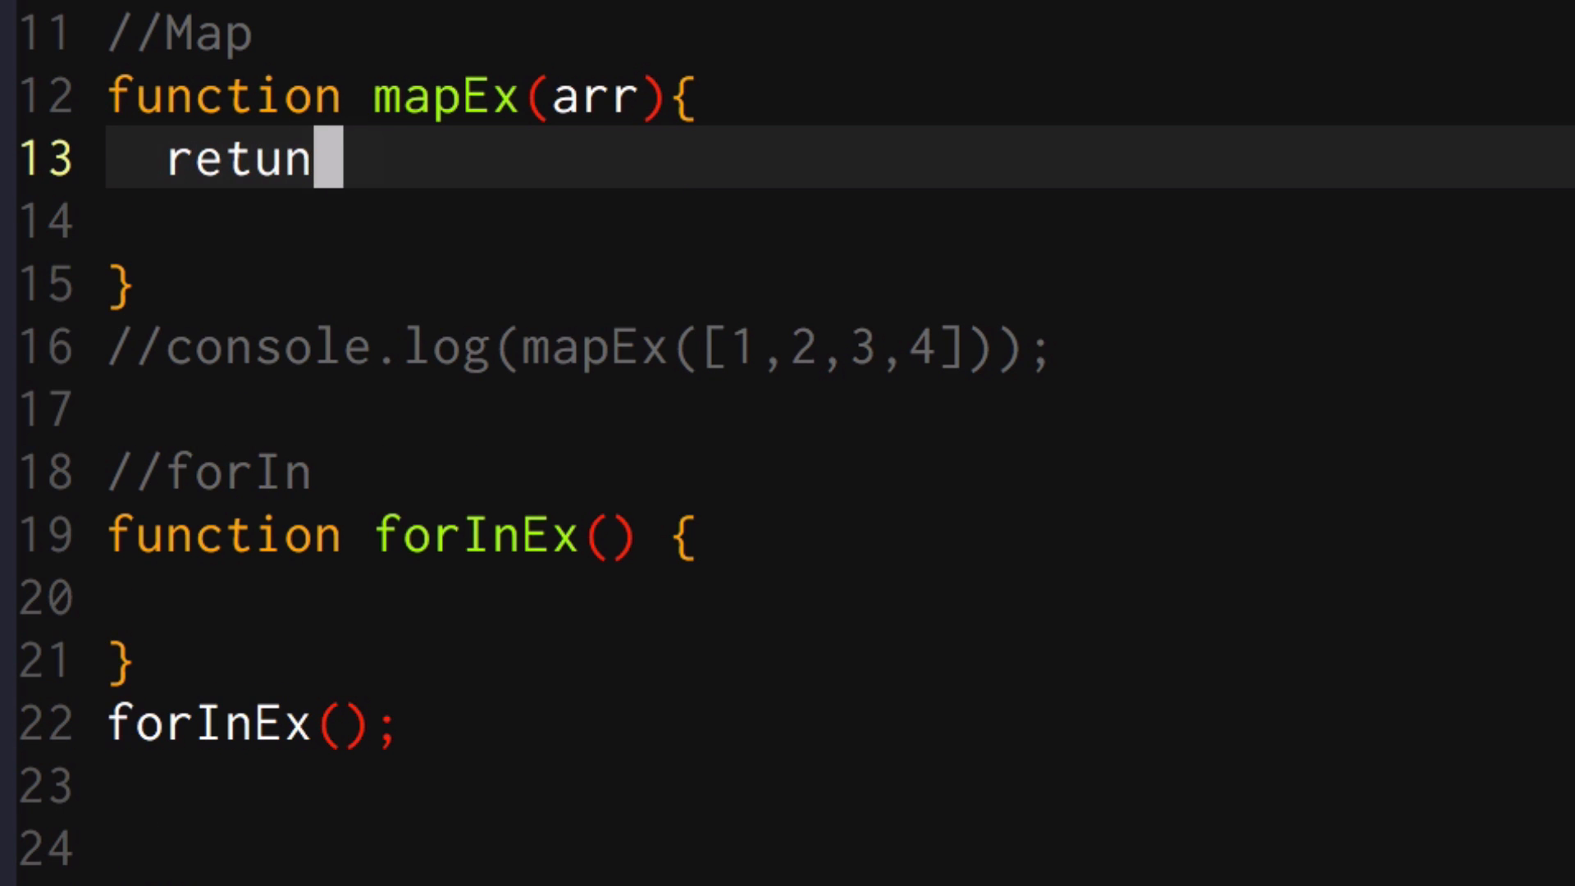
type("n arr.")
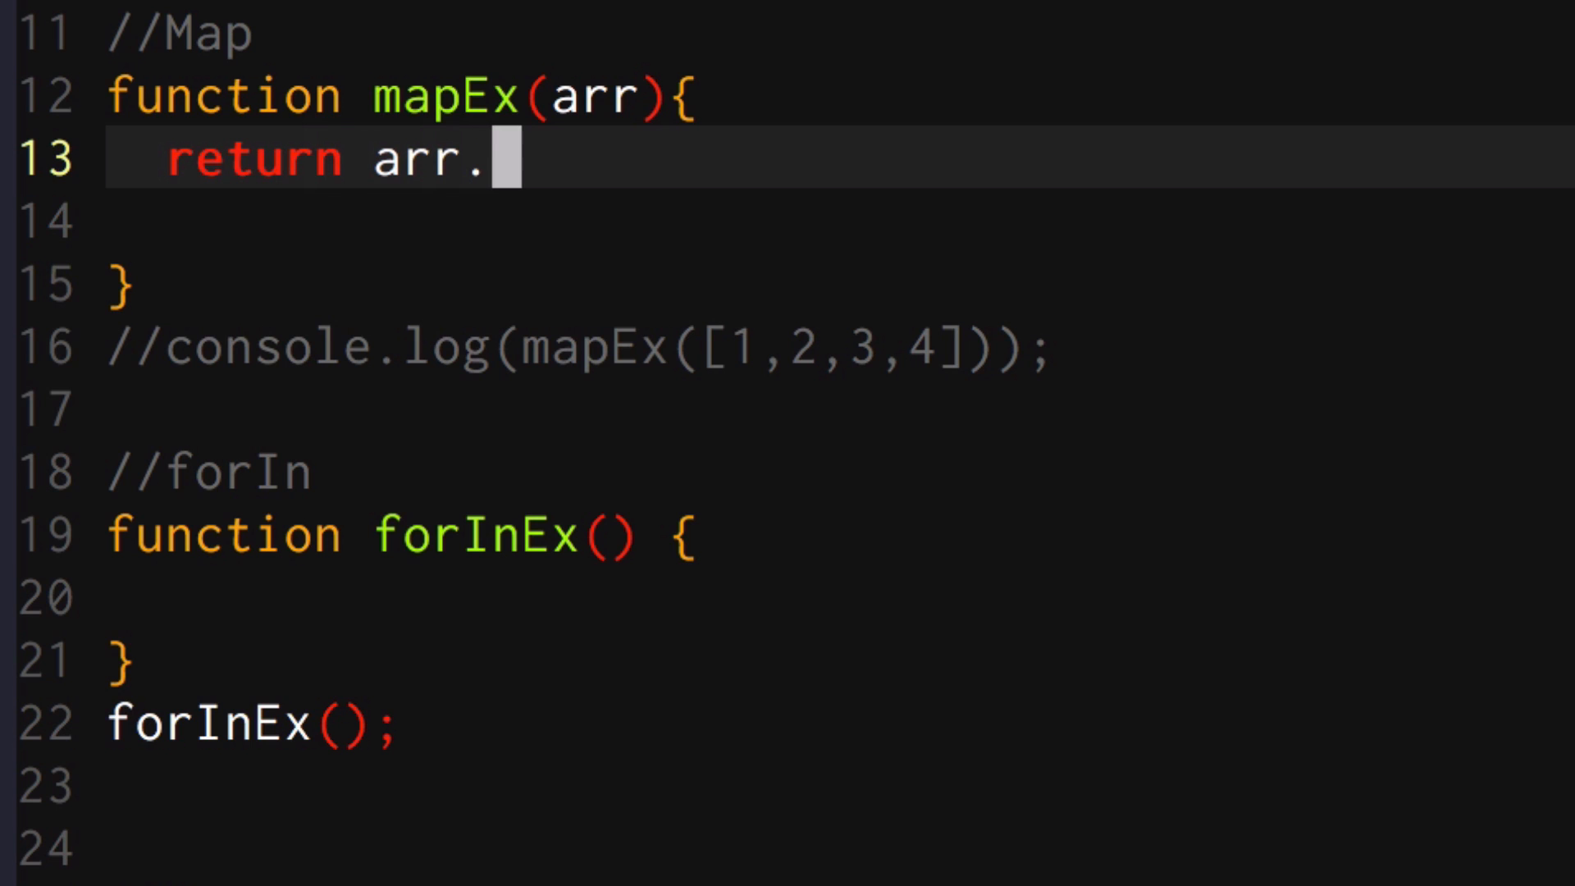
type("map((e")
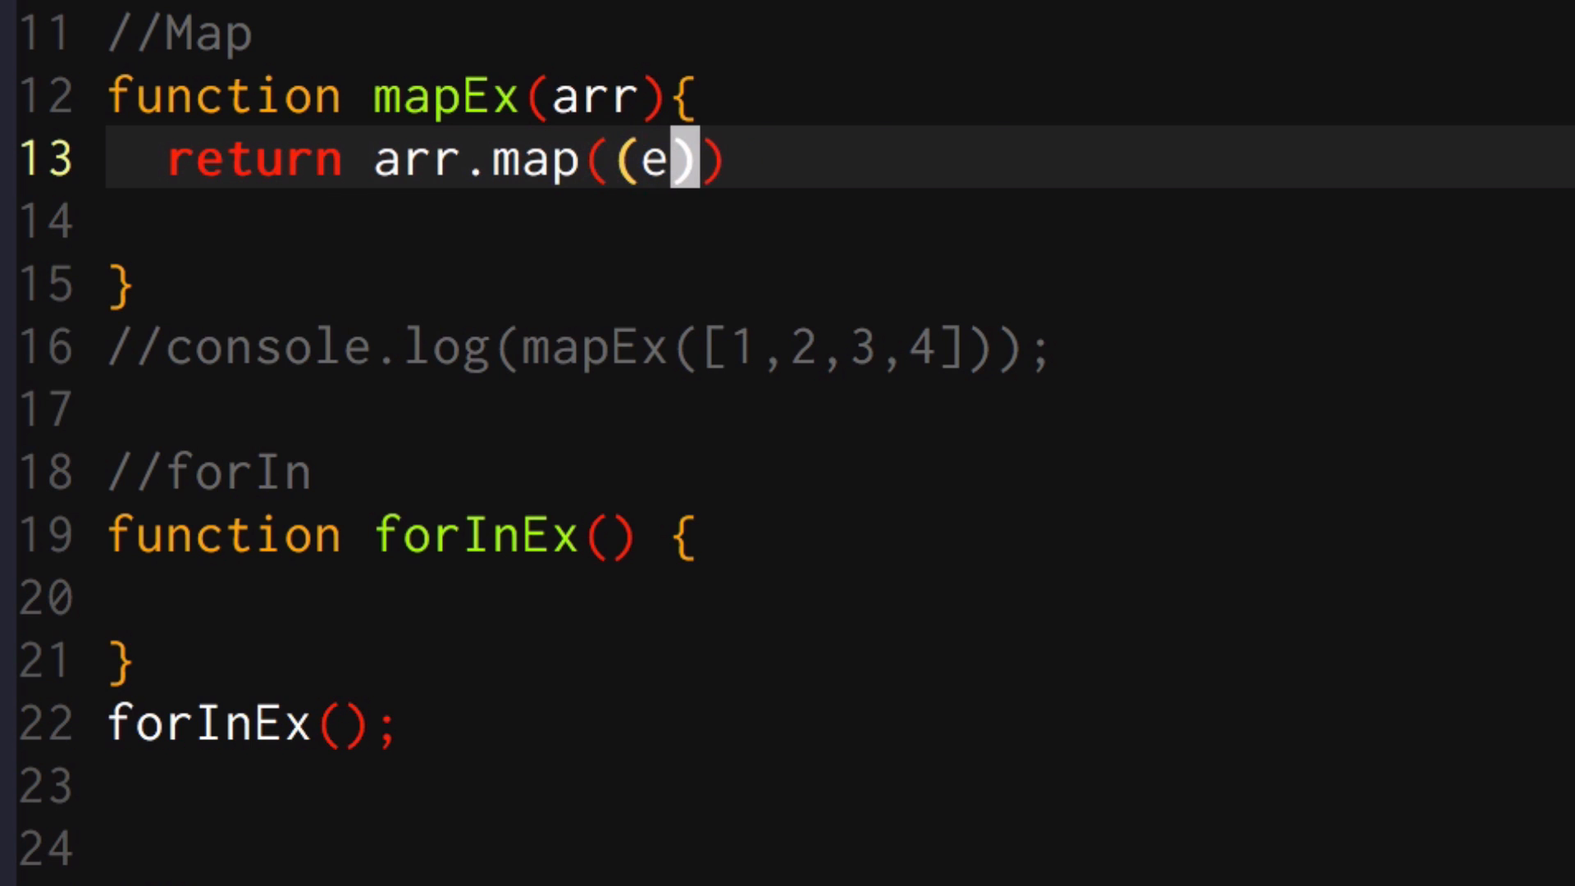
type("l, idx, arr")
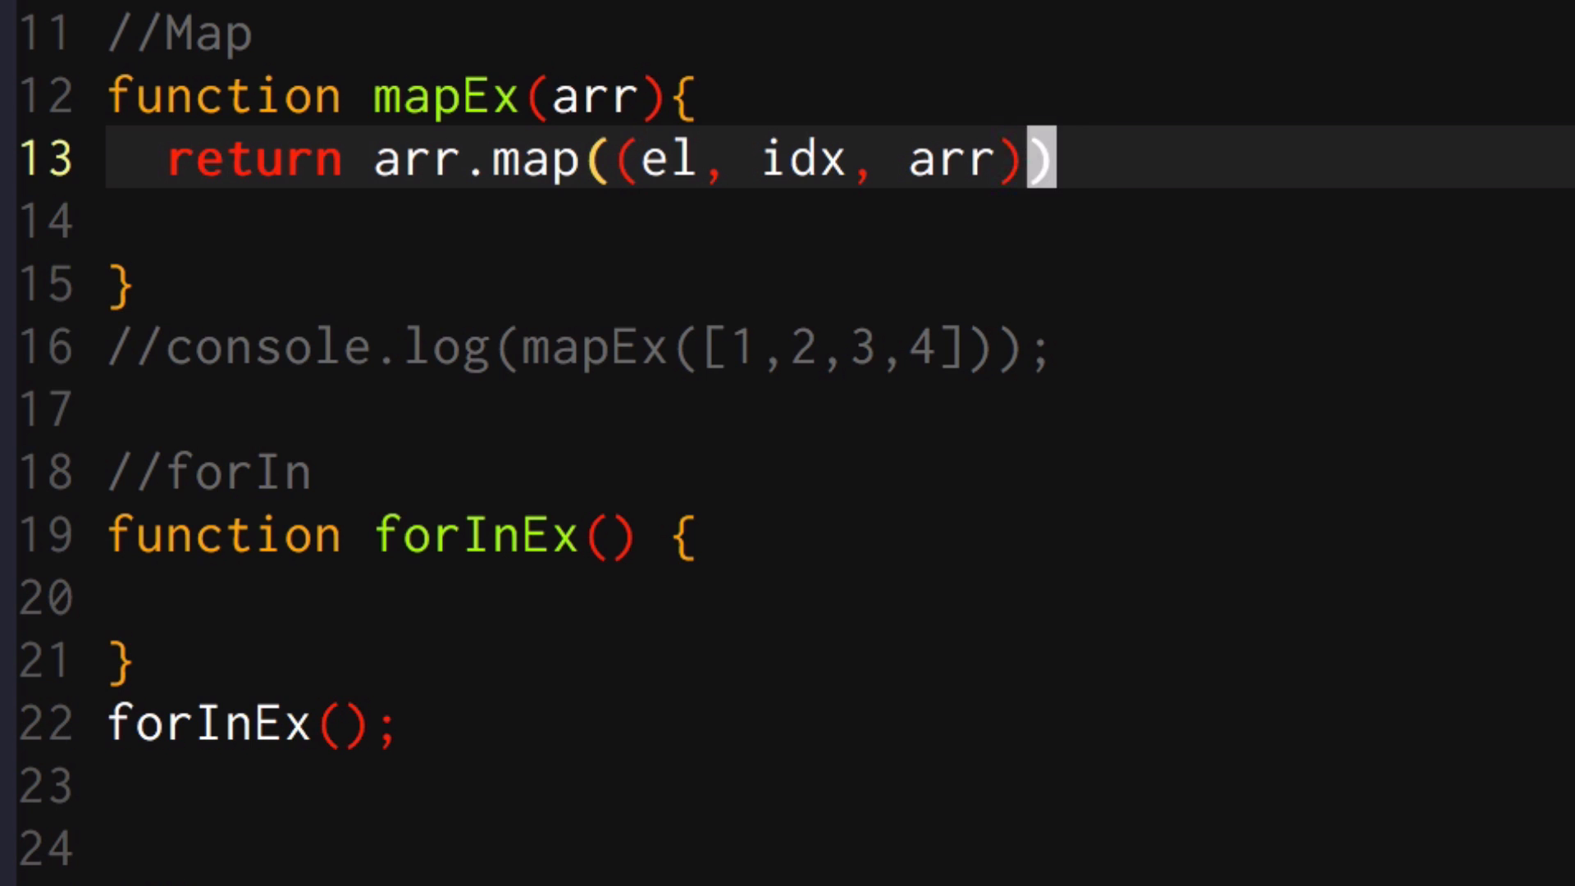
type("=> {")
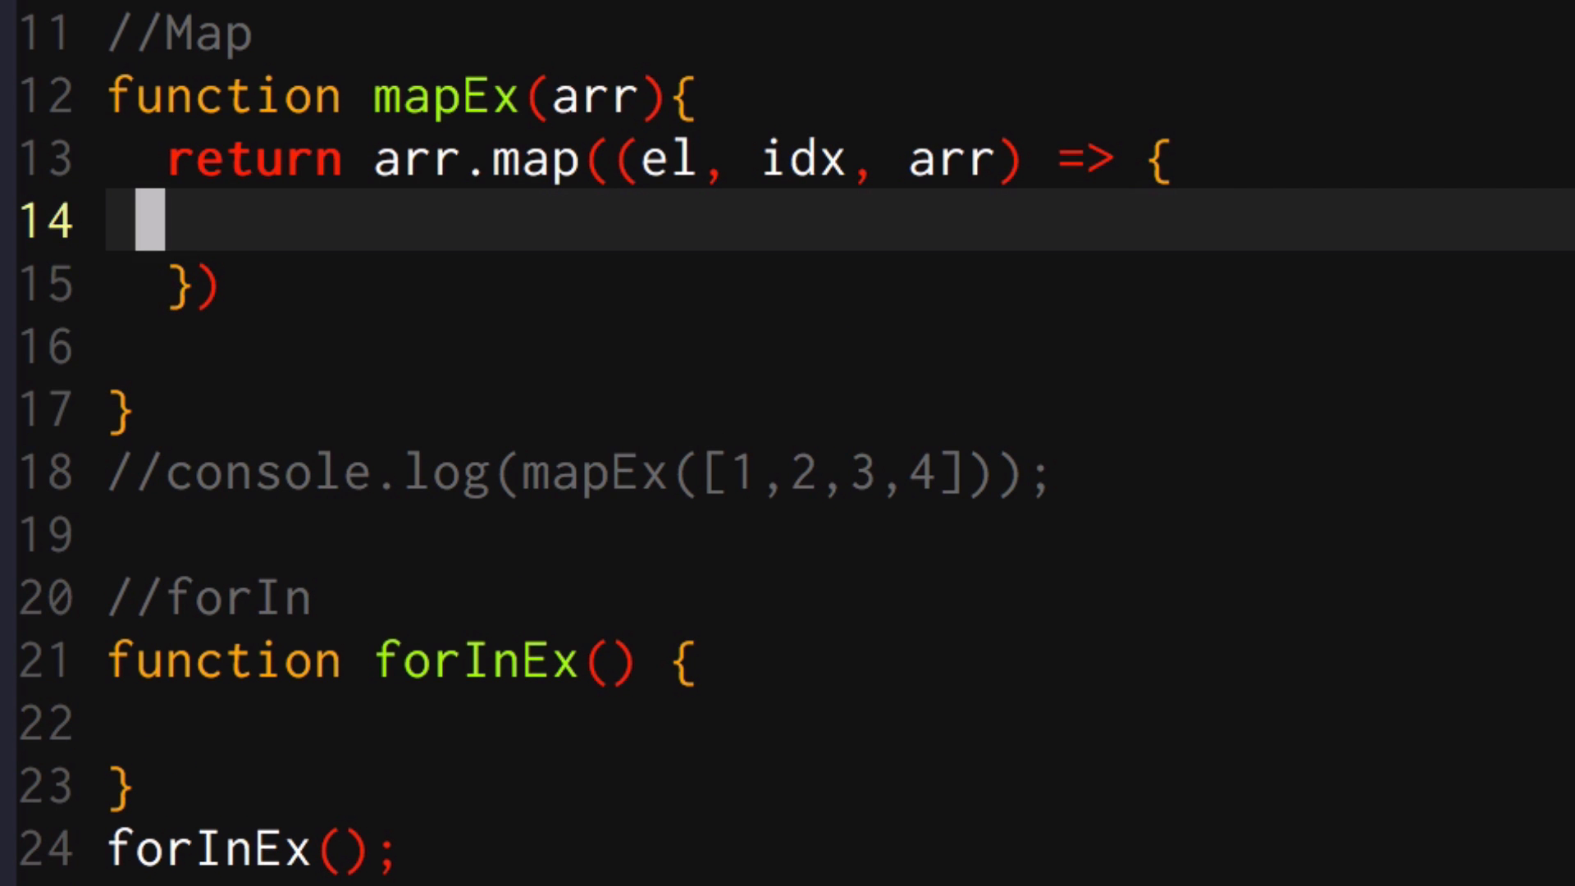
type("return el 8")
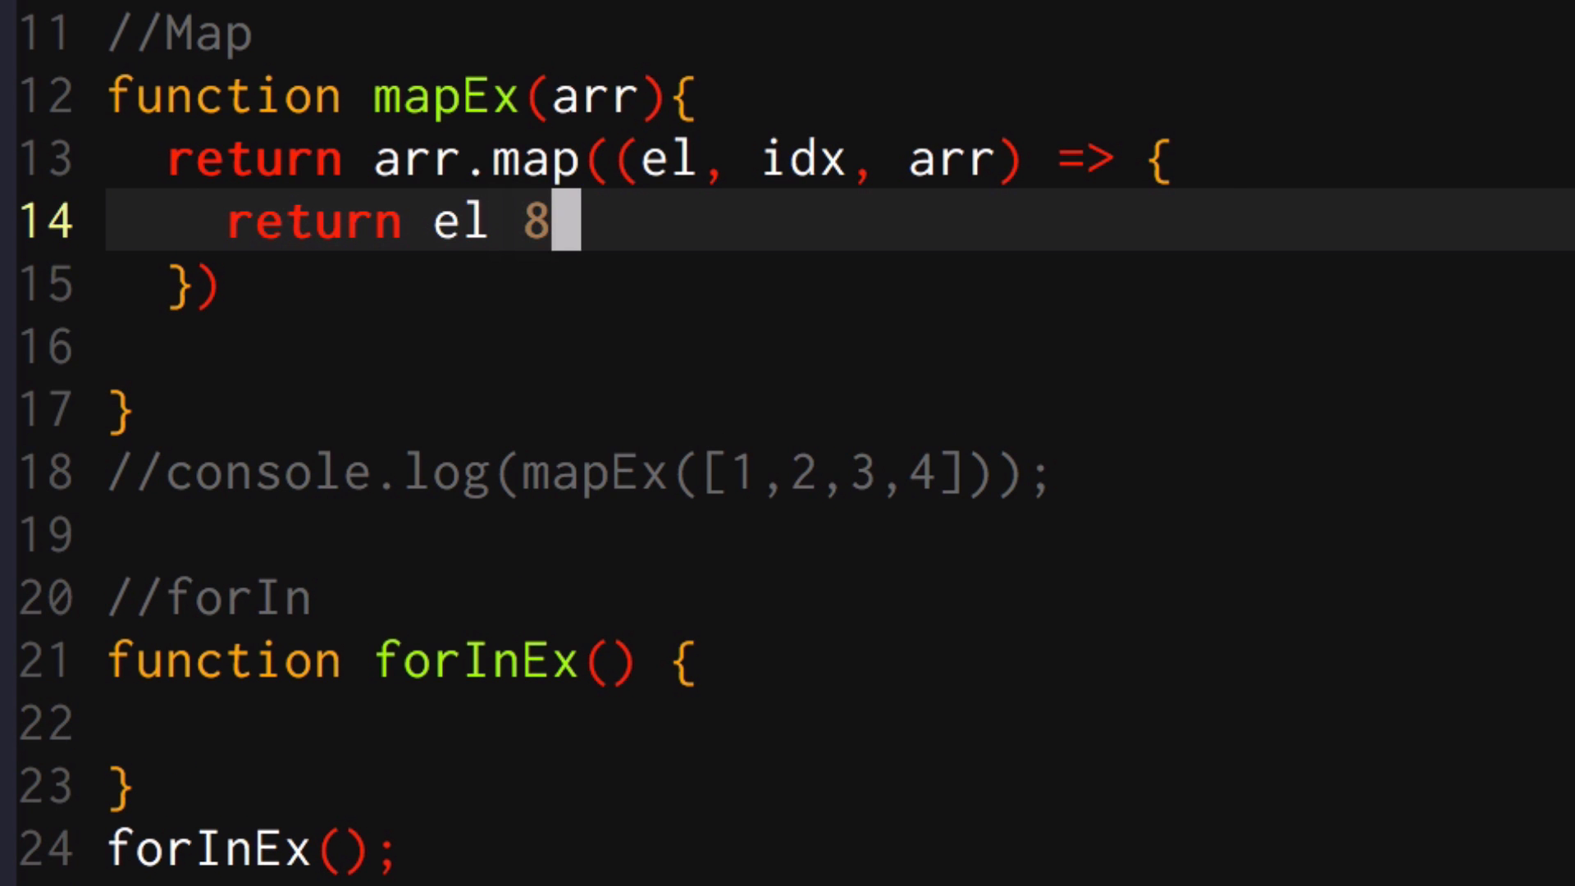
type("* 2;")
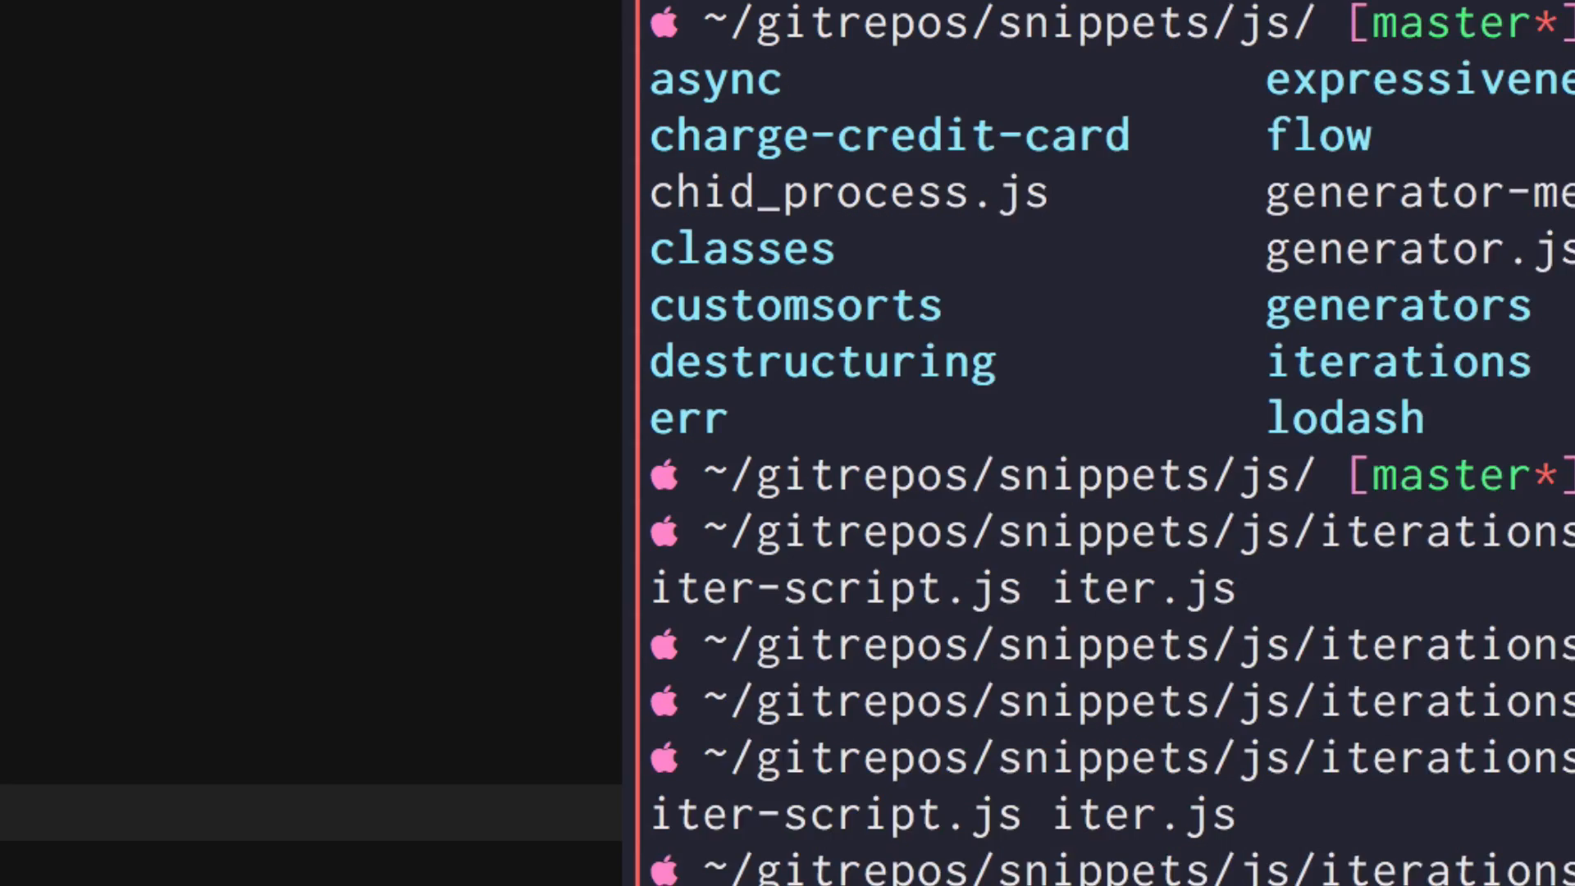
Run node iter.js in the iterations folder
type("node")
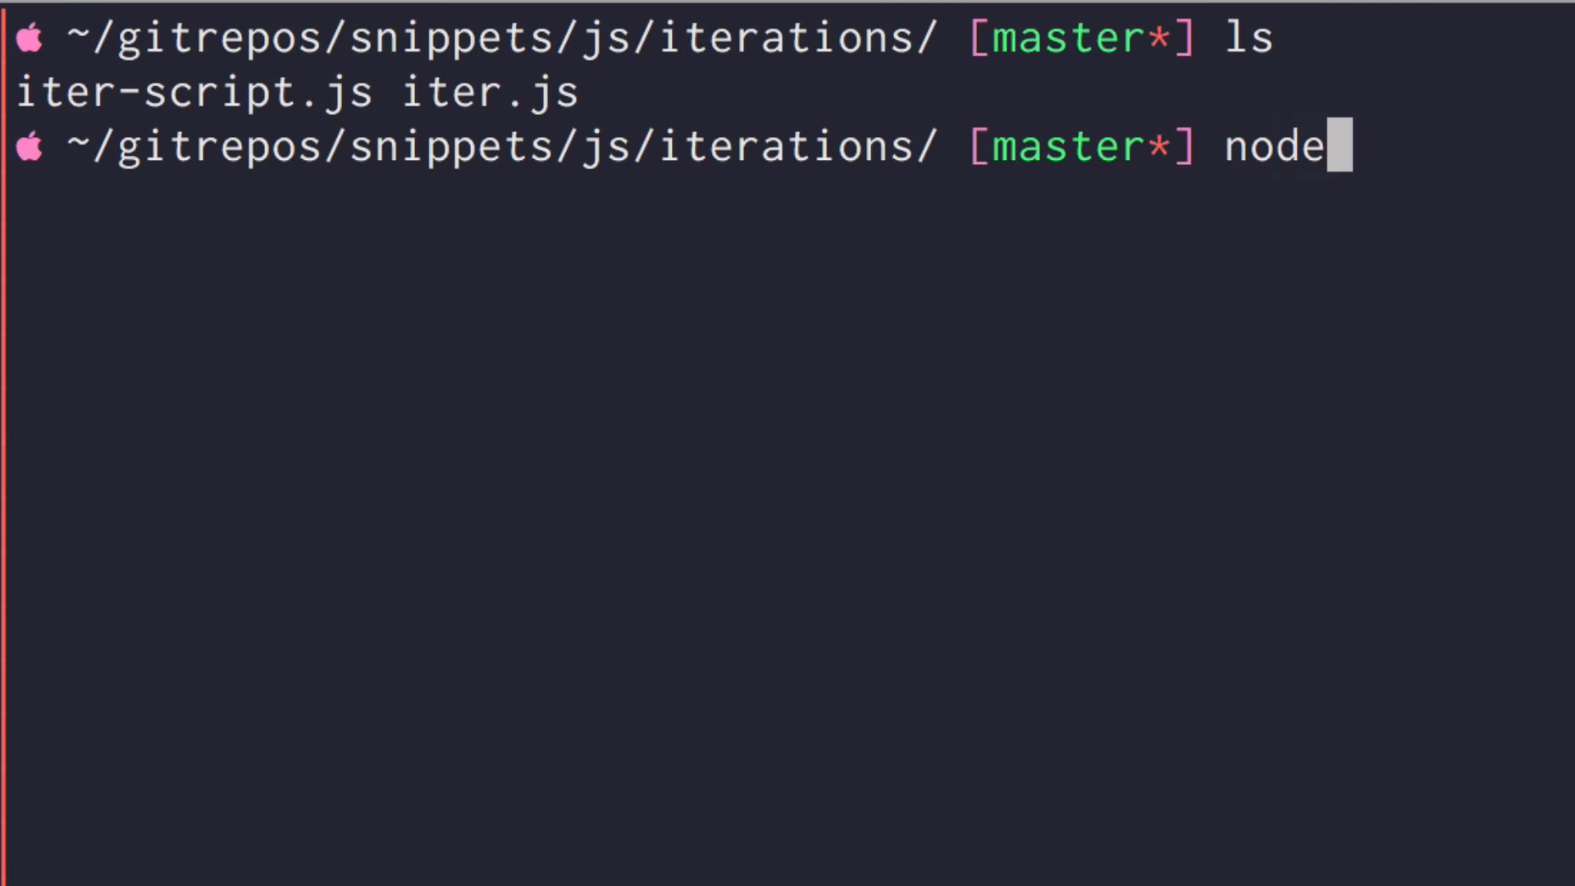
type("iter.js")
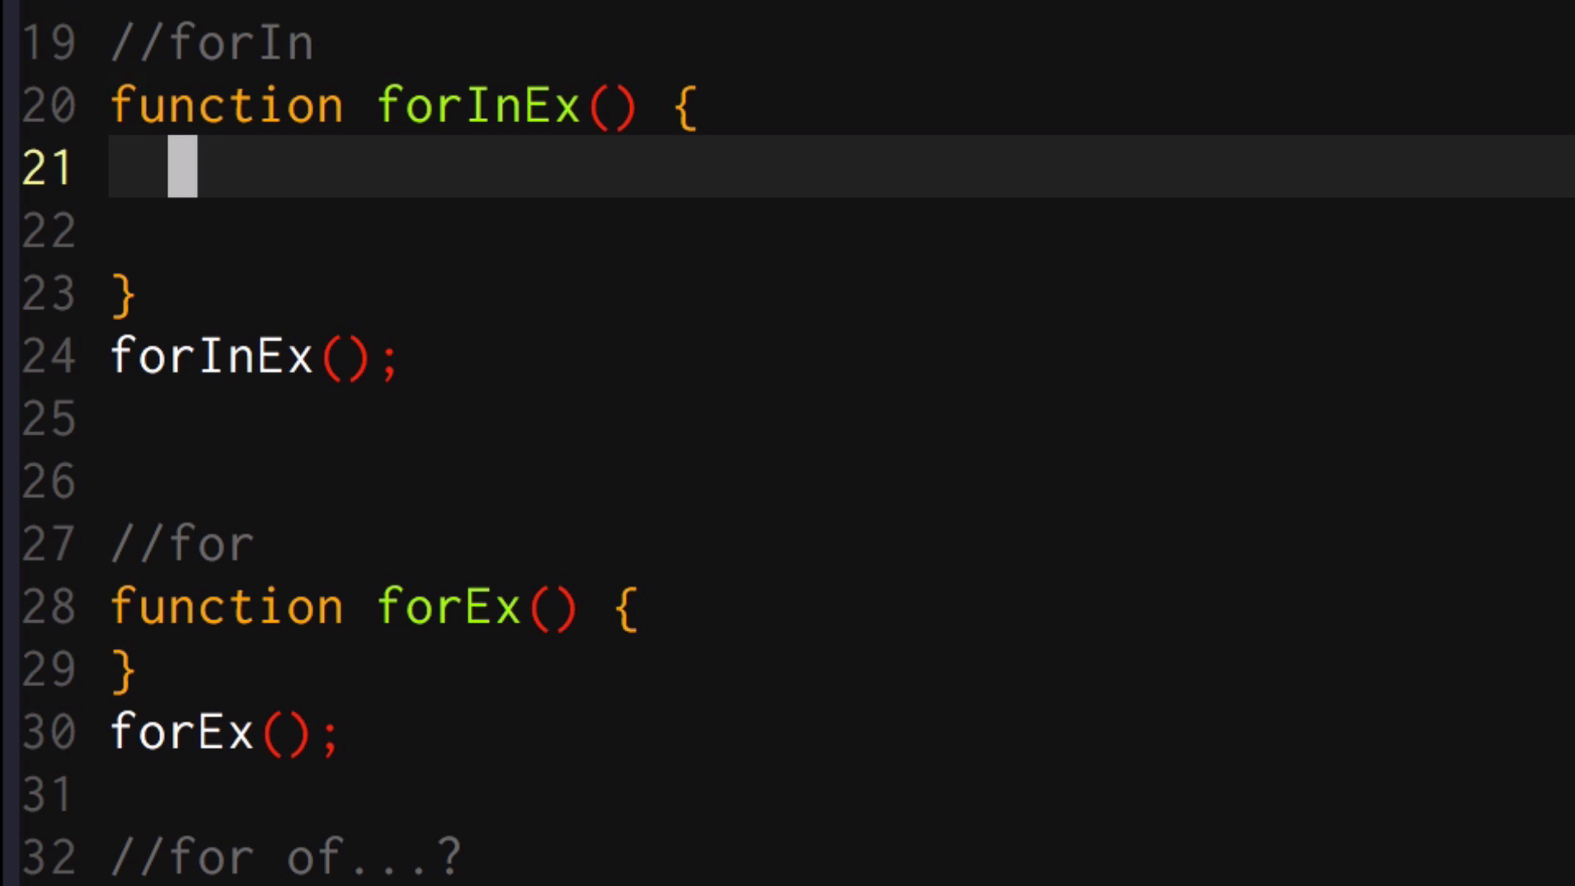
Declare var object with four numeric properties from one : 1 through 4
type("var ob")
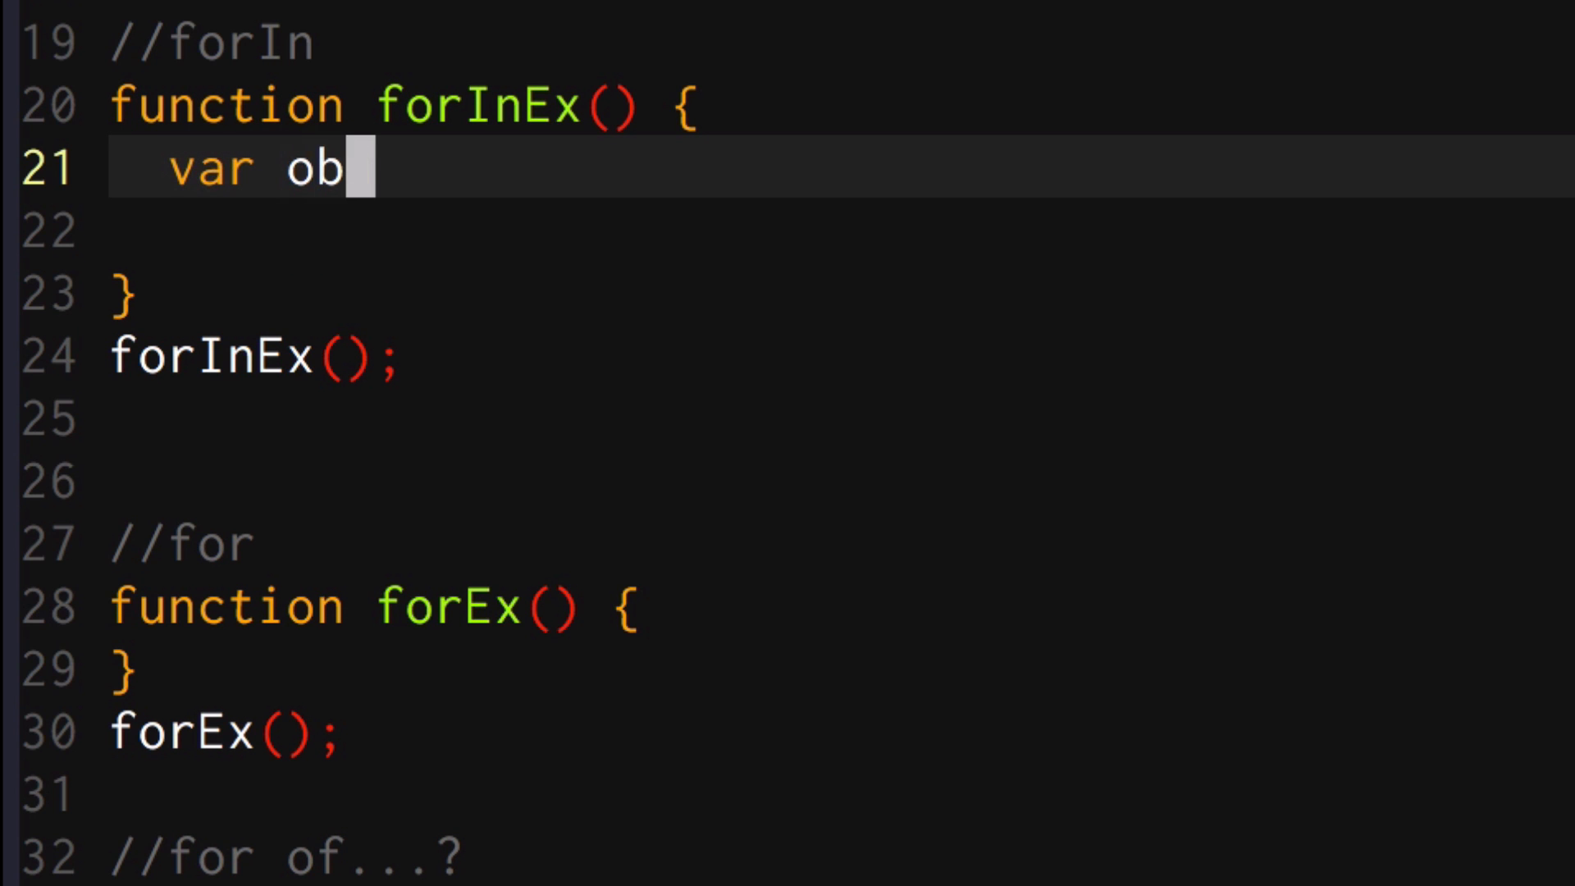
type("ject = {")
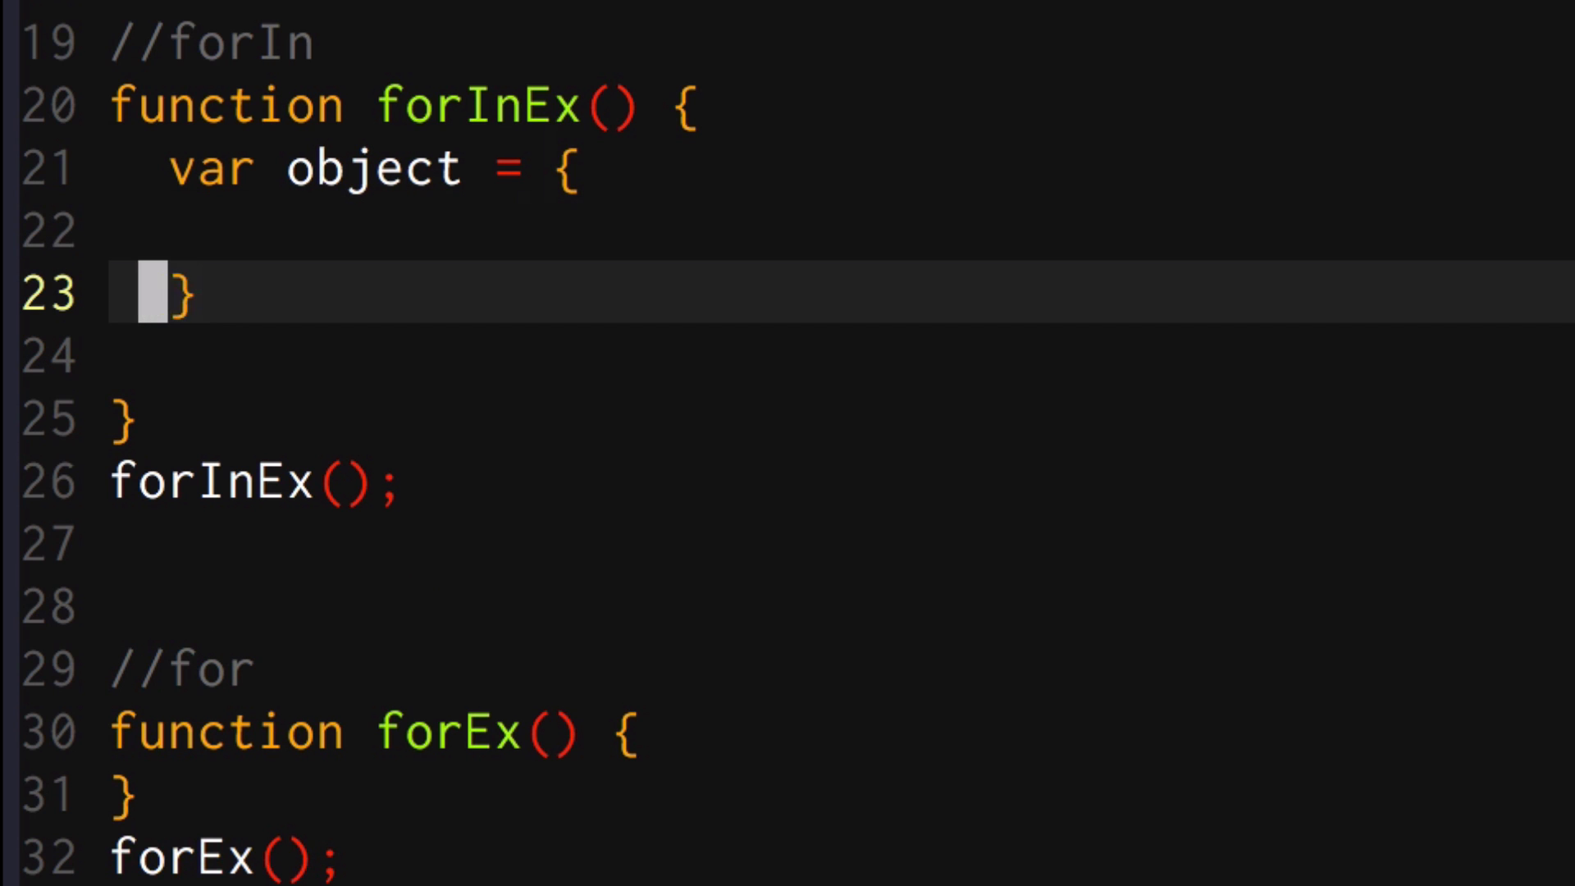
type("one : 1")
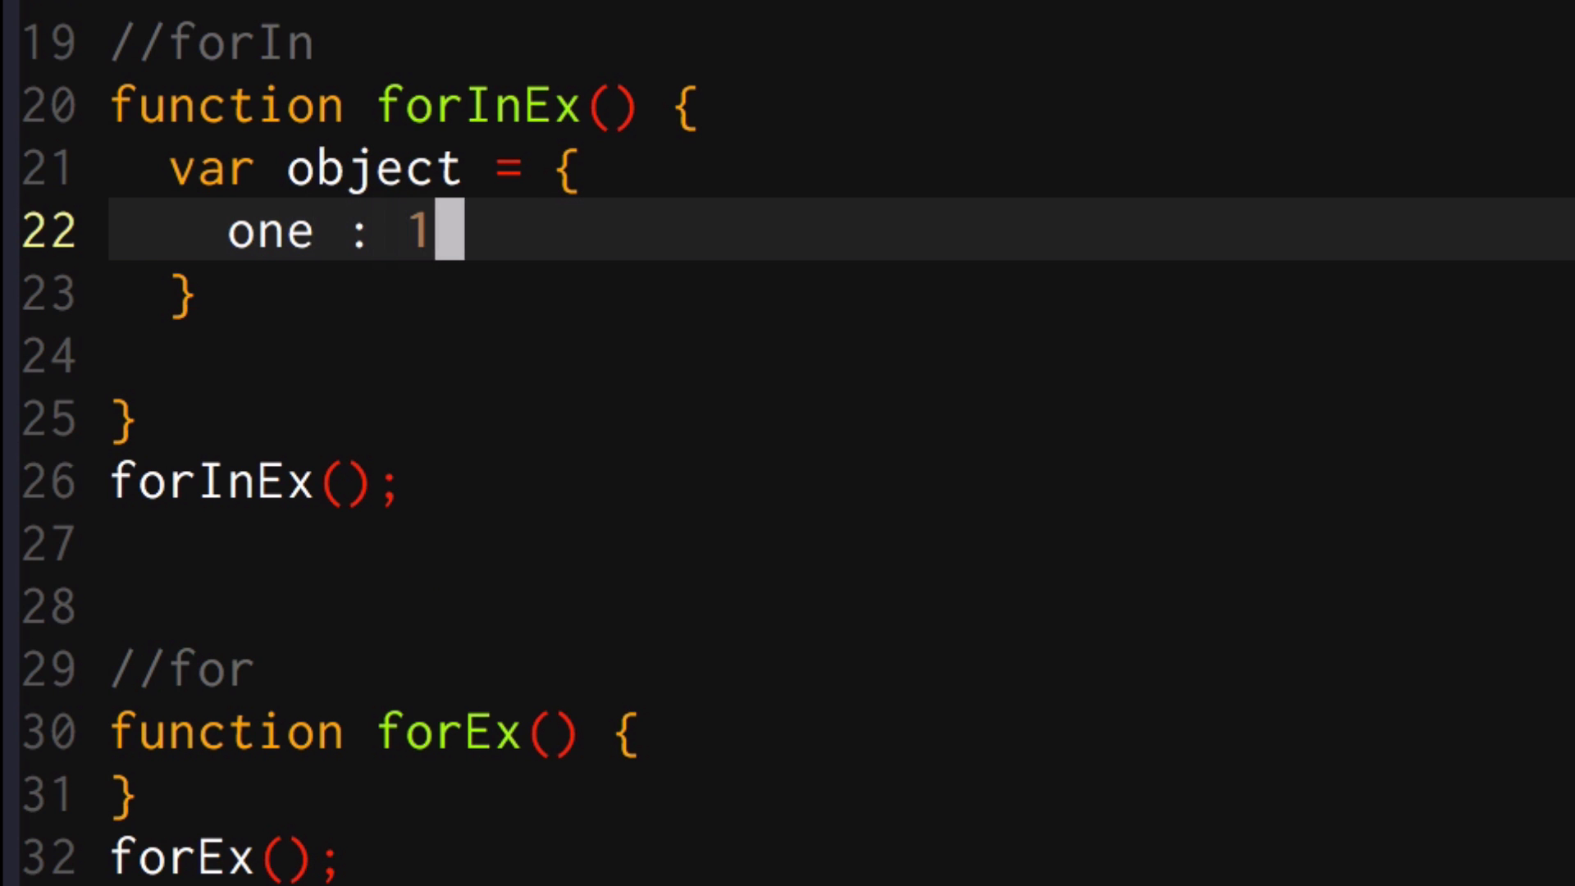
type(",")
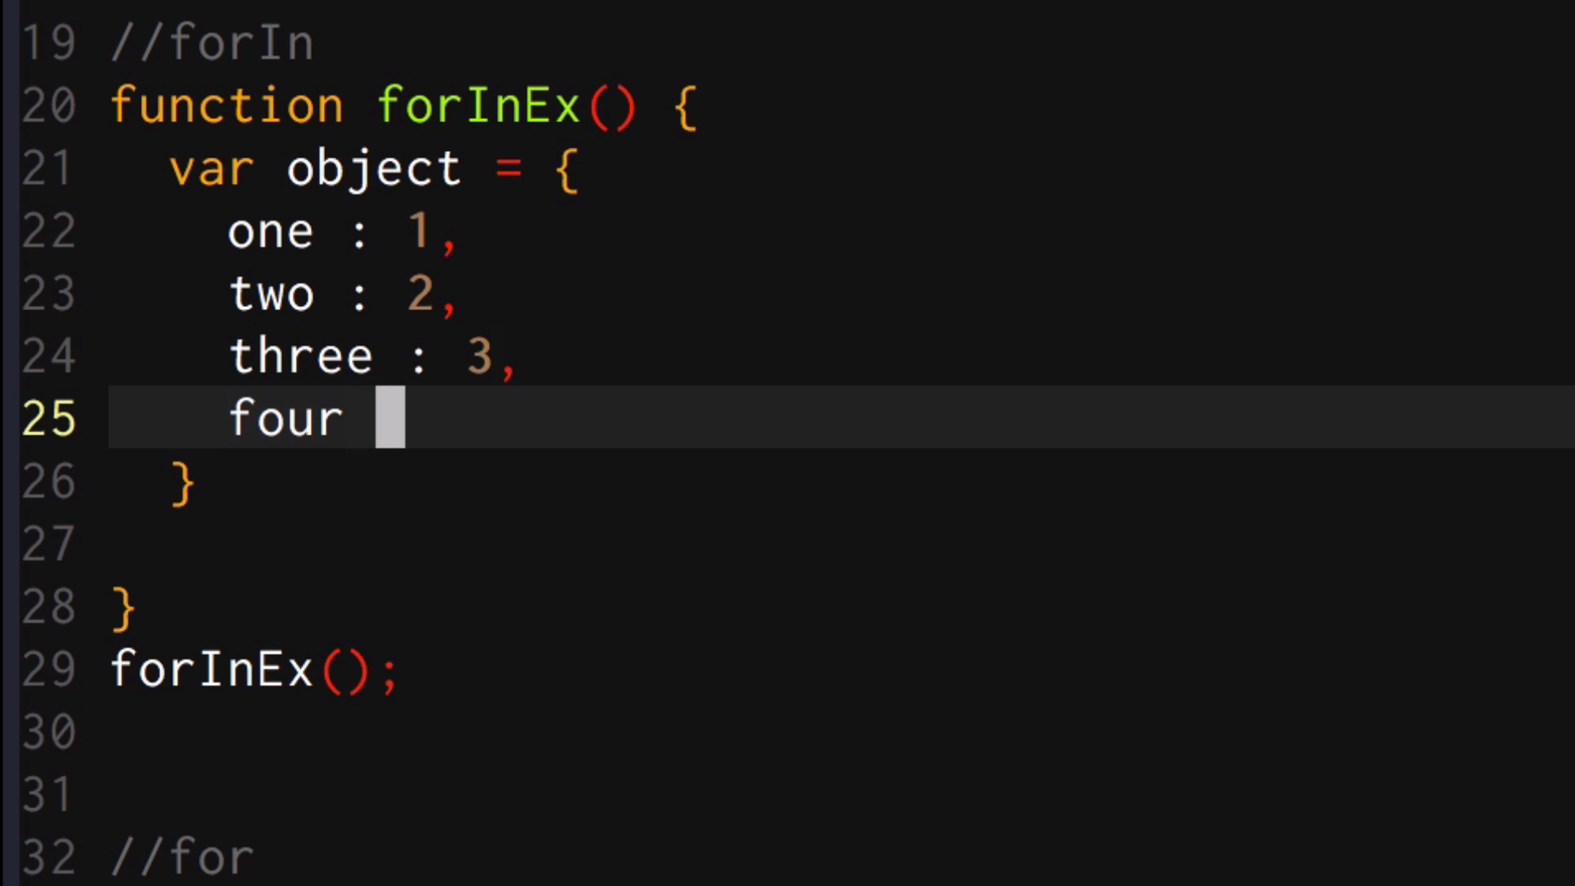
type(": 4")
left_click(841, 482)
type(";")
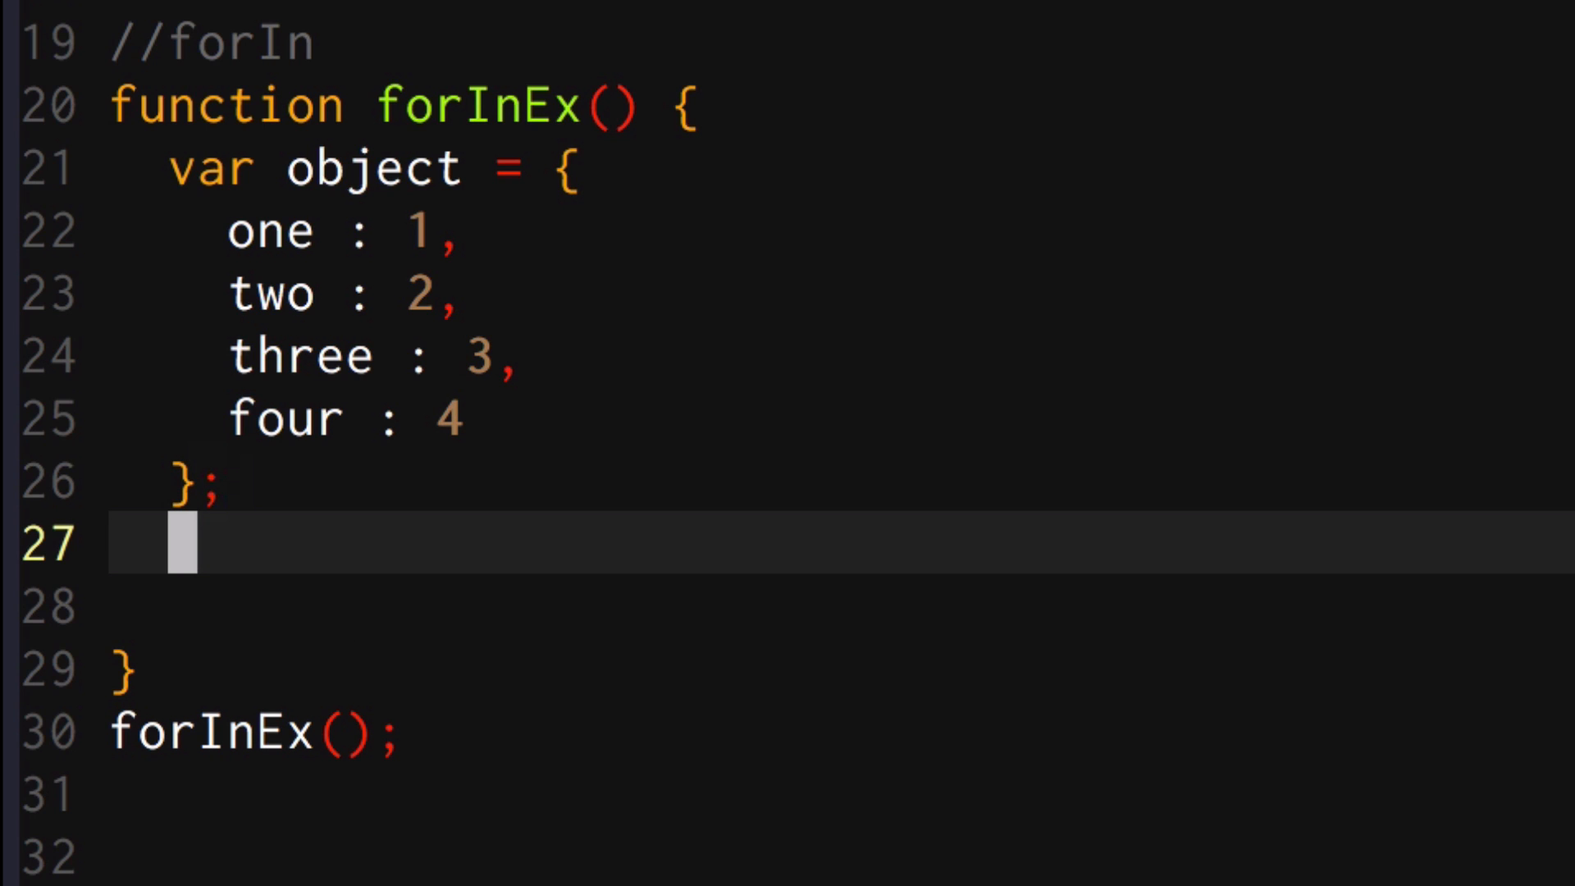
Write for (let key in object) with an if (object.hasOwnProperty(key)) check
type("for (let")
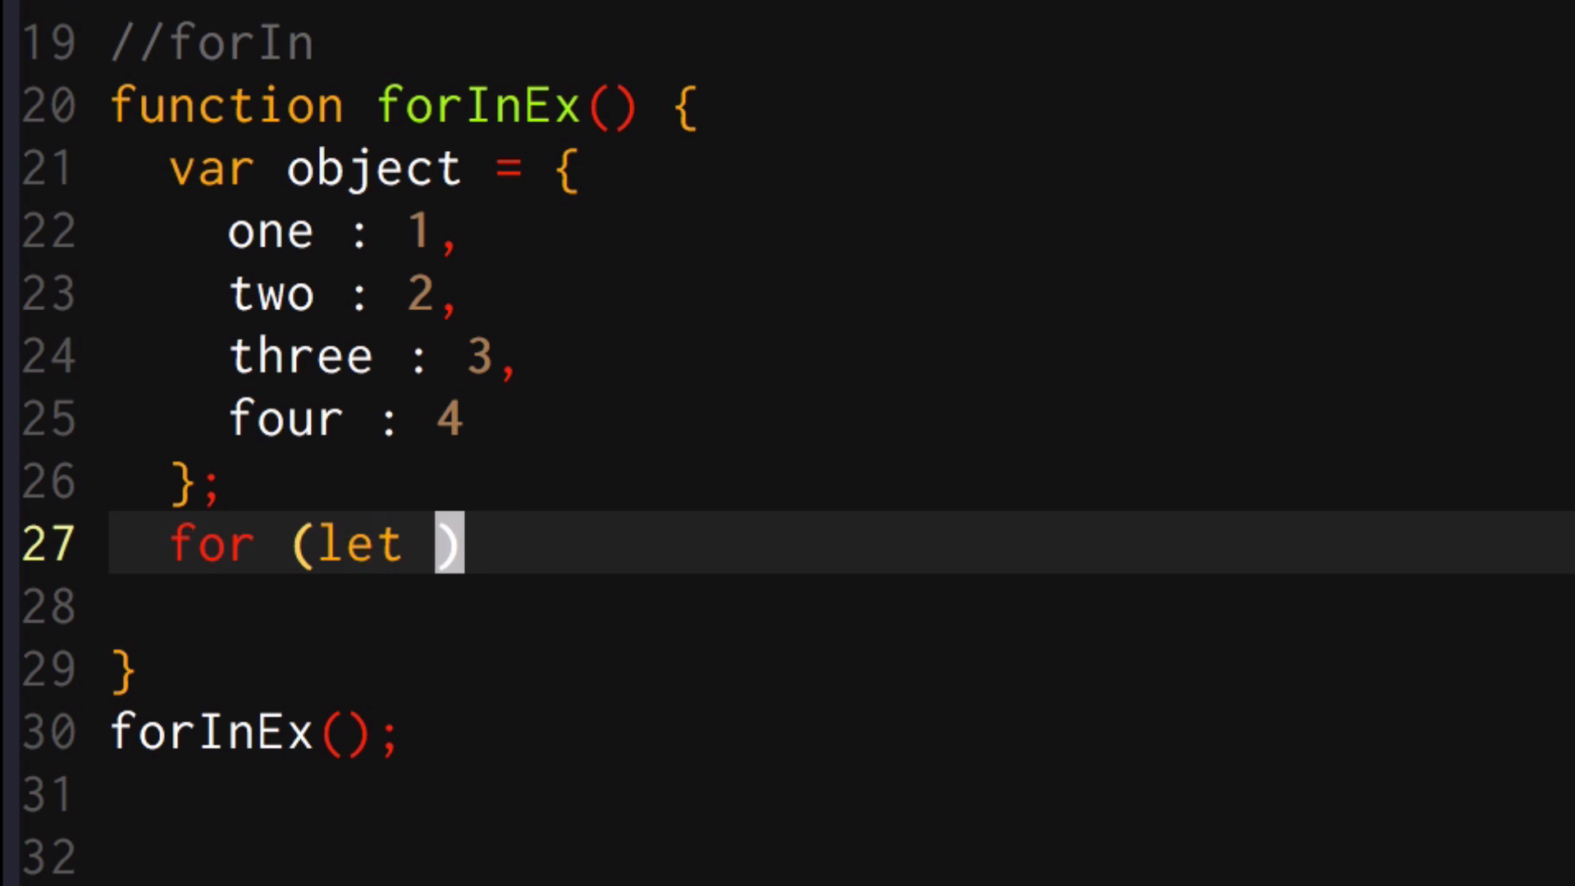
type("key in ob")
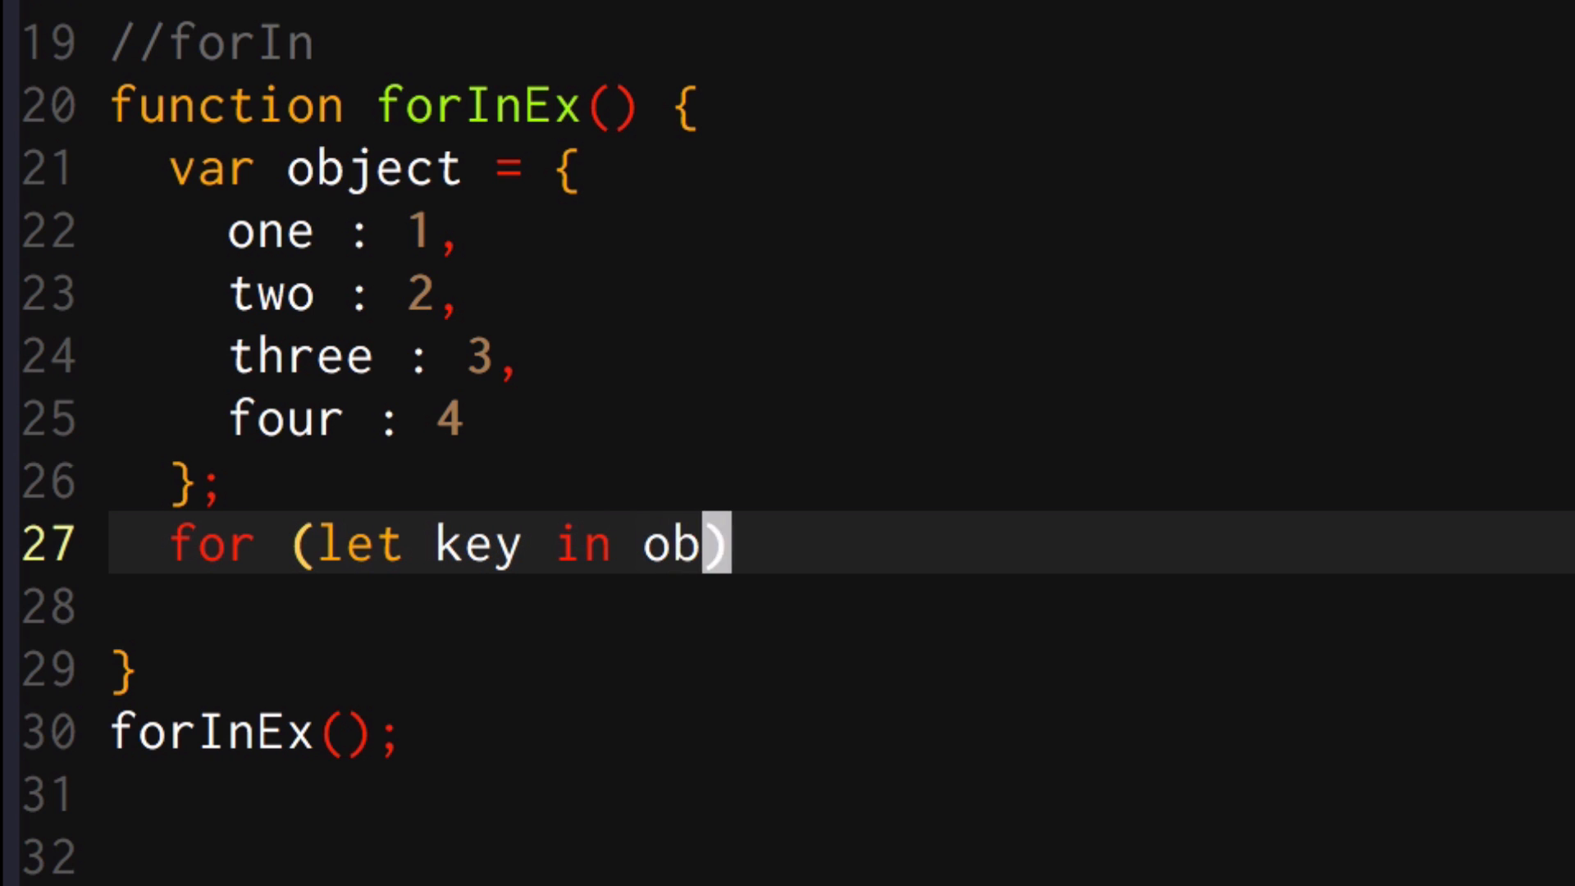
type("ject) {")
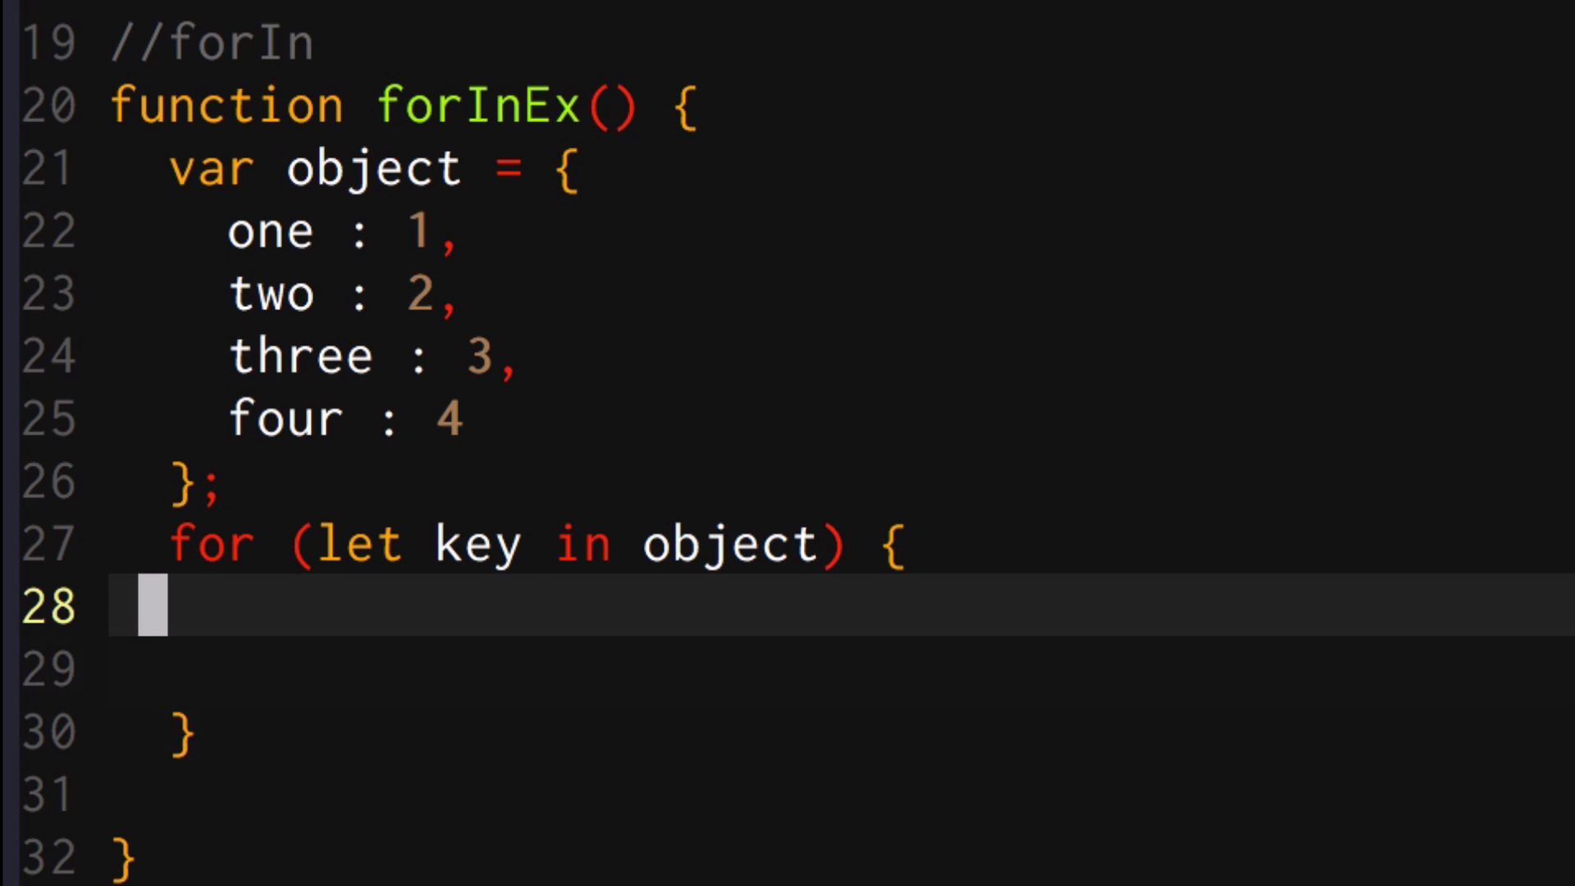
type("if (o")
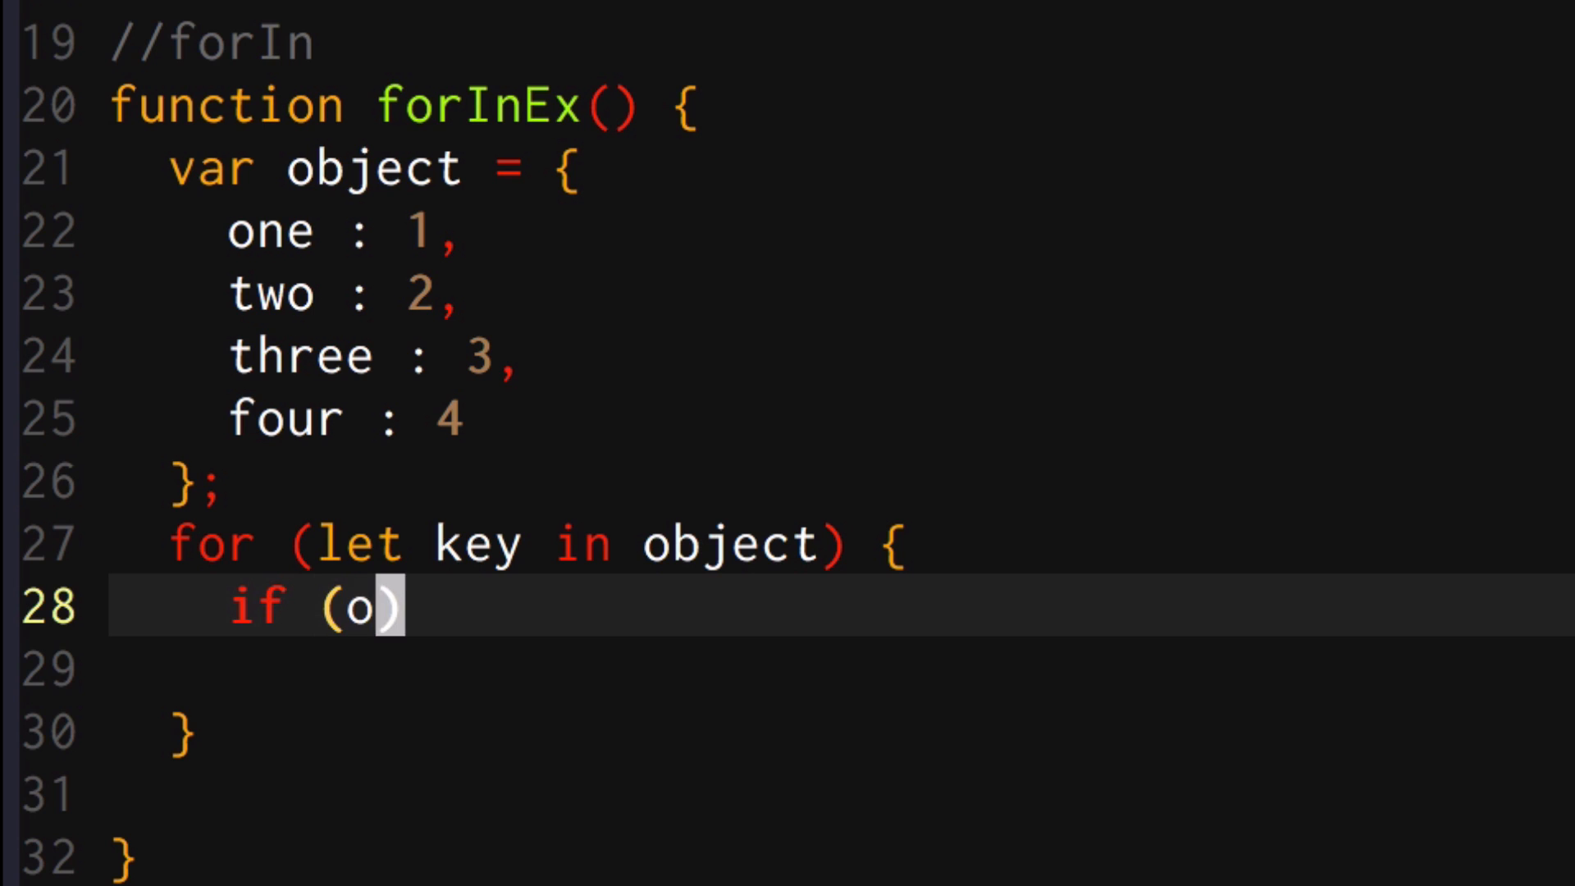
type("bject.hasOw")
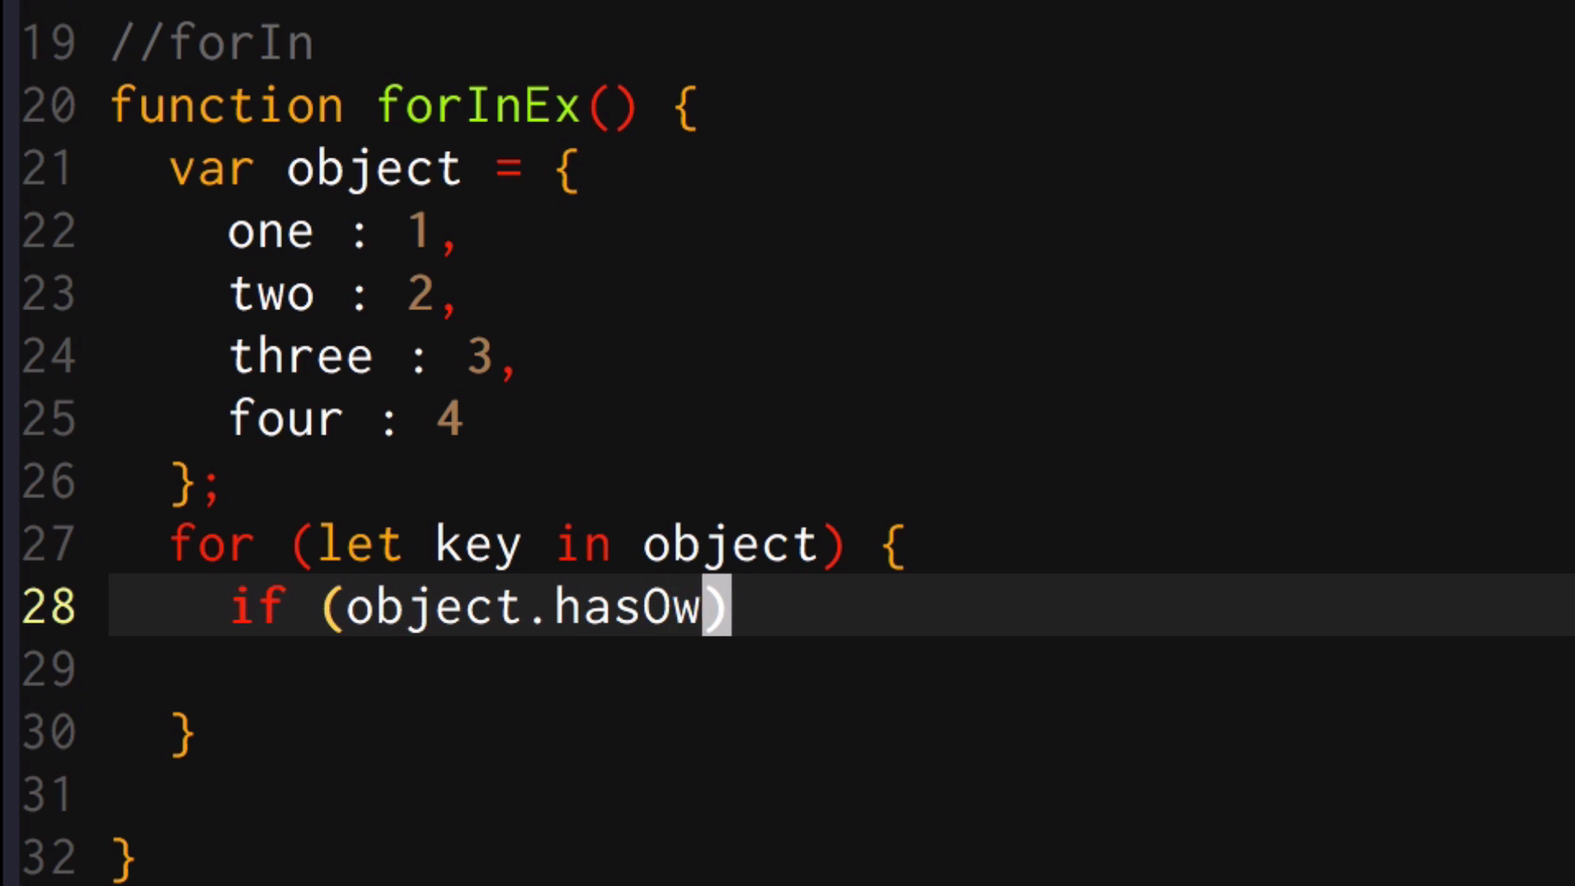
type("nProperty(")
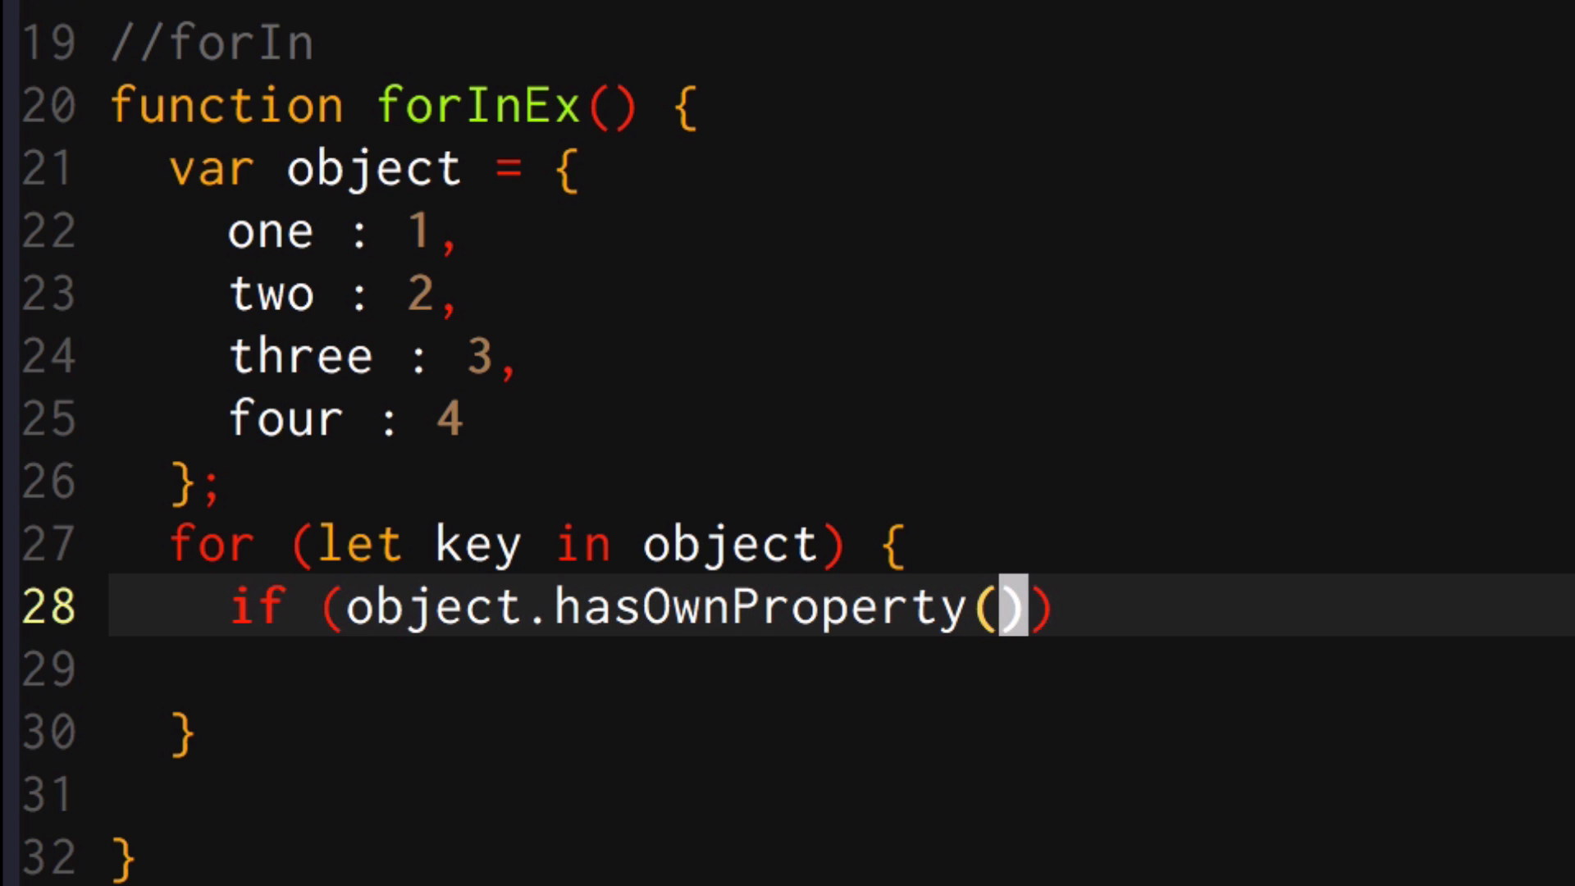
key("Backspace")
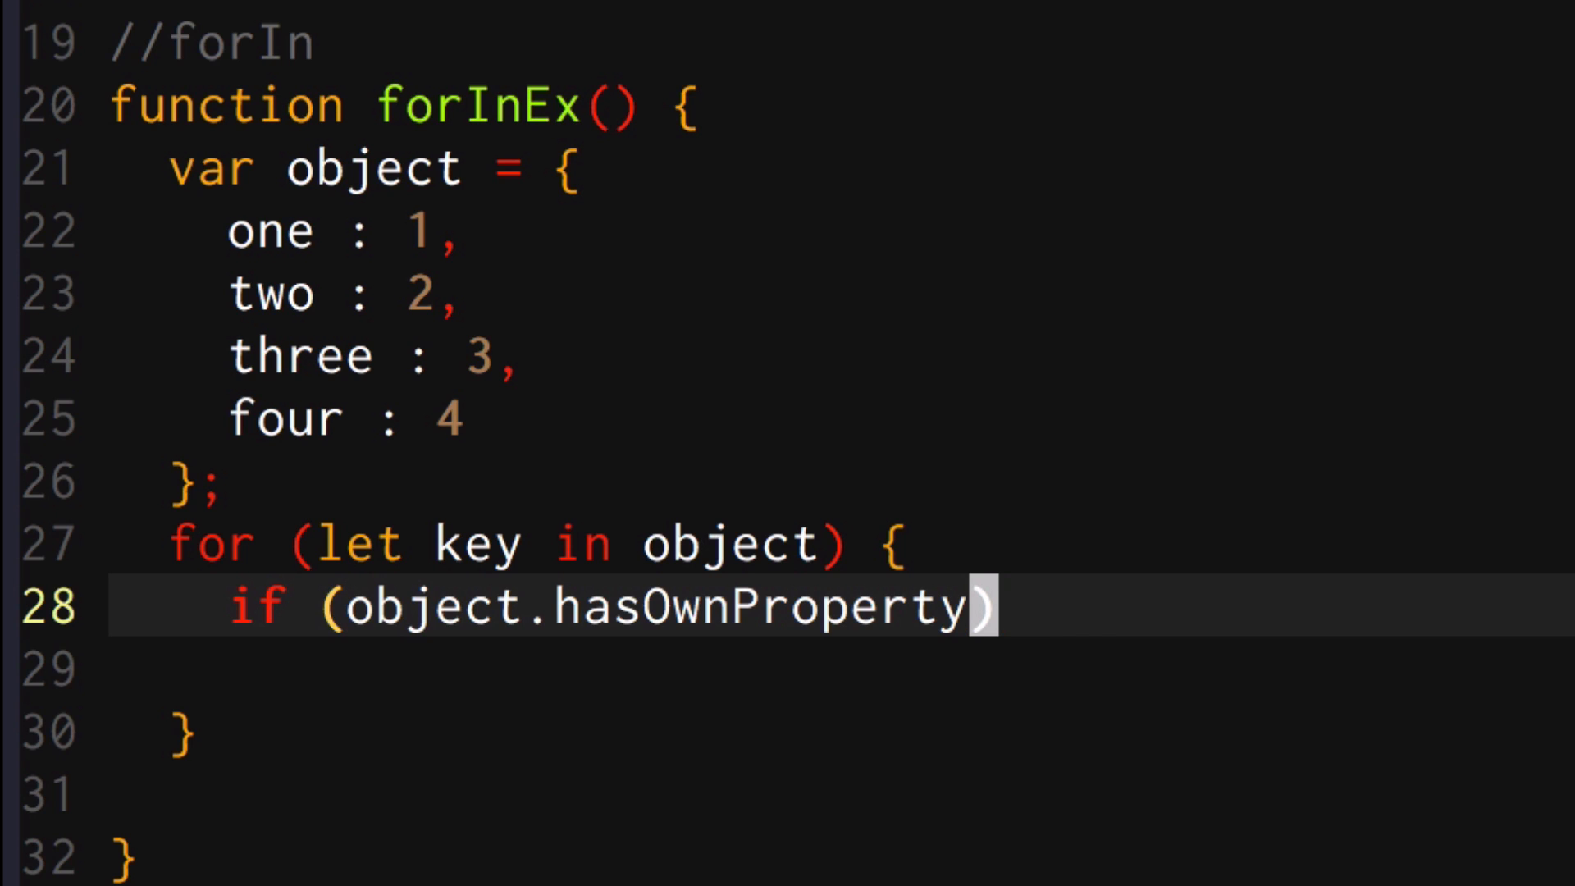
type("(k")
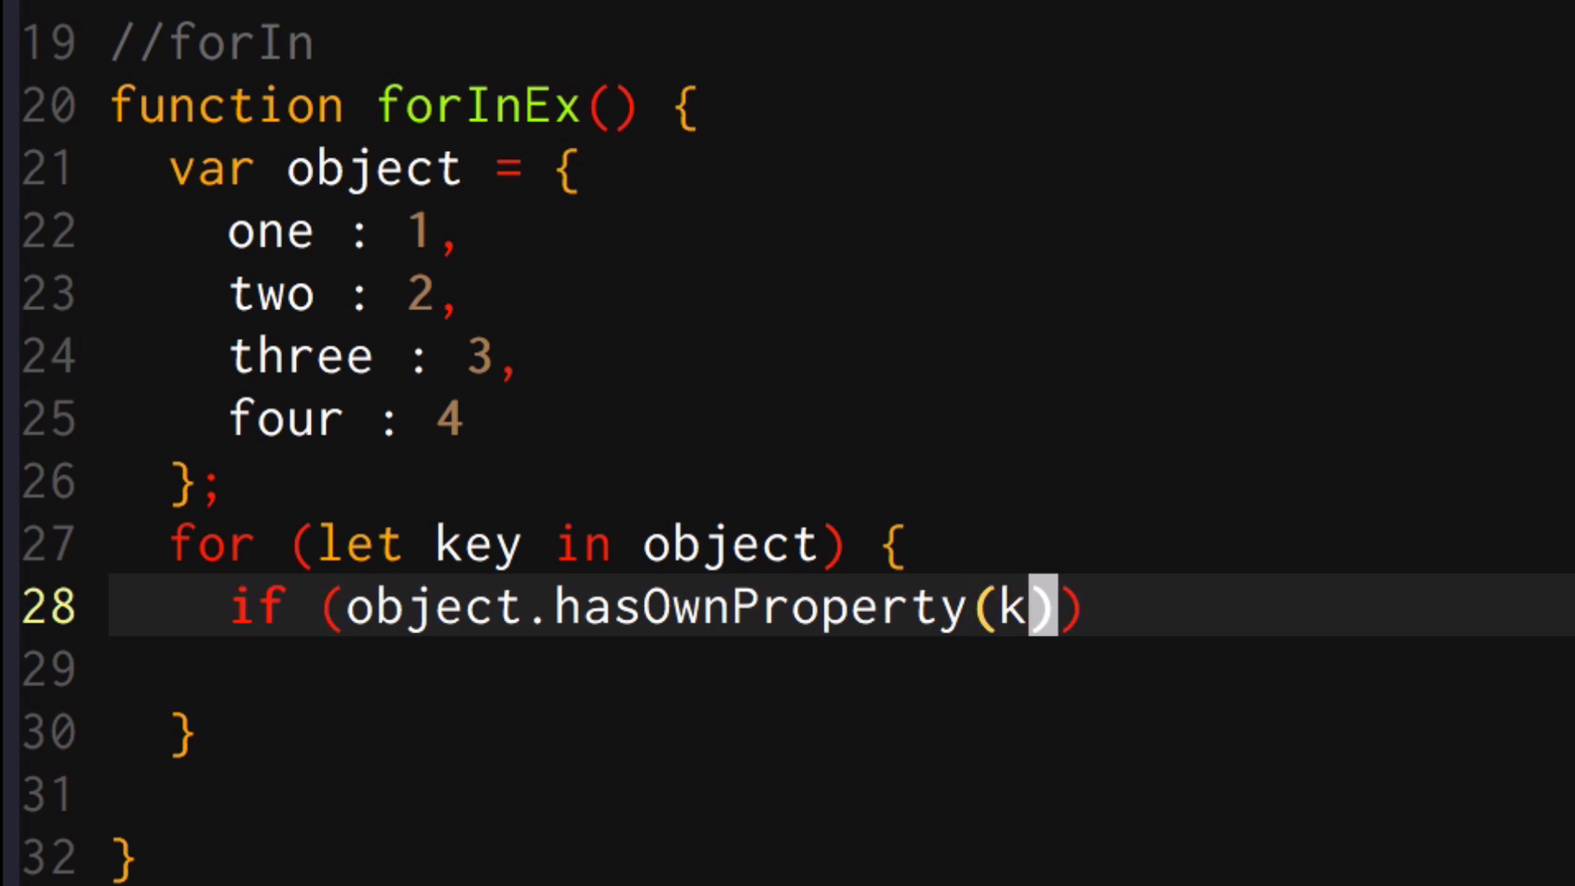
type("ey")
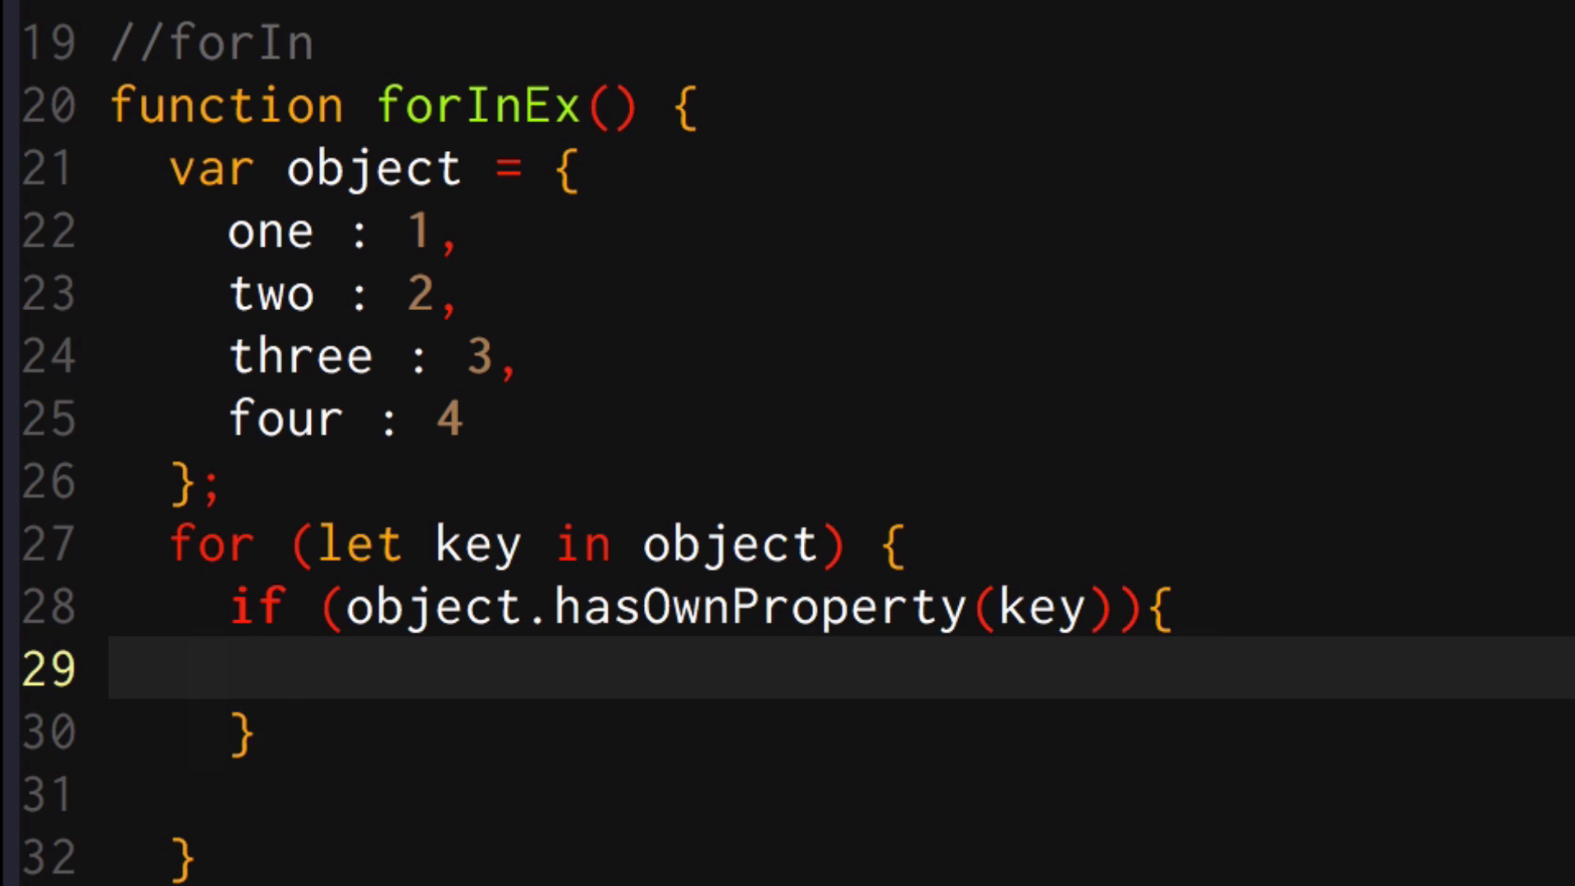
Log "key" together with object[key] inside the check
type("console.log(")
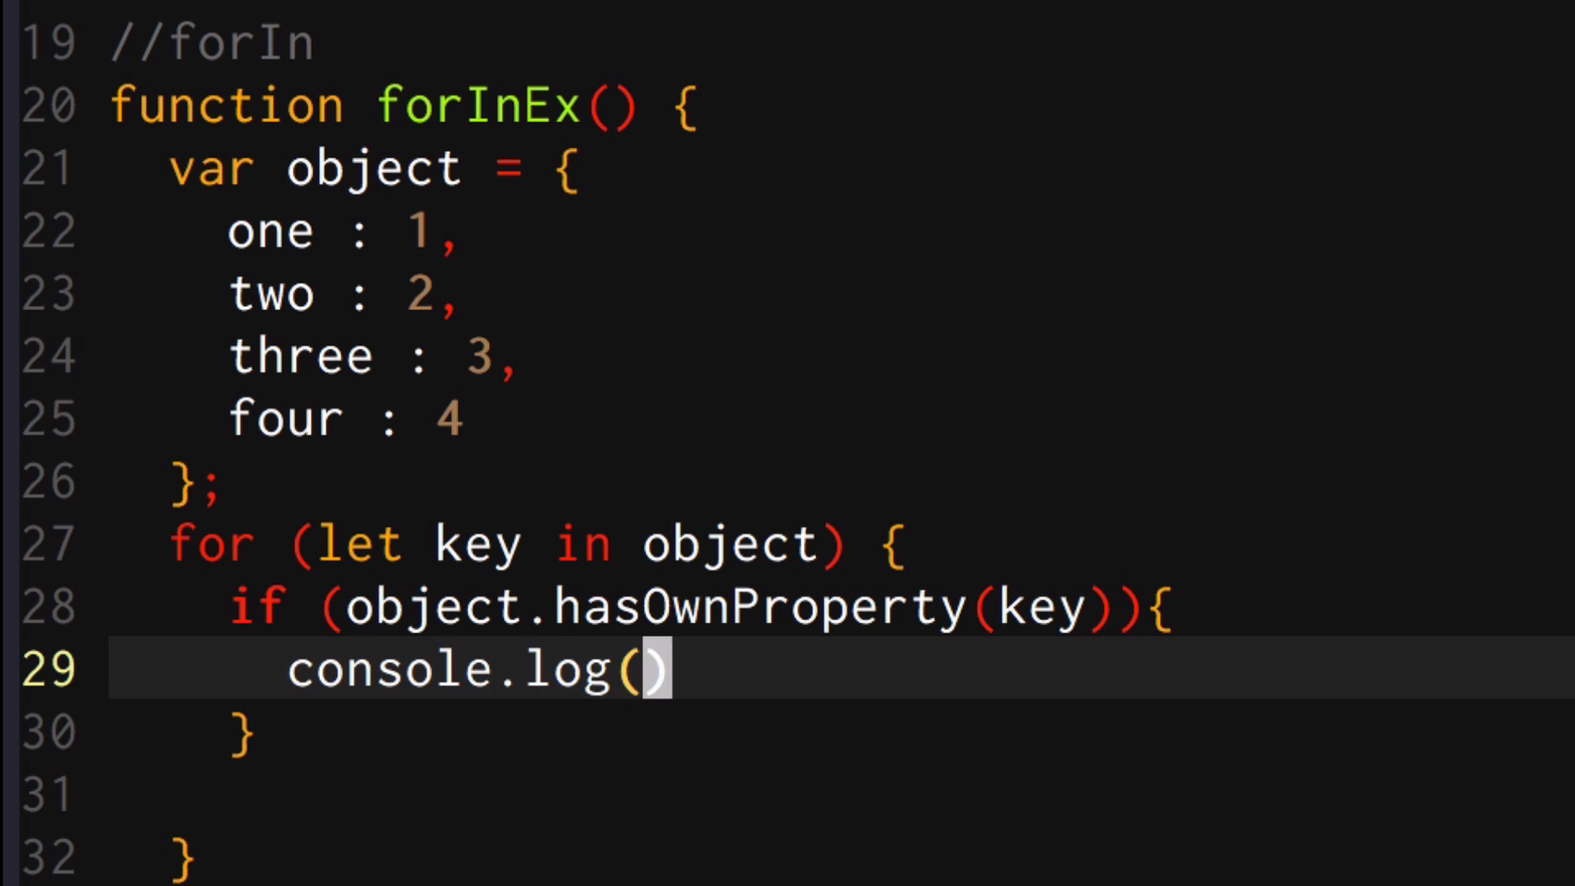
type("\"key\"")
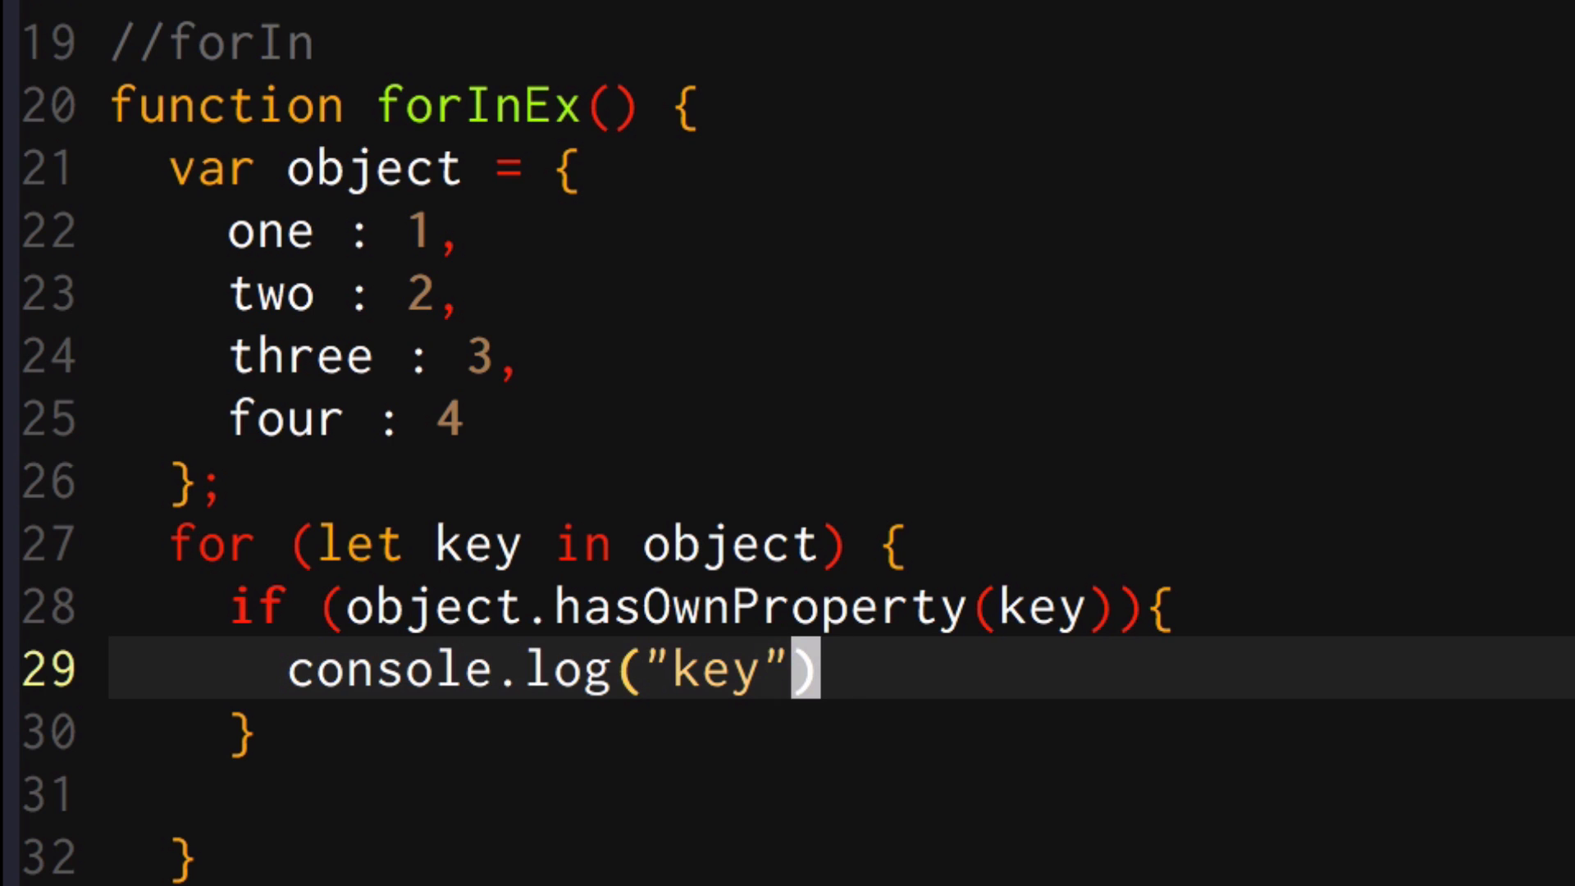
type(", object[key]")
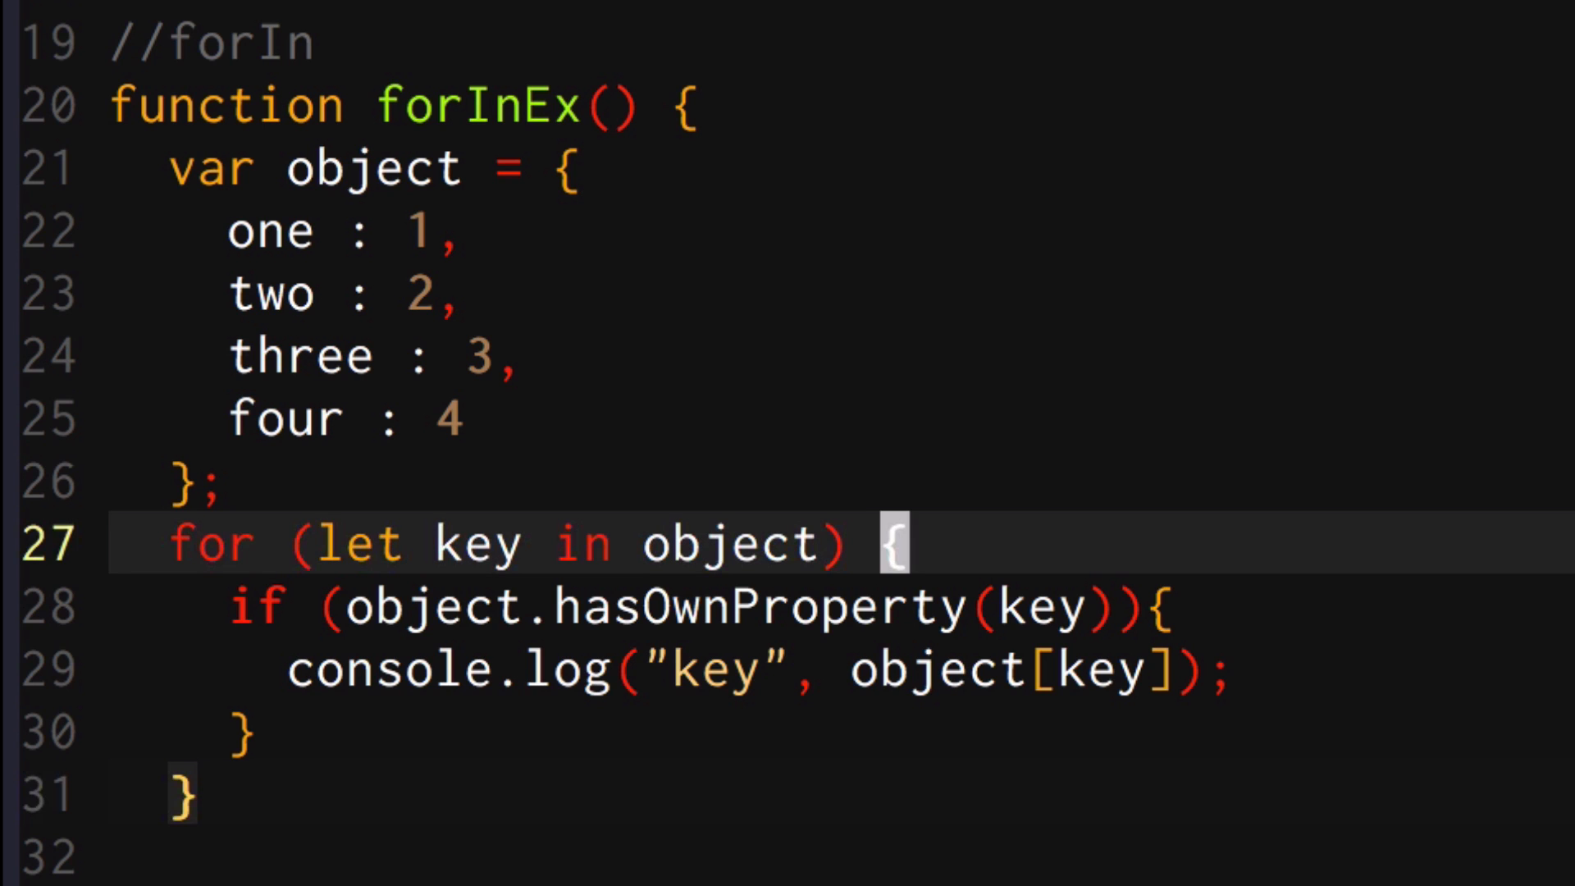
Add a blank line above the for-in loop and return to the terminal
key("Enter")
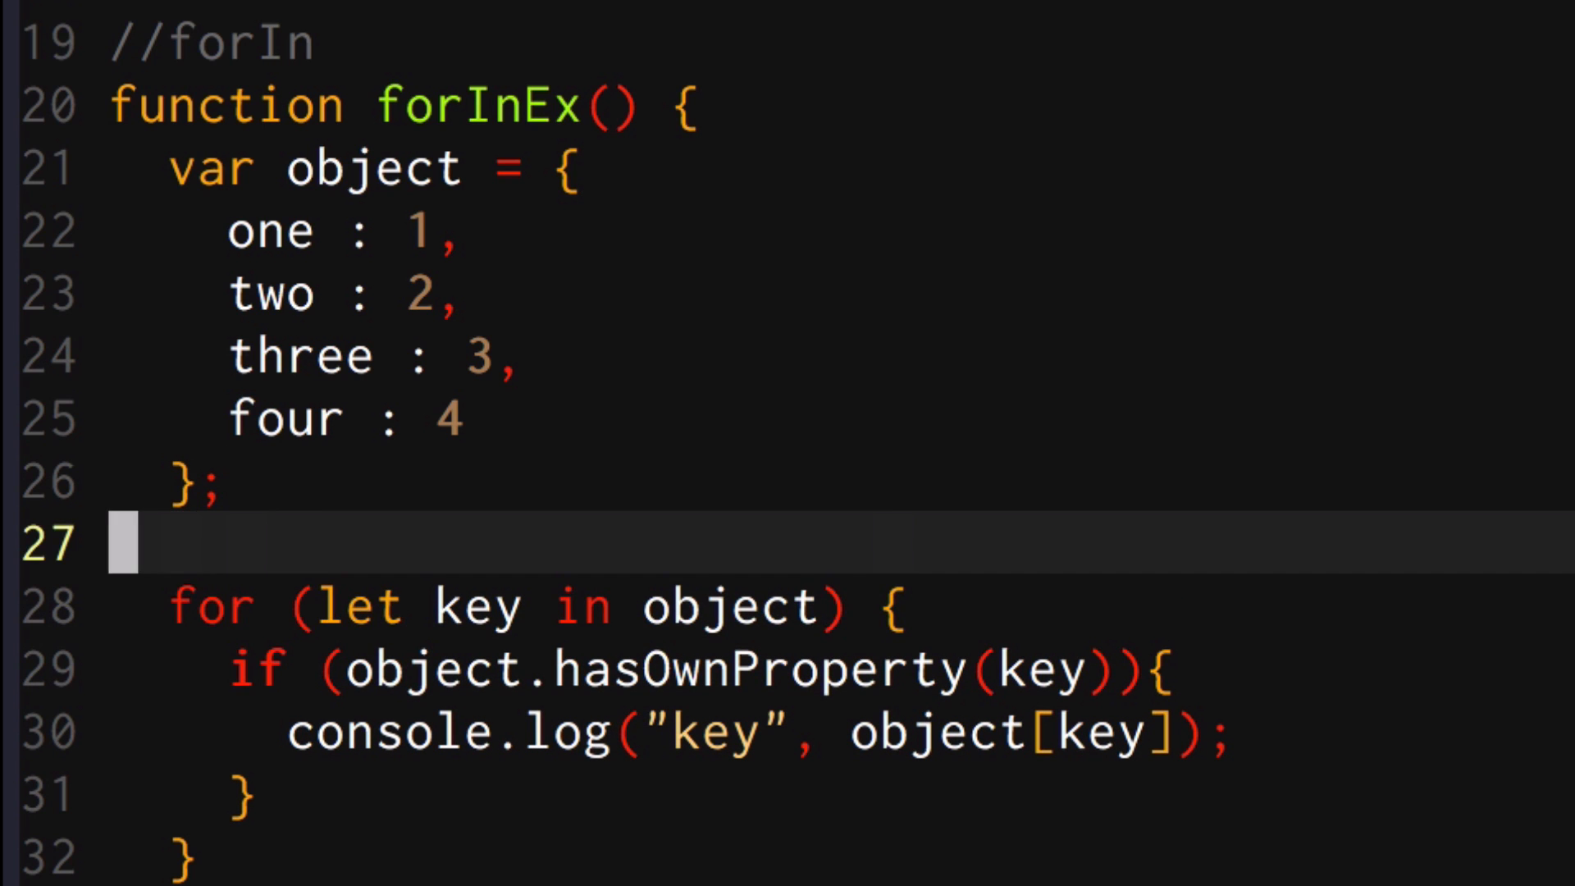
left_click(298, 607)
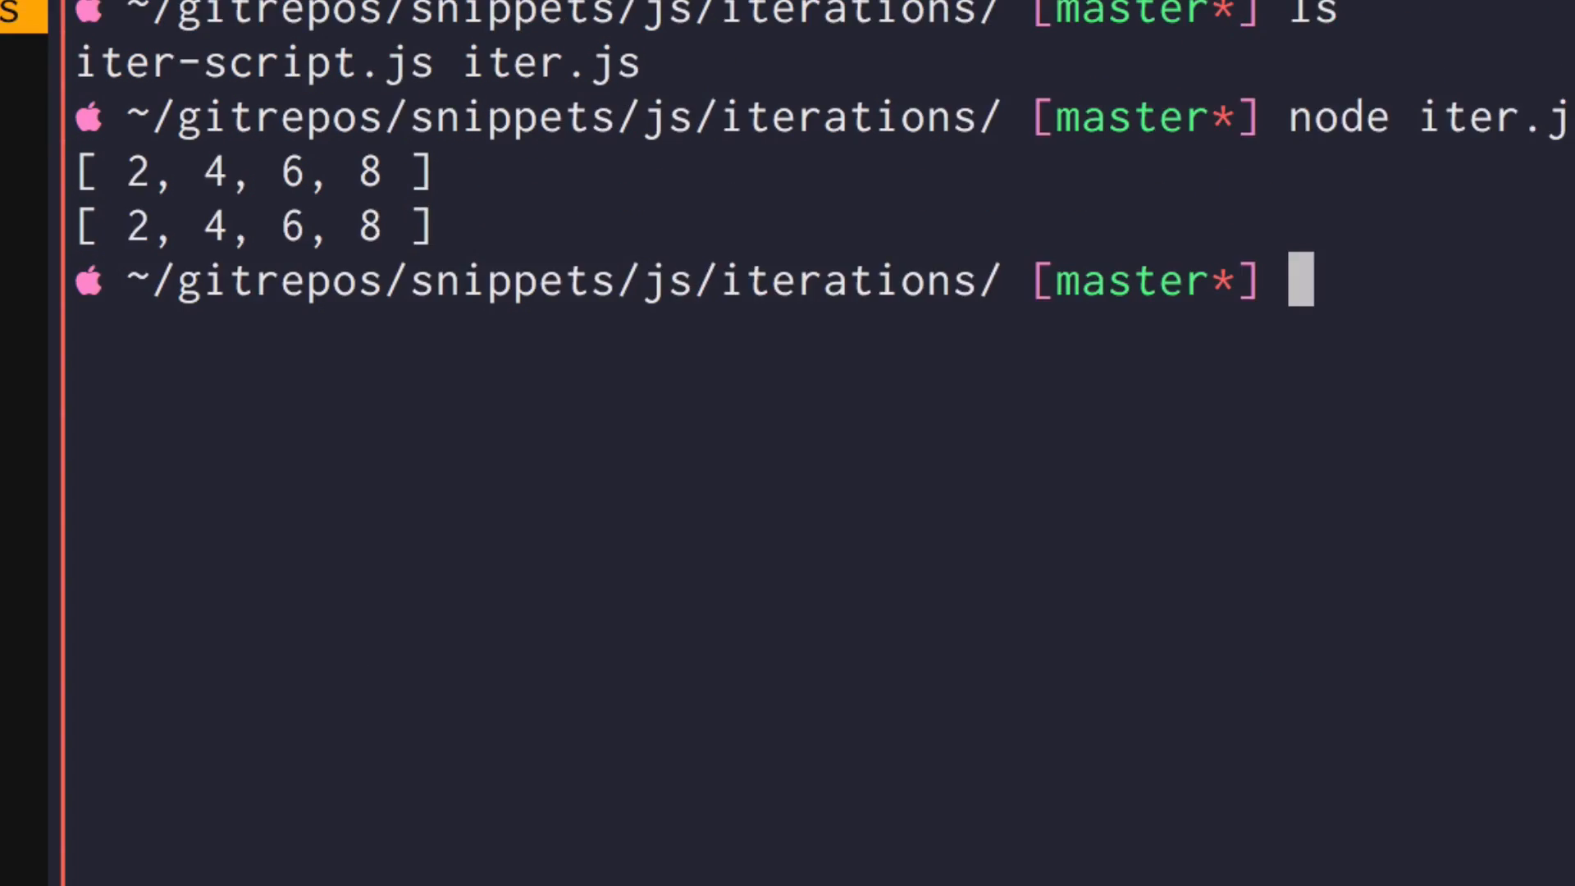
Rerun the script with node iter.js
type("nod")
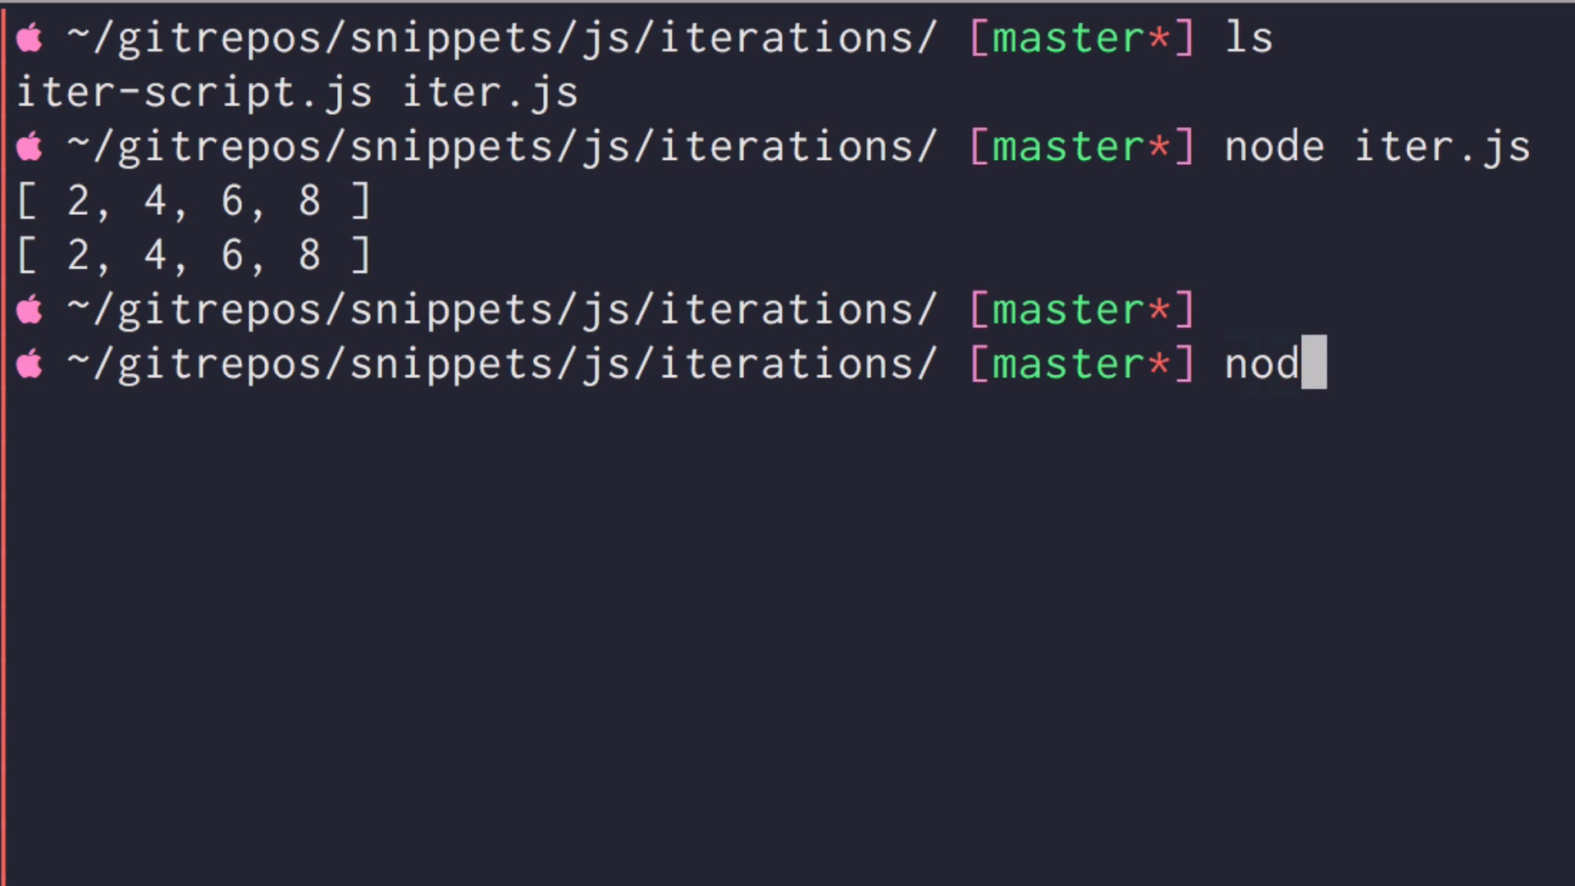
type("e iter.js")
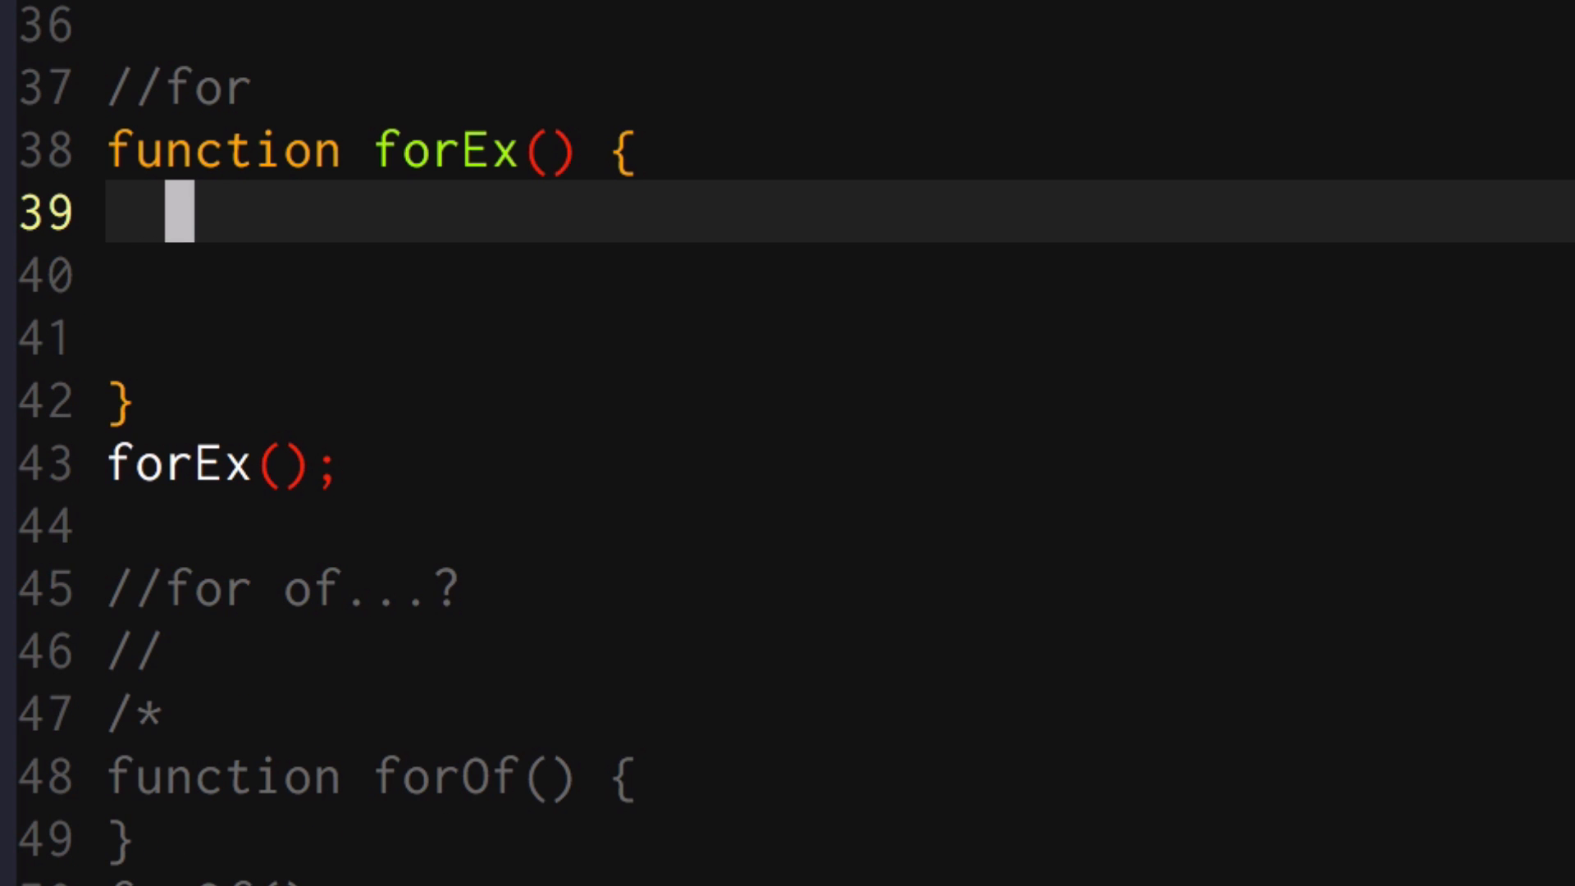
Begin the forEx body with the keyword var
type("var")
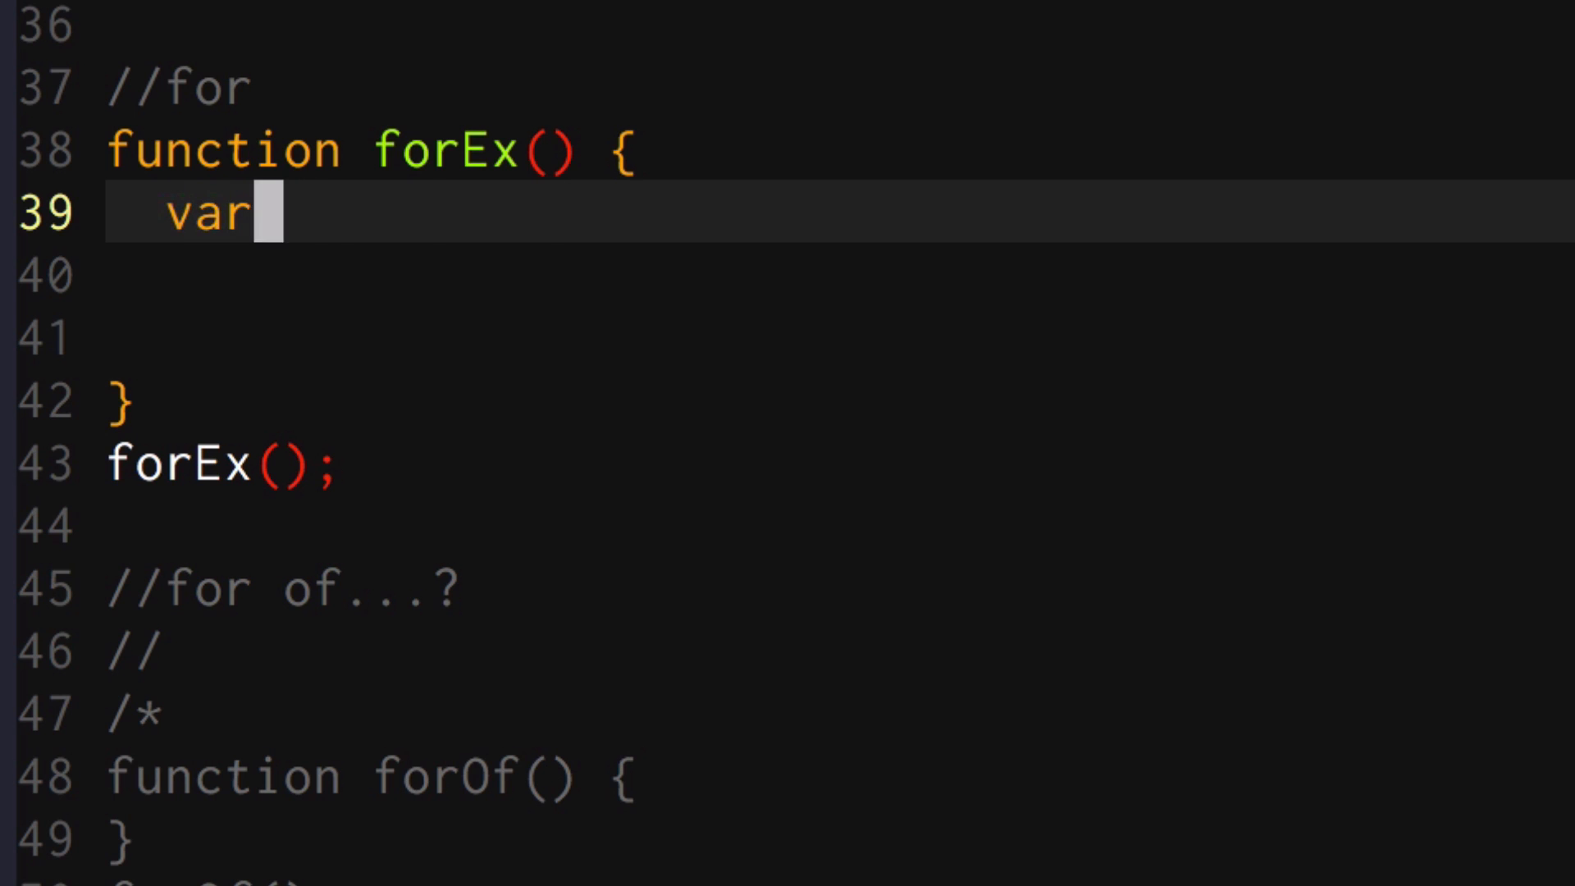
Complete array = [1,2,3,4]; and write for (let i = 0; i < array.length; i++){
type("array = [1,2,")
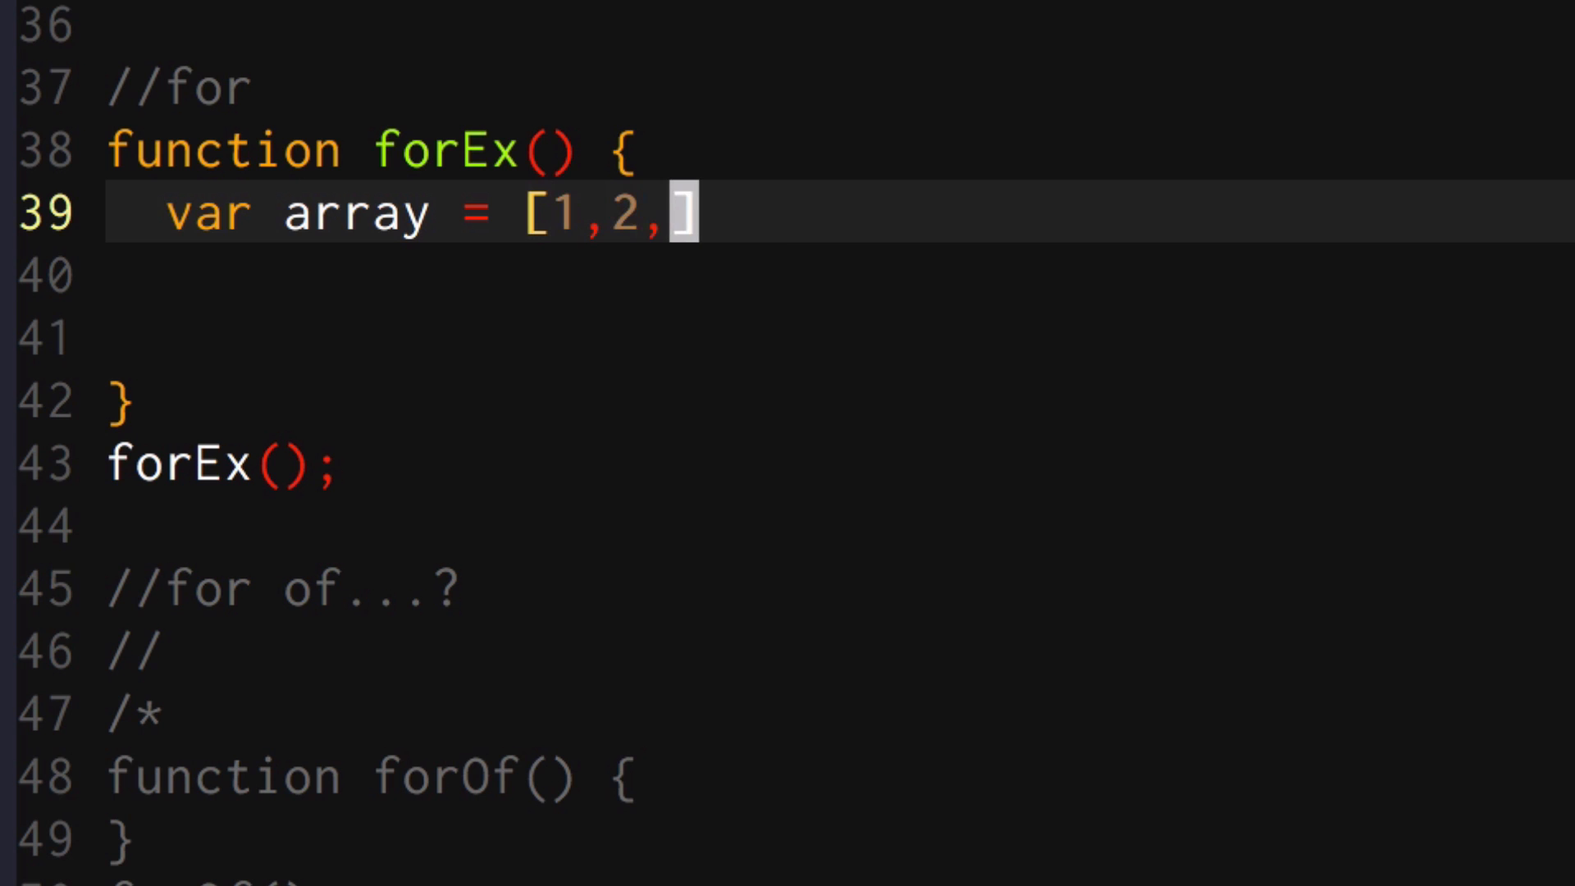
type("3,4];")
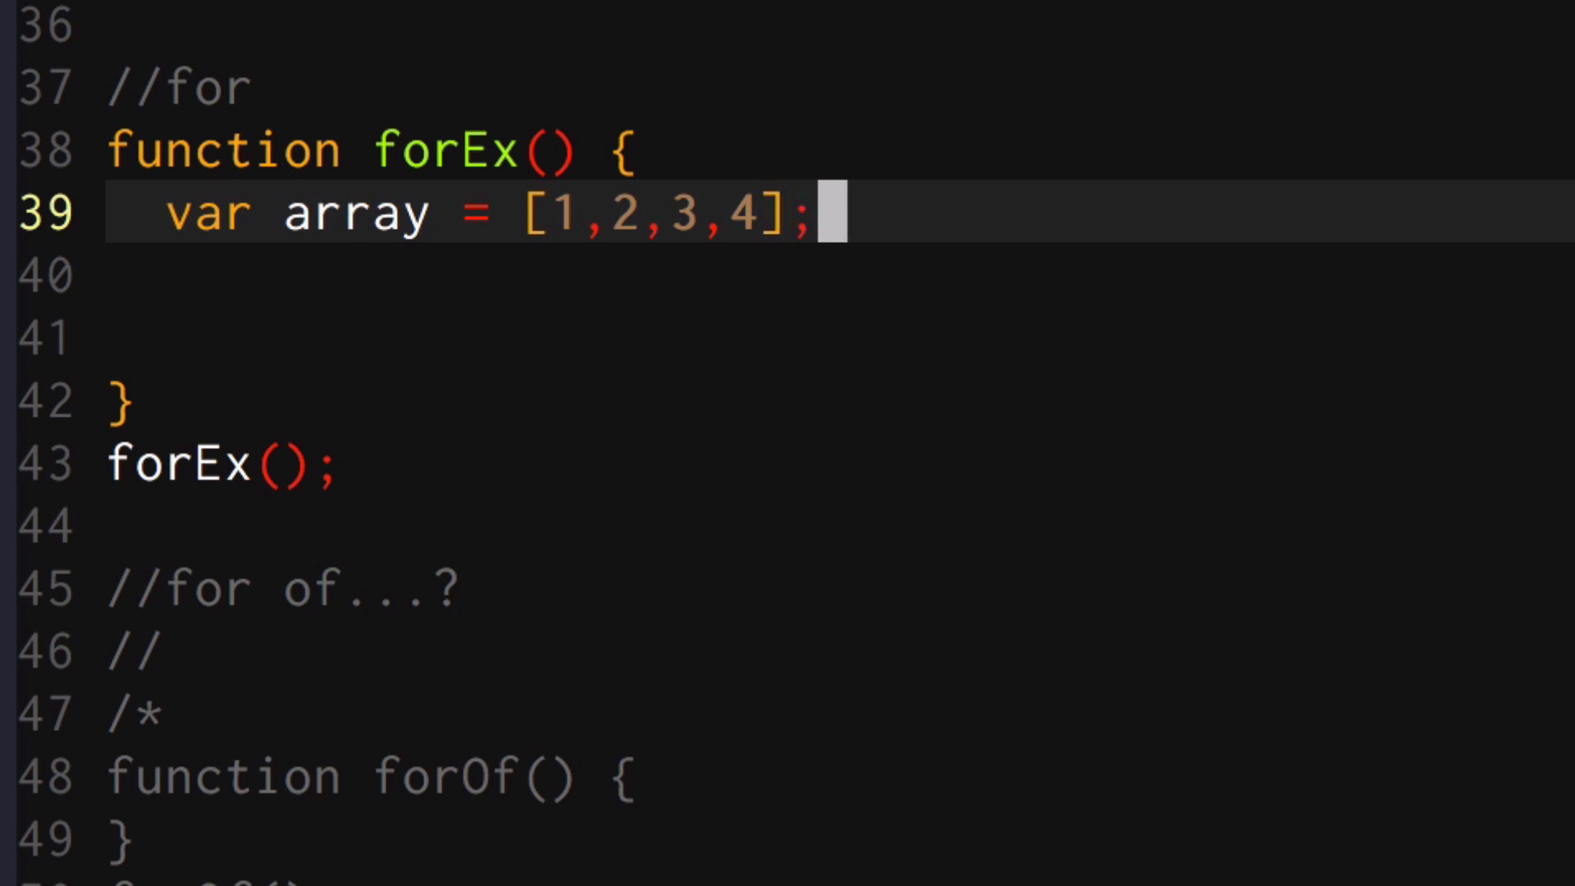
type("fo")
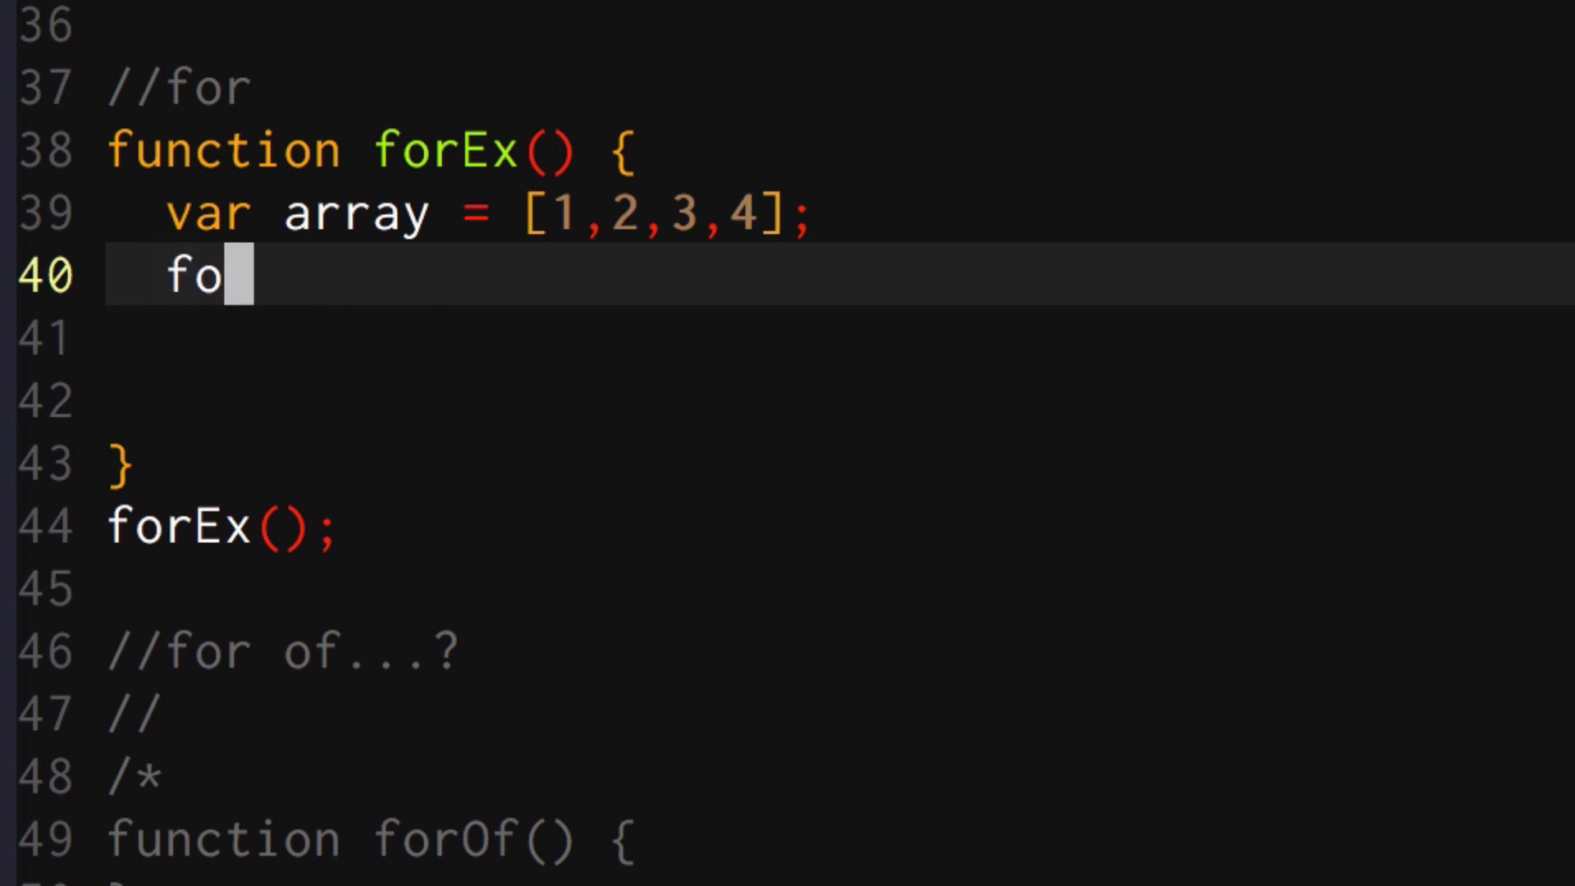
type("r (let )")
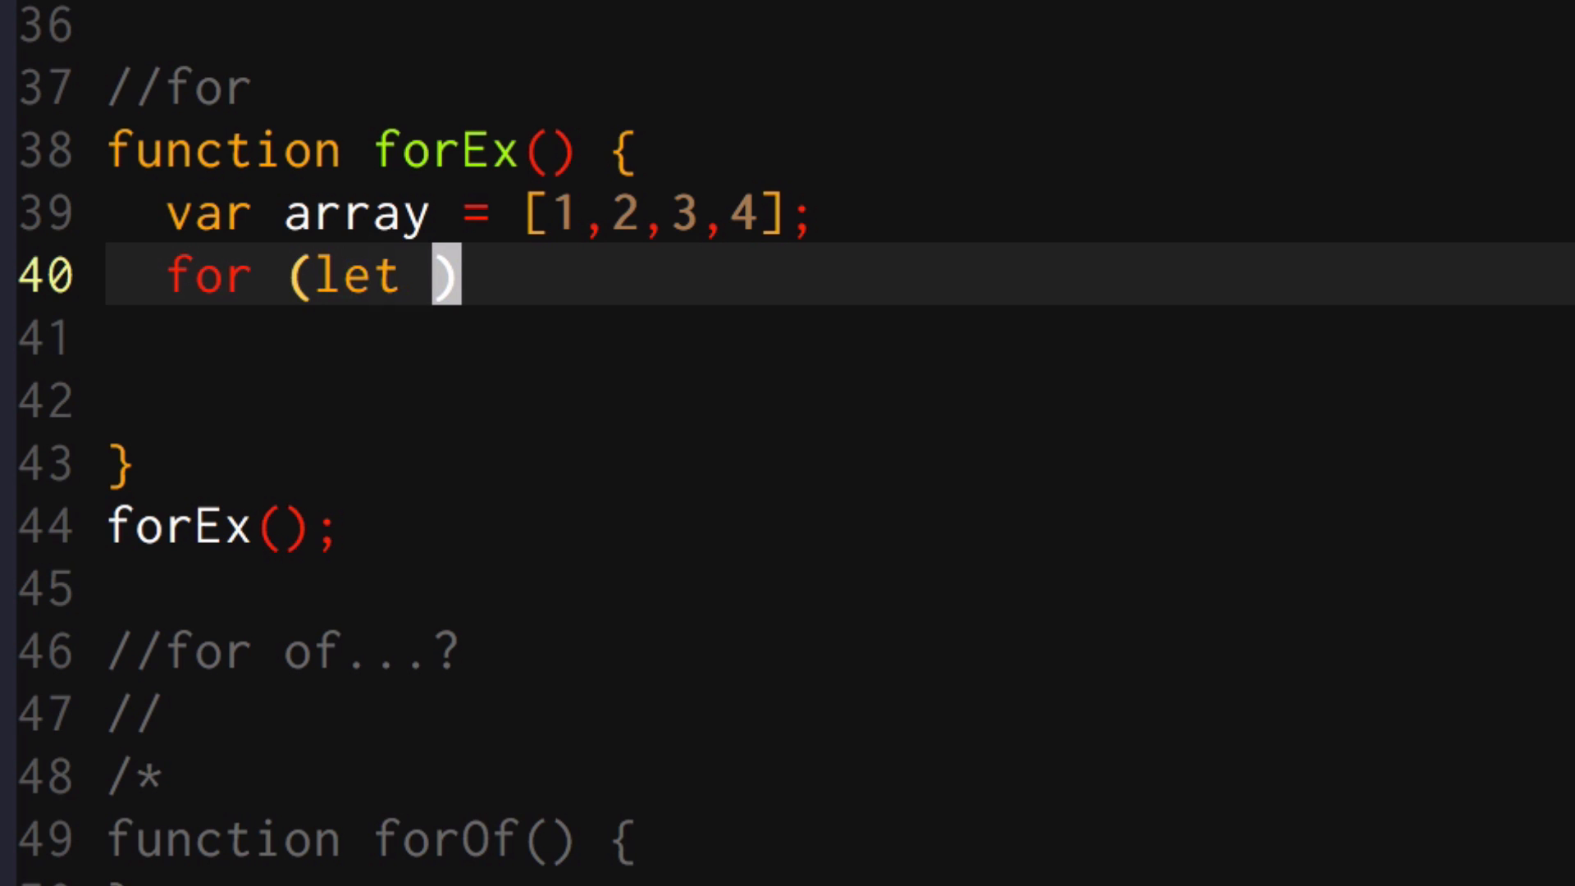
type("i = 0; i")
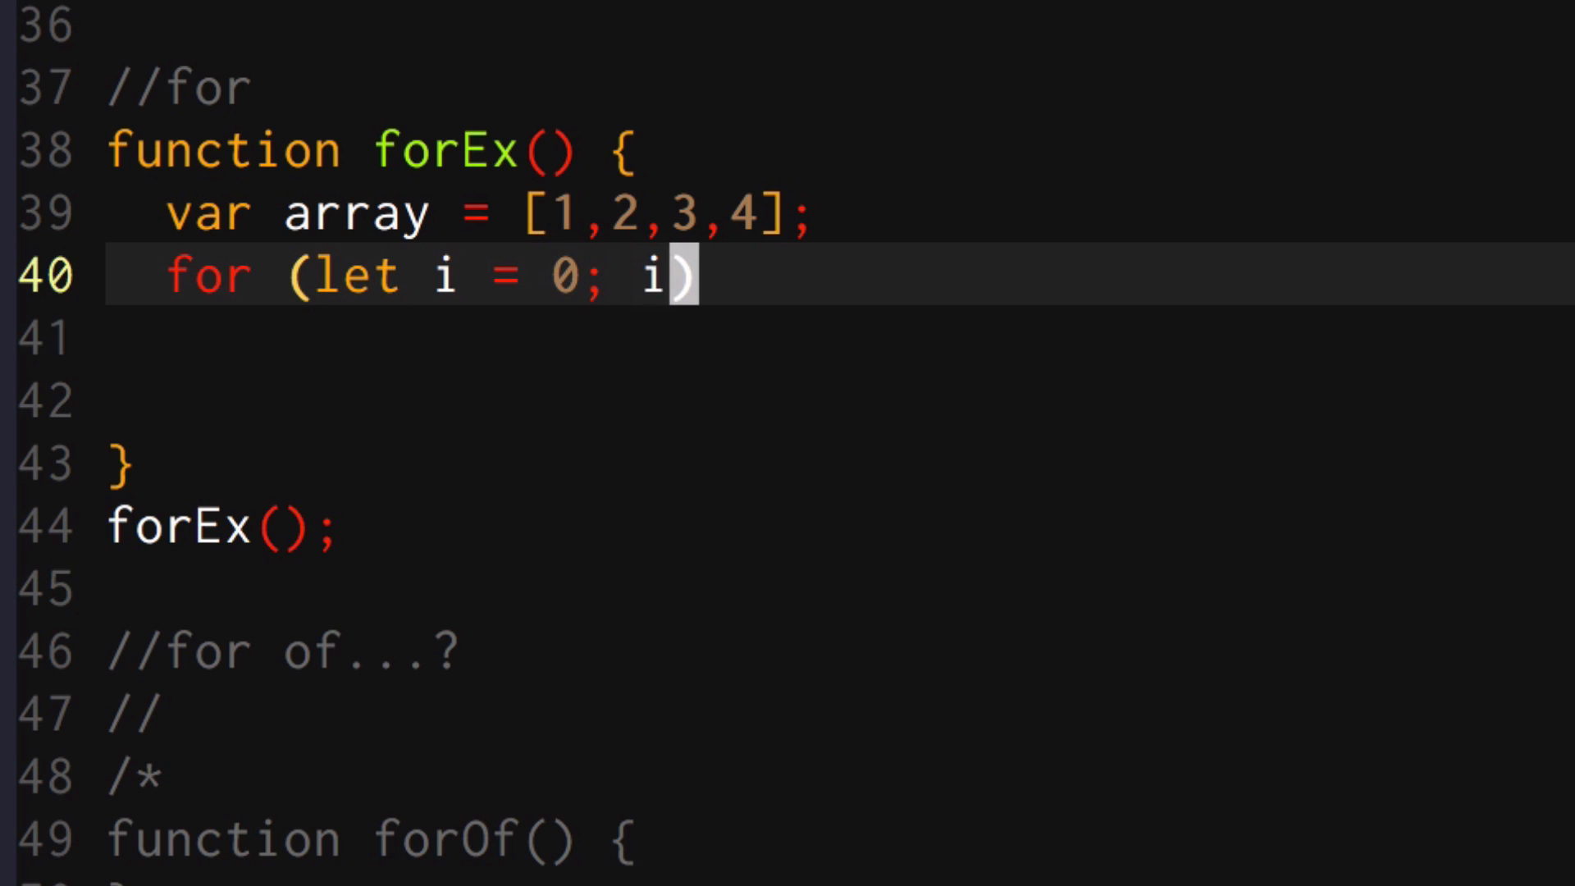
type("< array.length;")
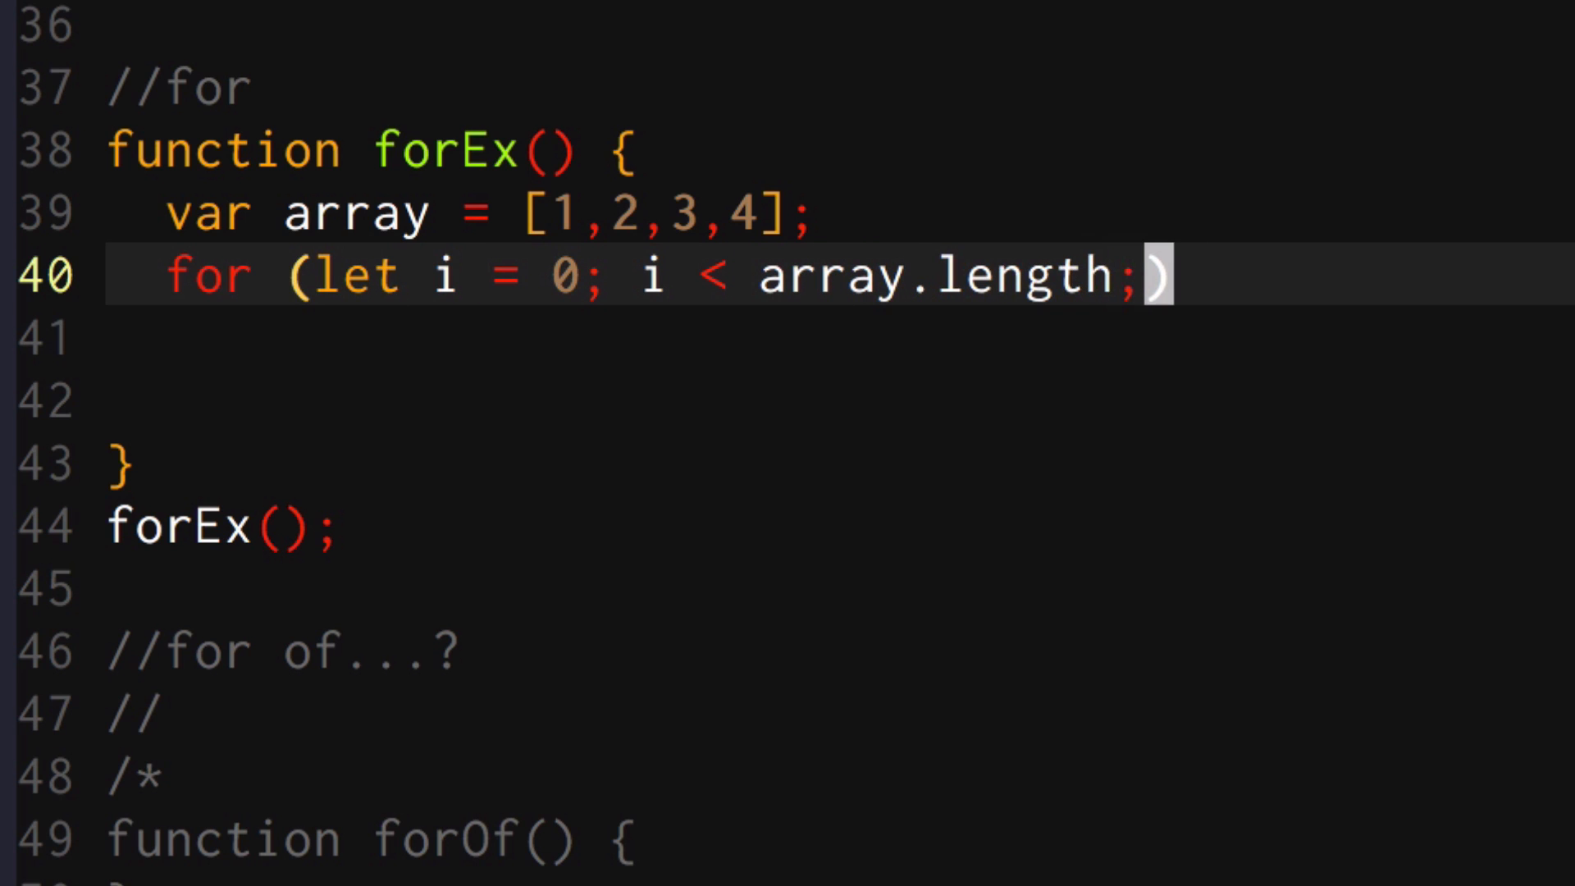
type("i++){")
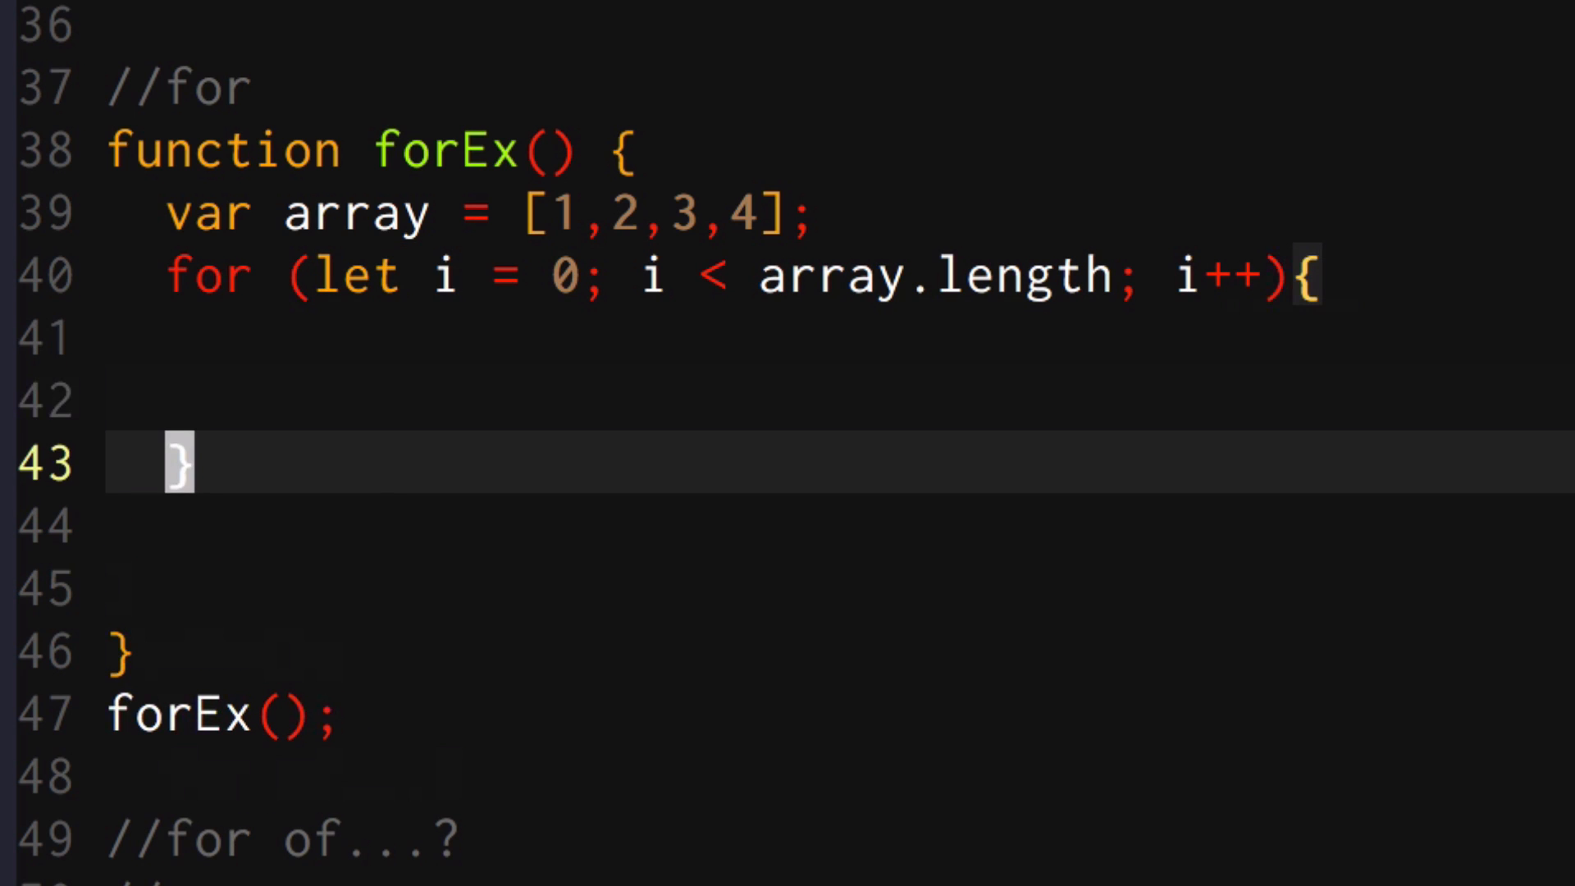
Indent the empty loop body line and open a new line above the for loop
left_click(144, 336)
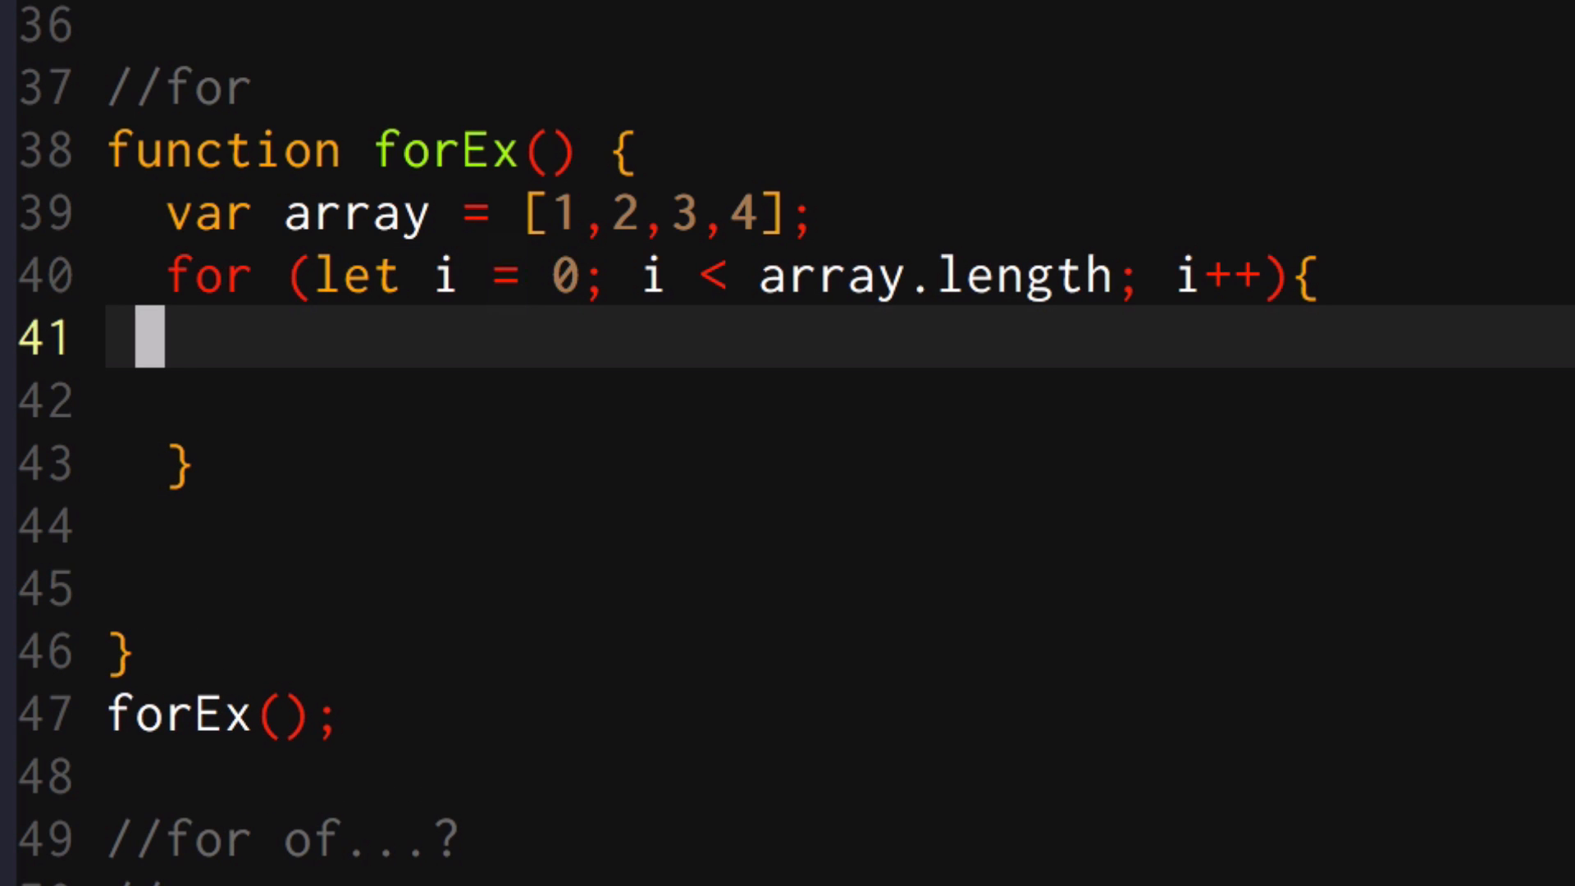
key("Tab")
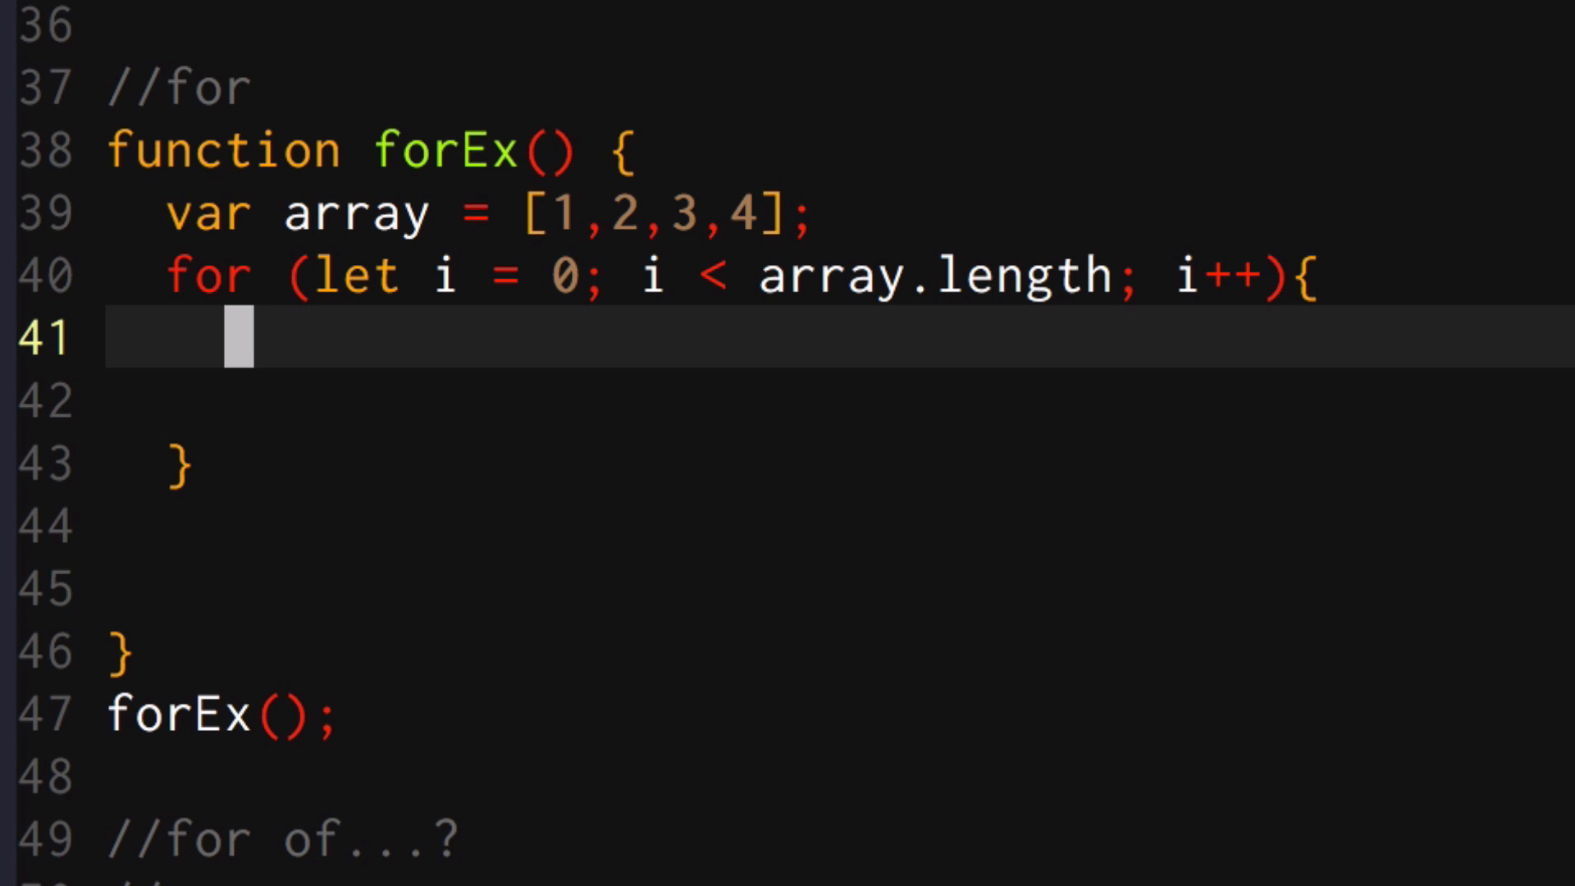
key("Enter")
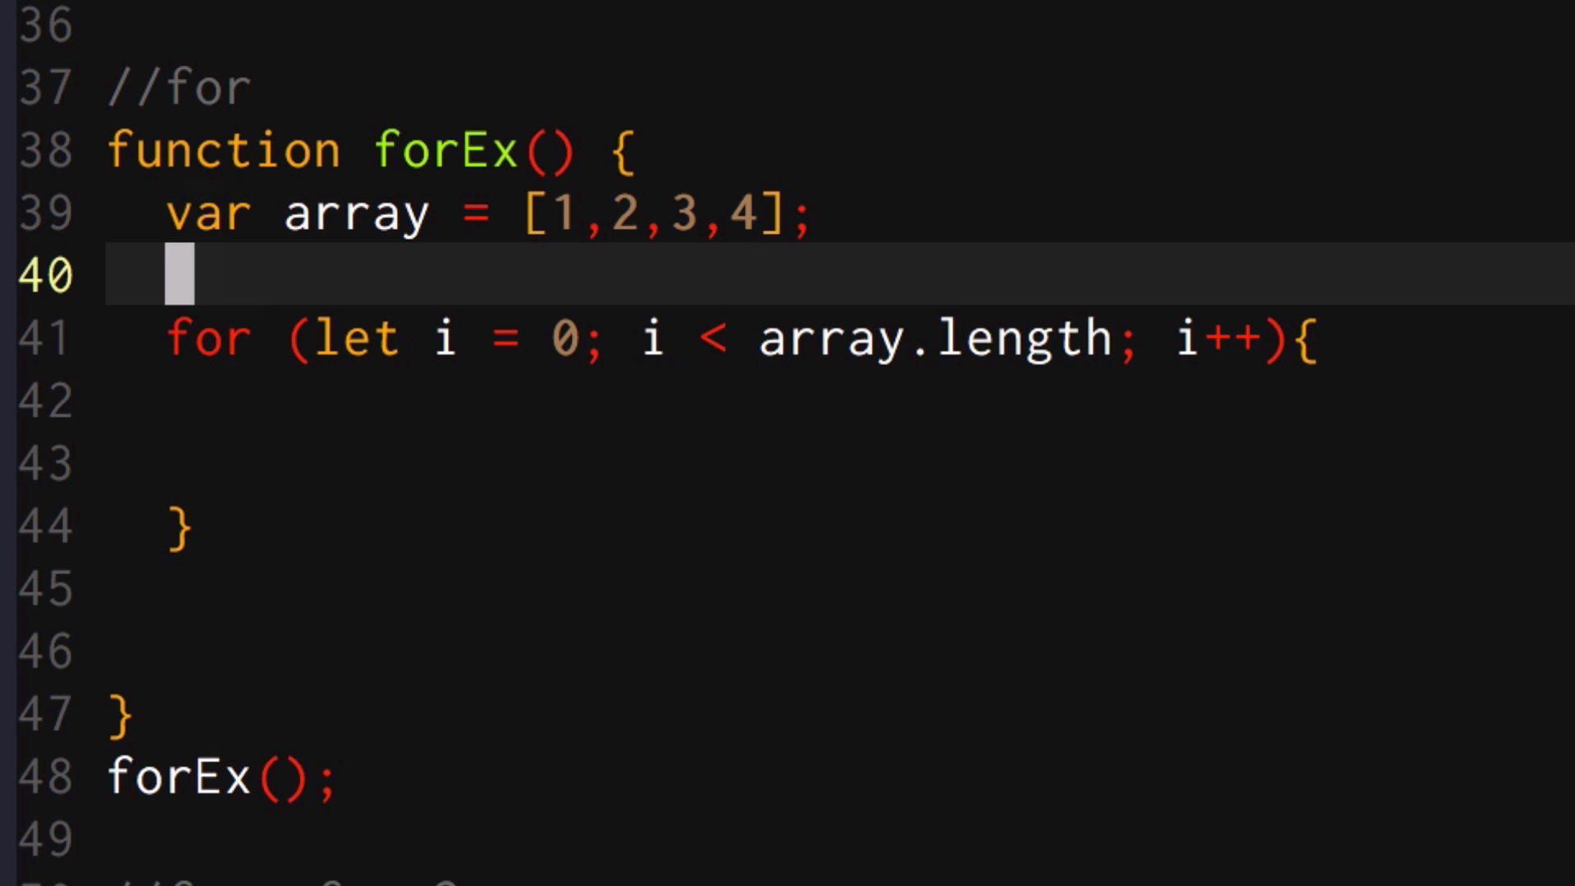
Add var length = array.length; and make the loop condition compare i against length
type("var length =")
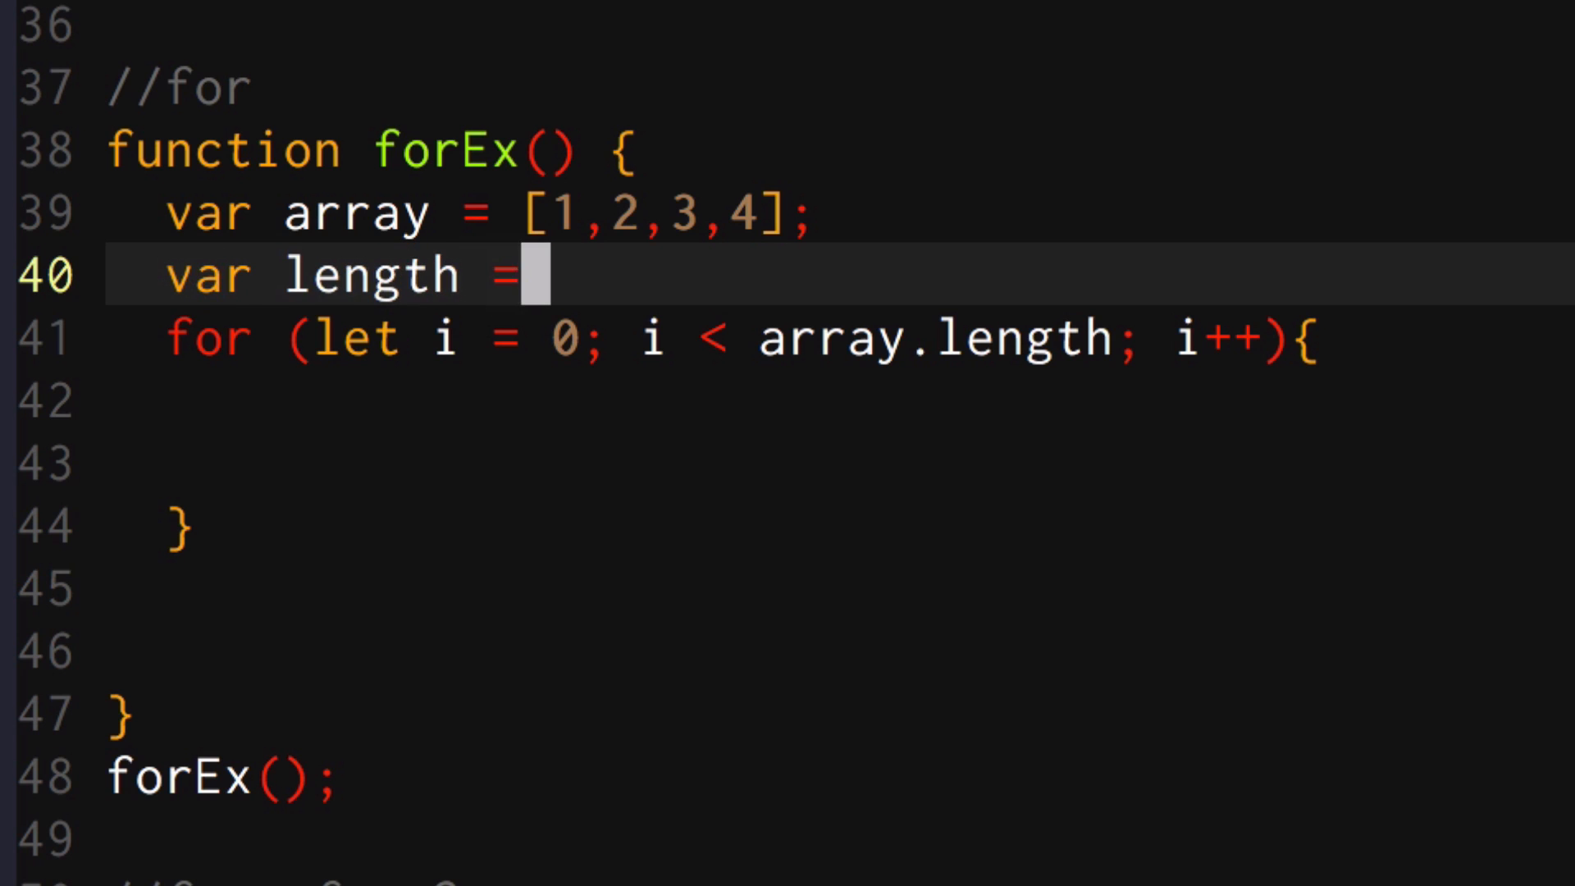
type("array.length;")
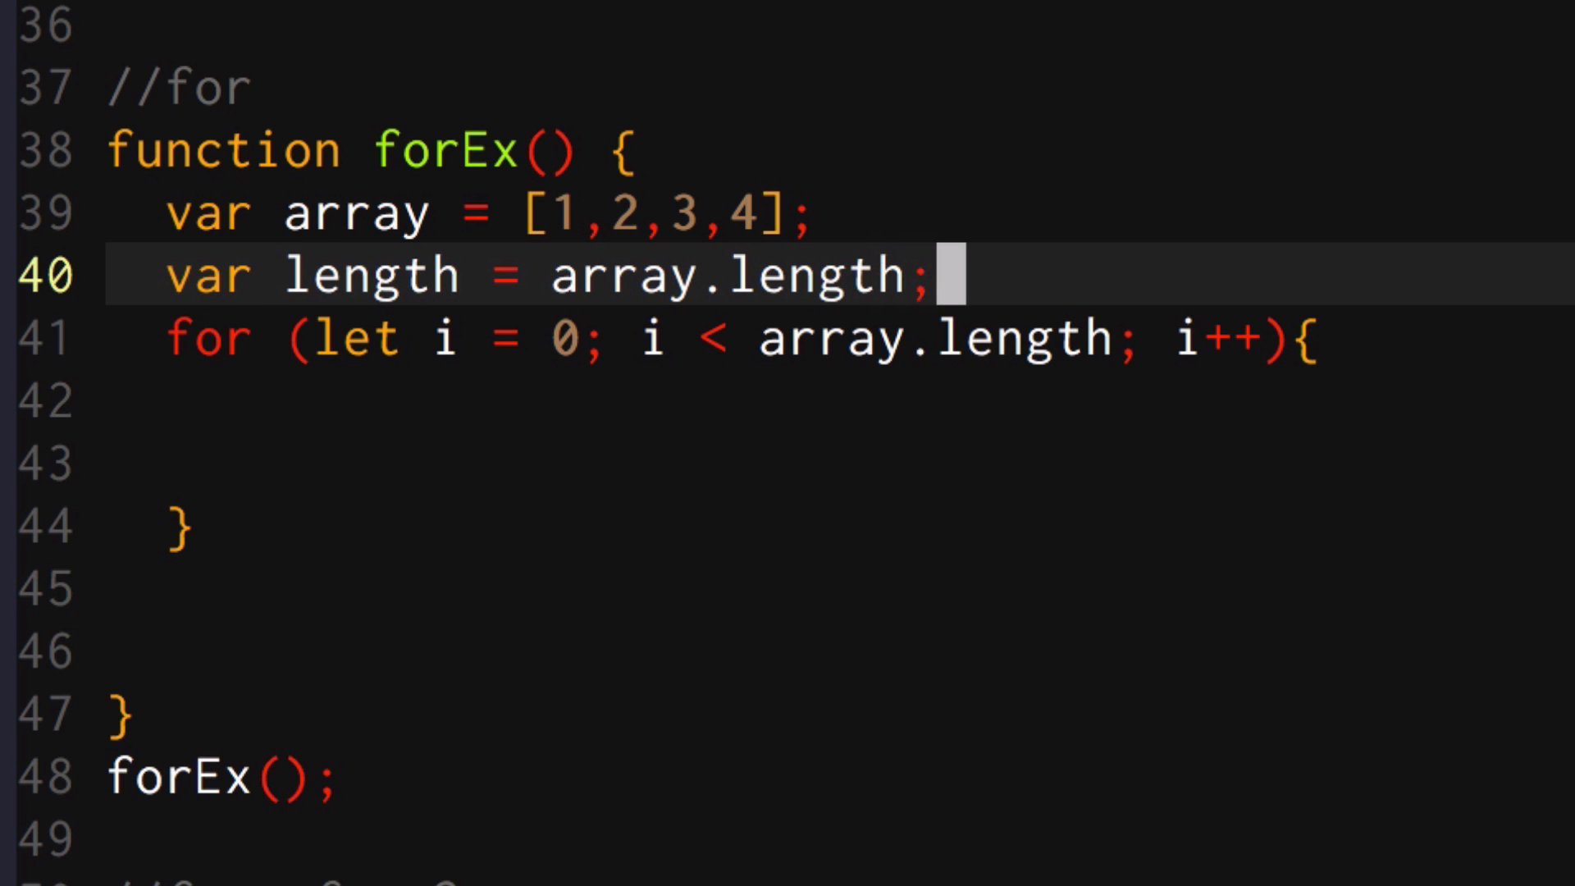
left_click(771, 338)
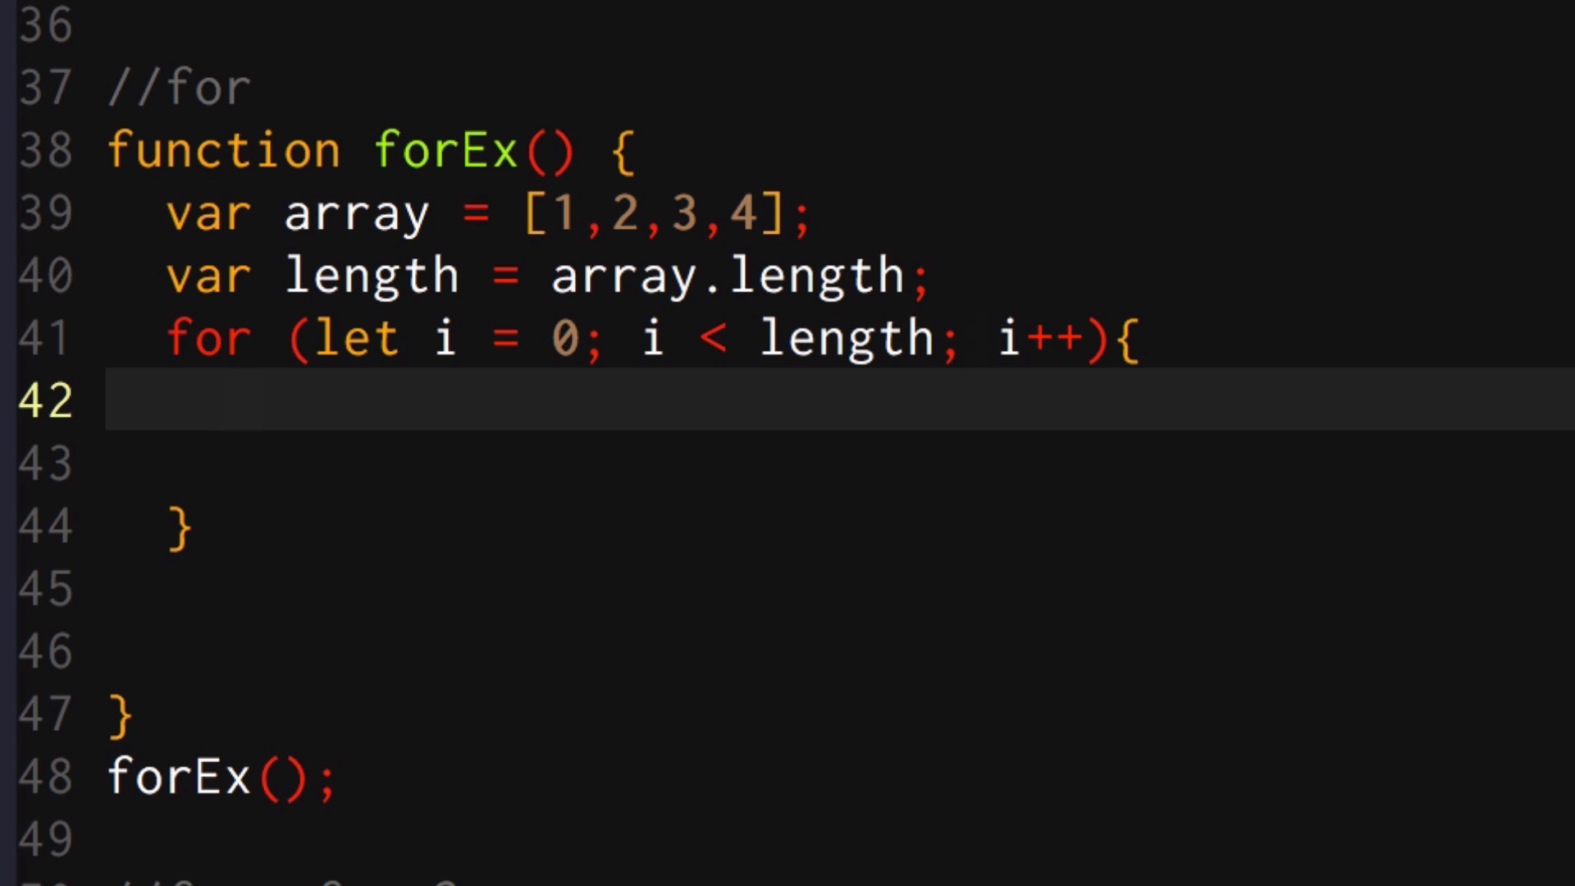
left_click(441, 275)
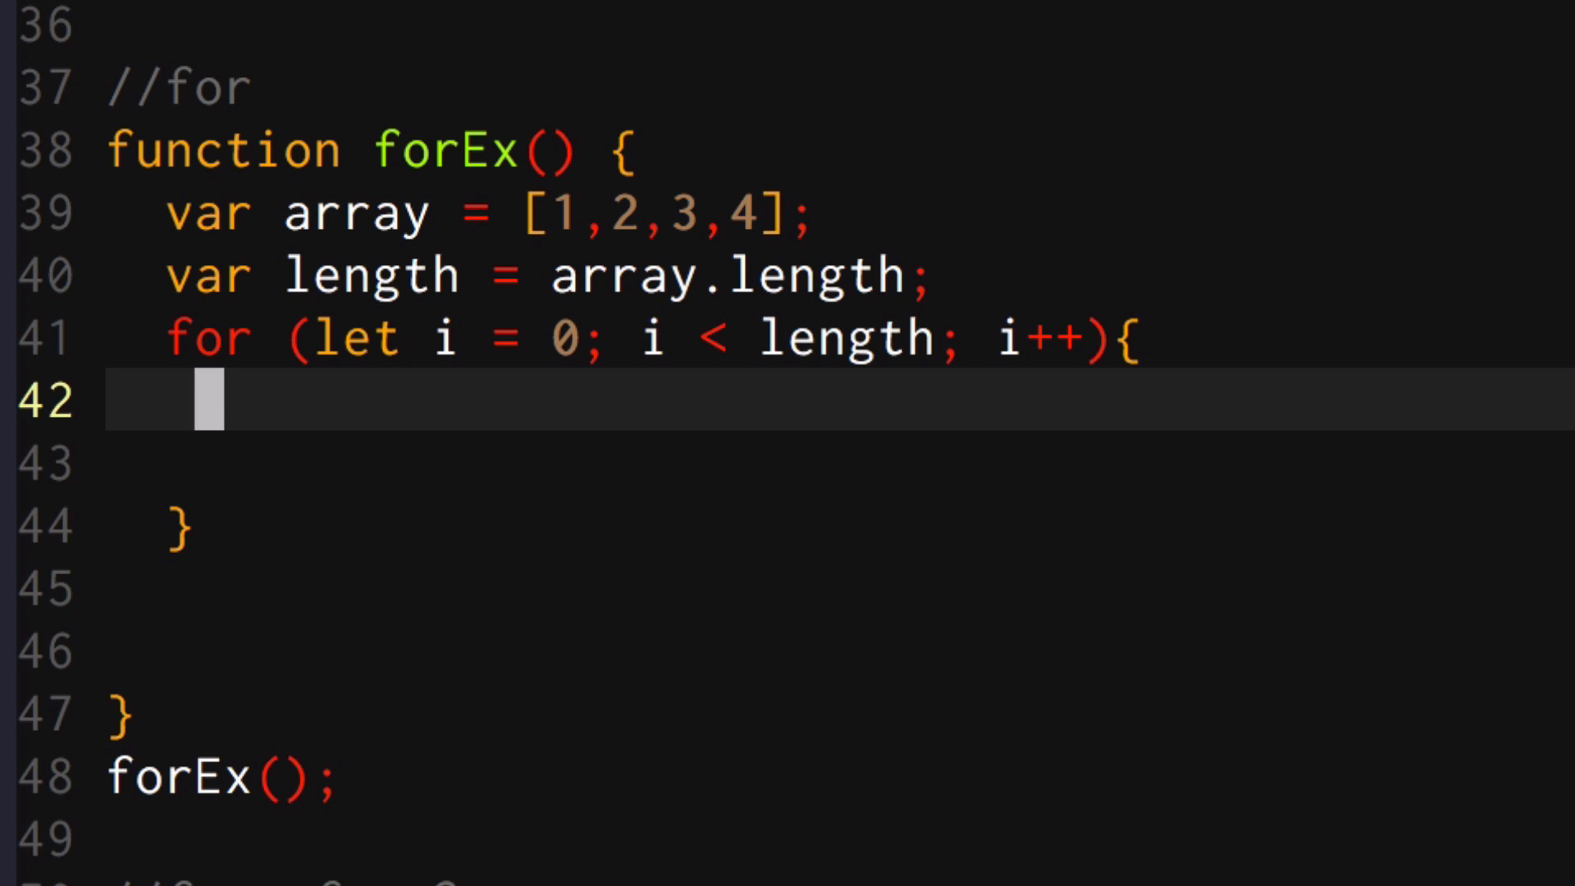
In the for loop body write console.log(array[i] * 2);
left_click(773, 335)
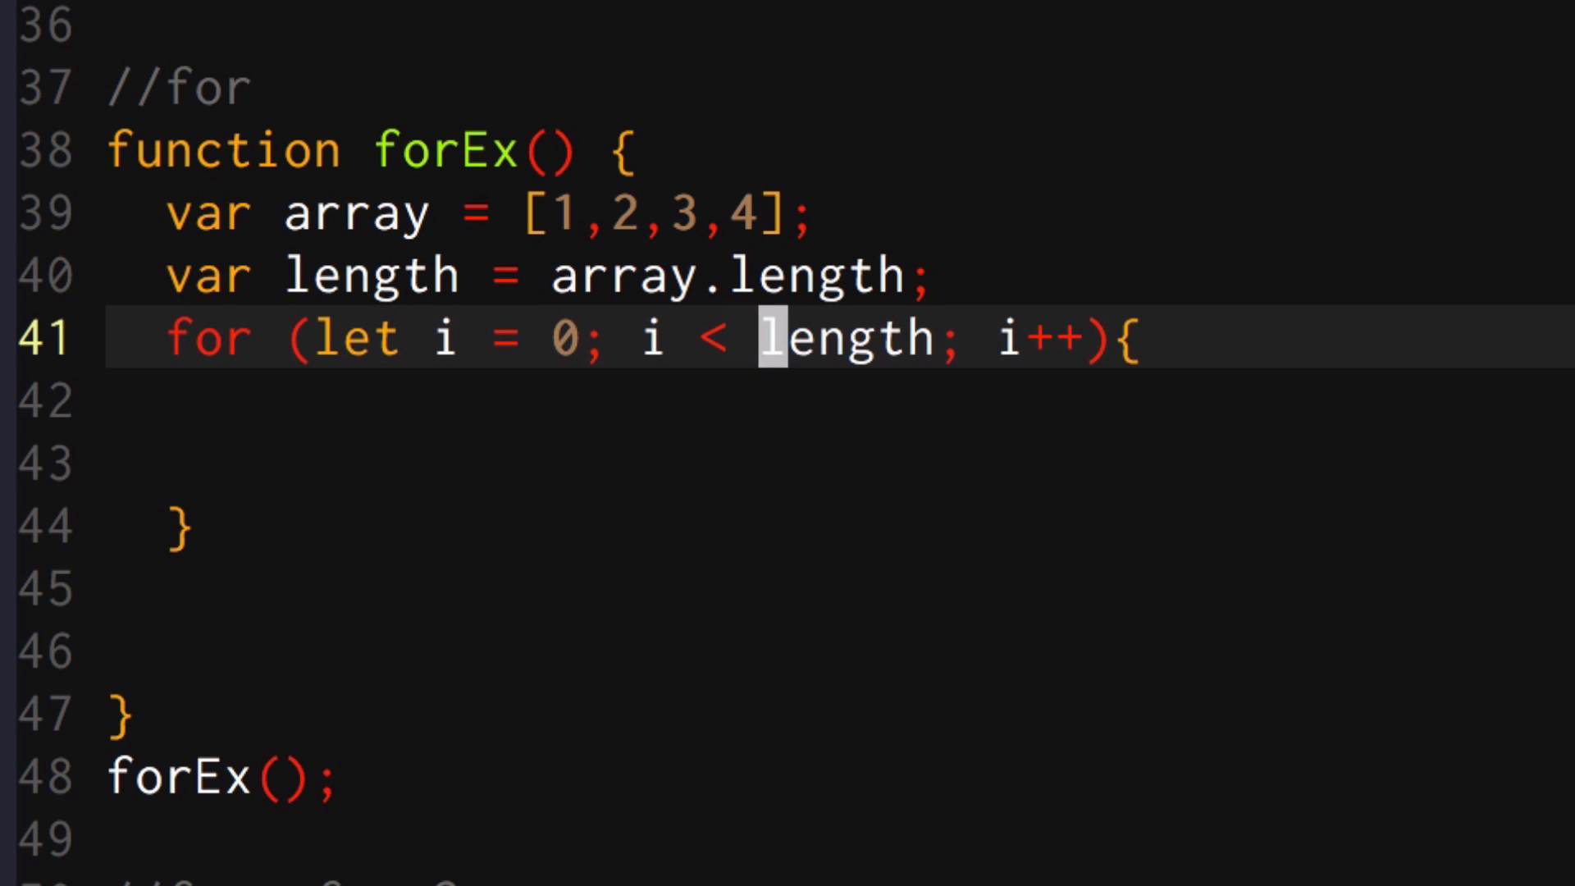
type("array.")
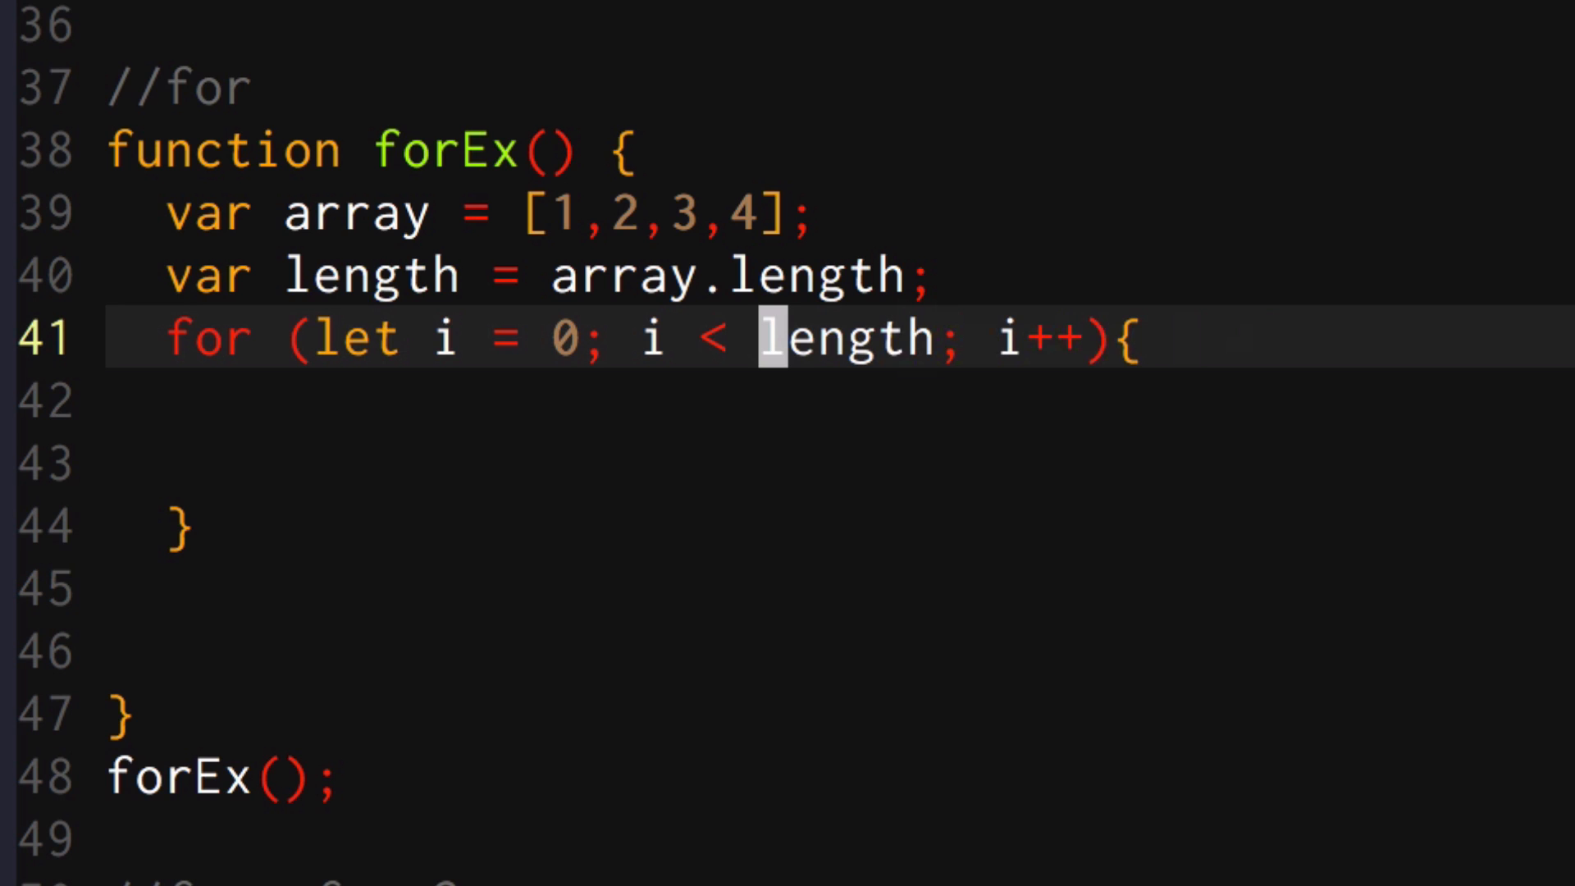
type("c")
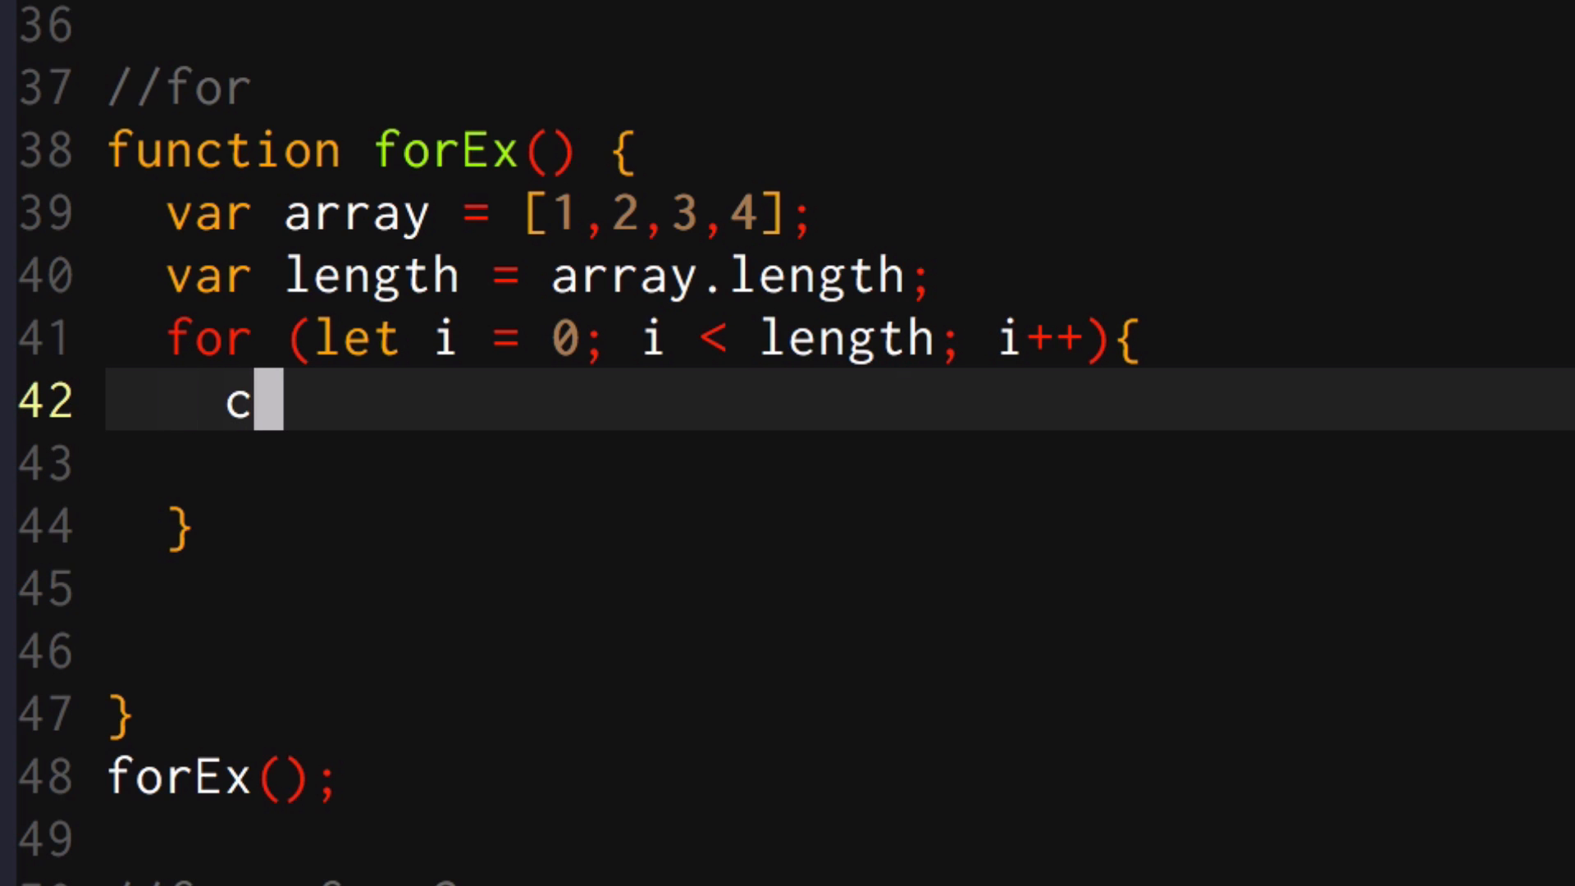
type("onsole.log")
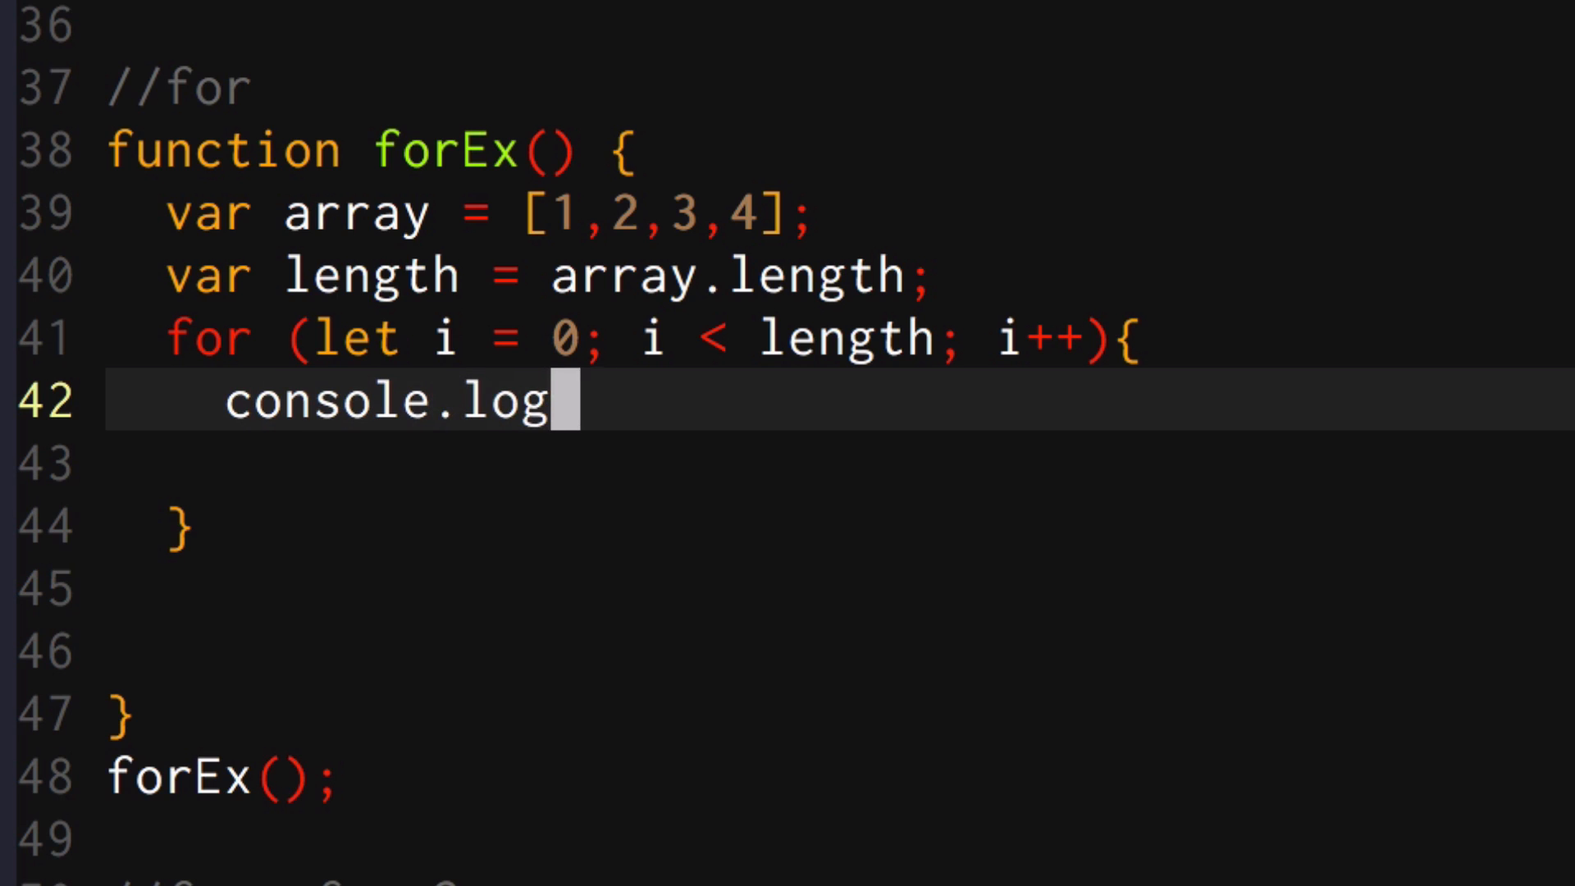
type("()")
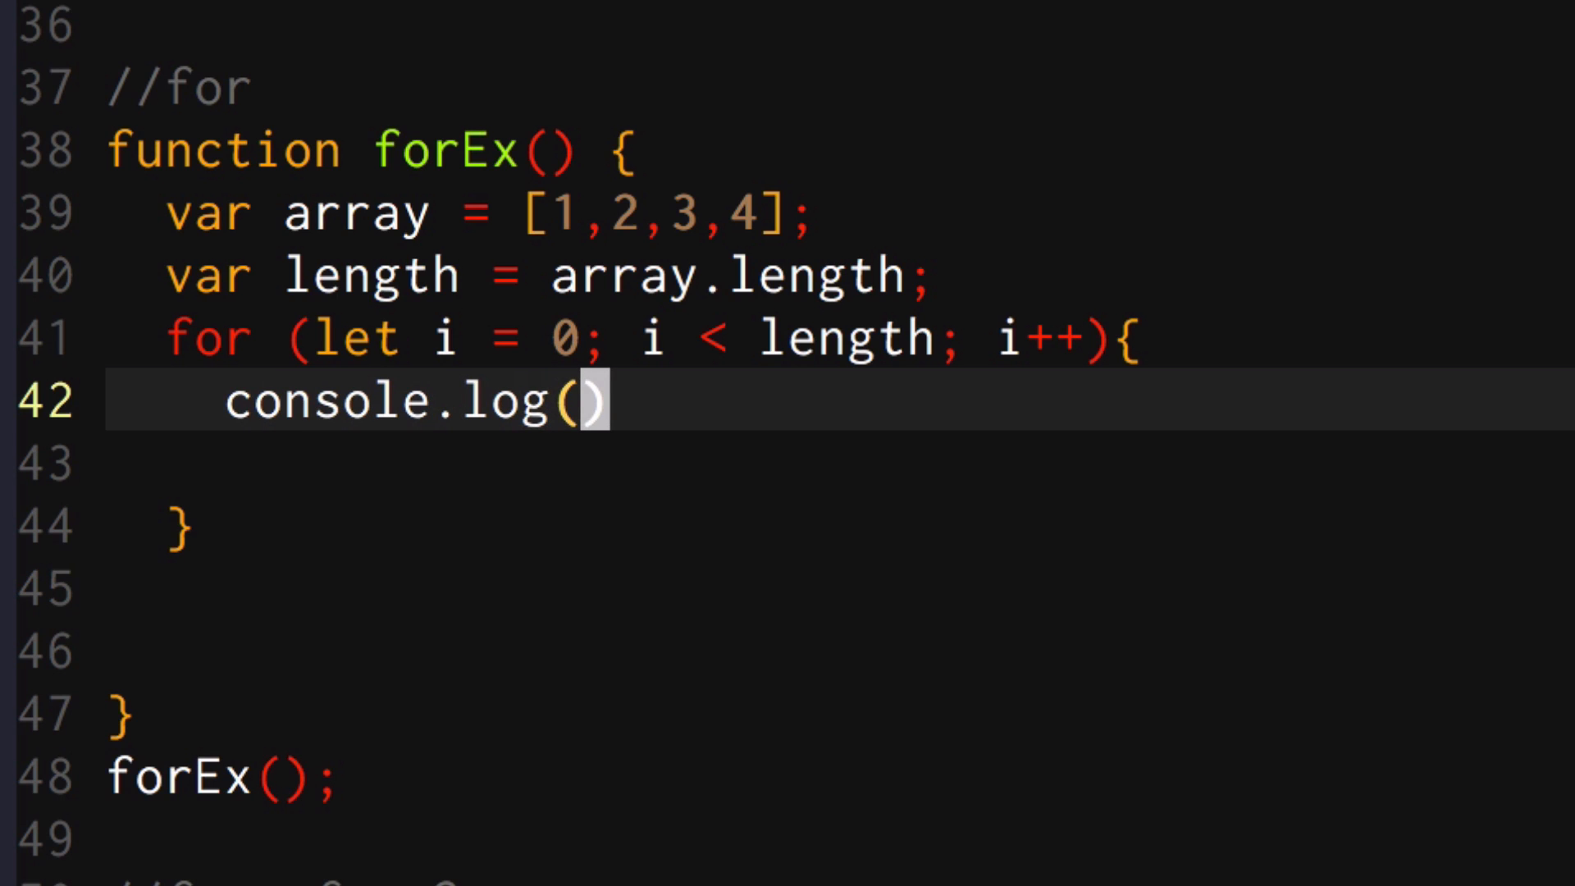
type("array[i]")
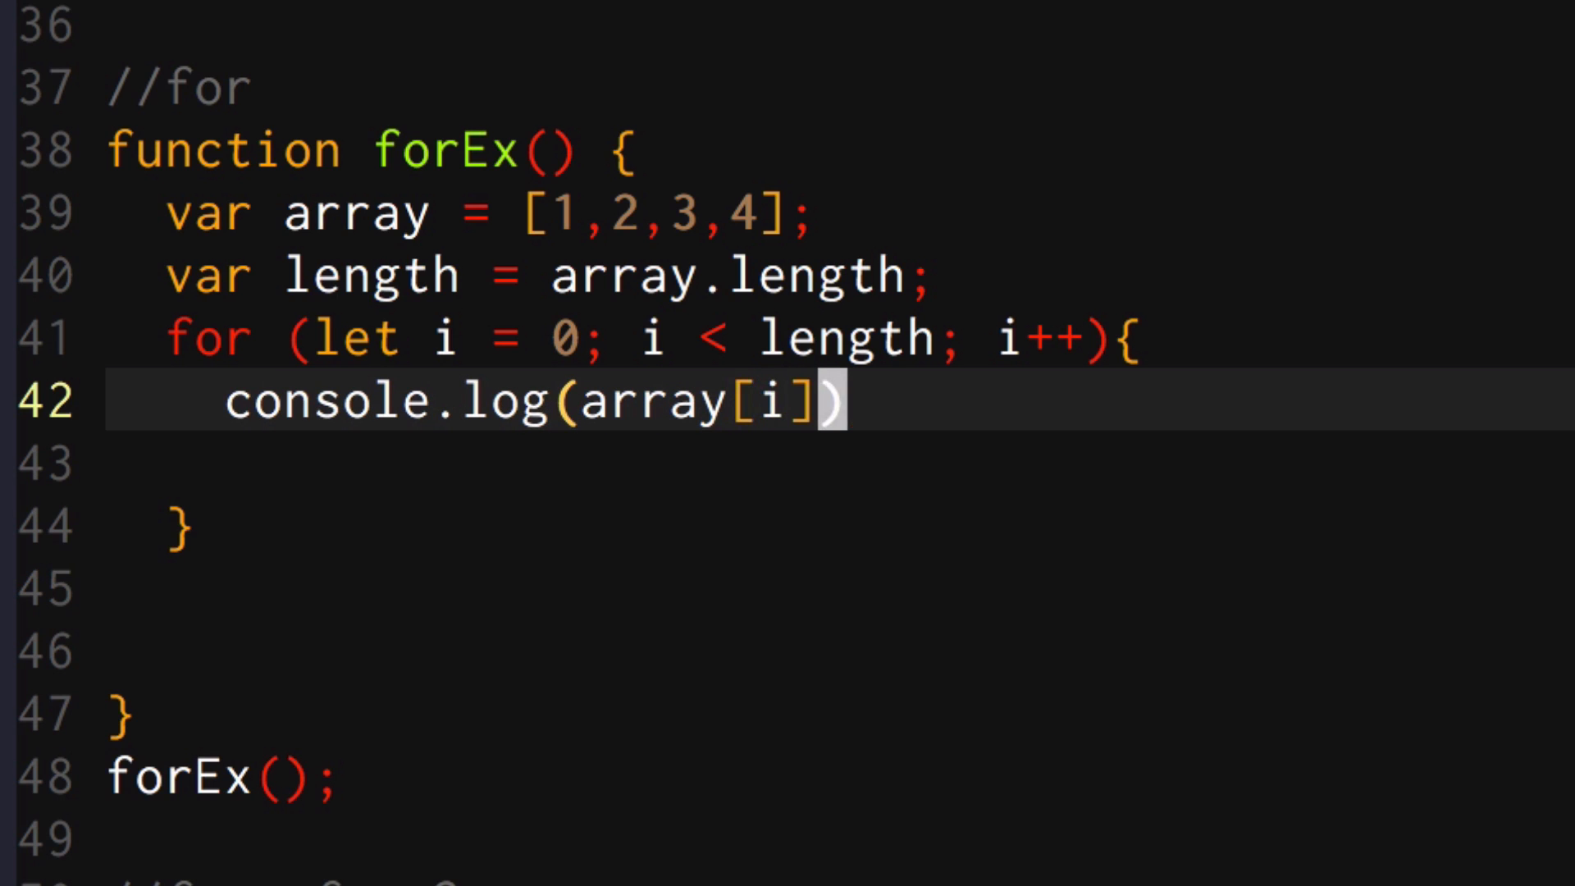
type("* 2;")
type("ls")
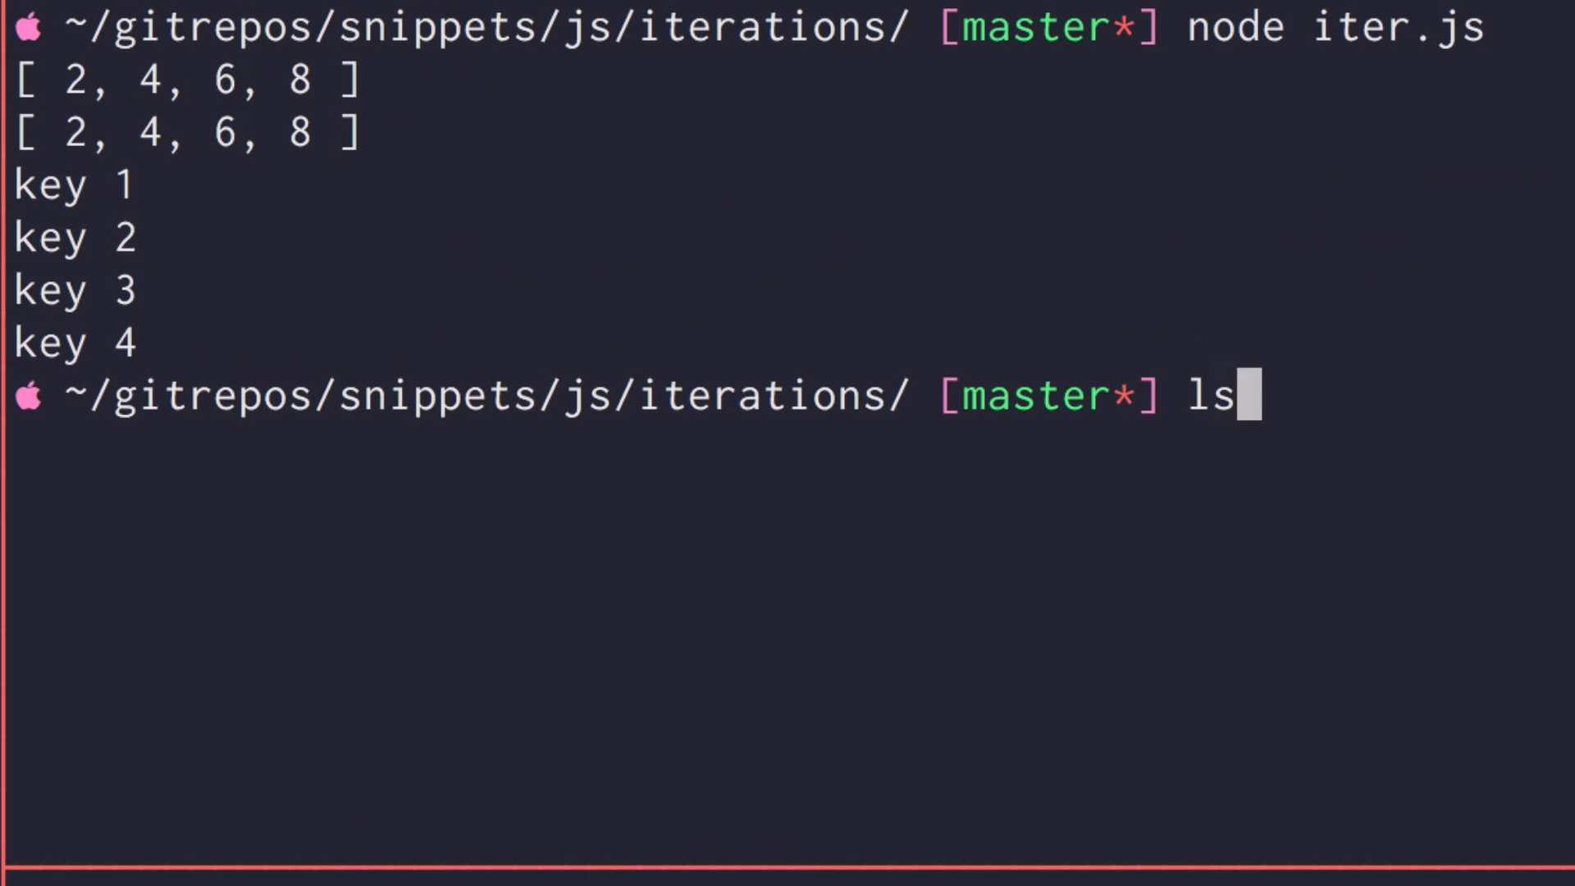
Run iter.js with node in the terminal to see the current loop output
key("Enter")
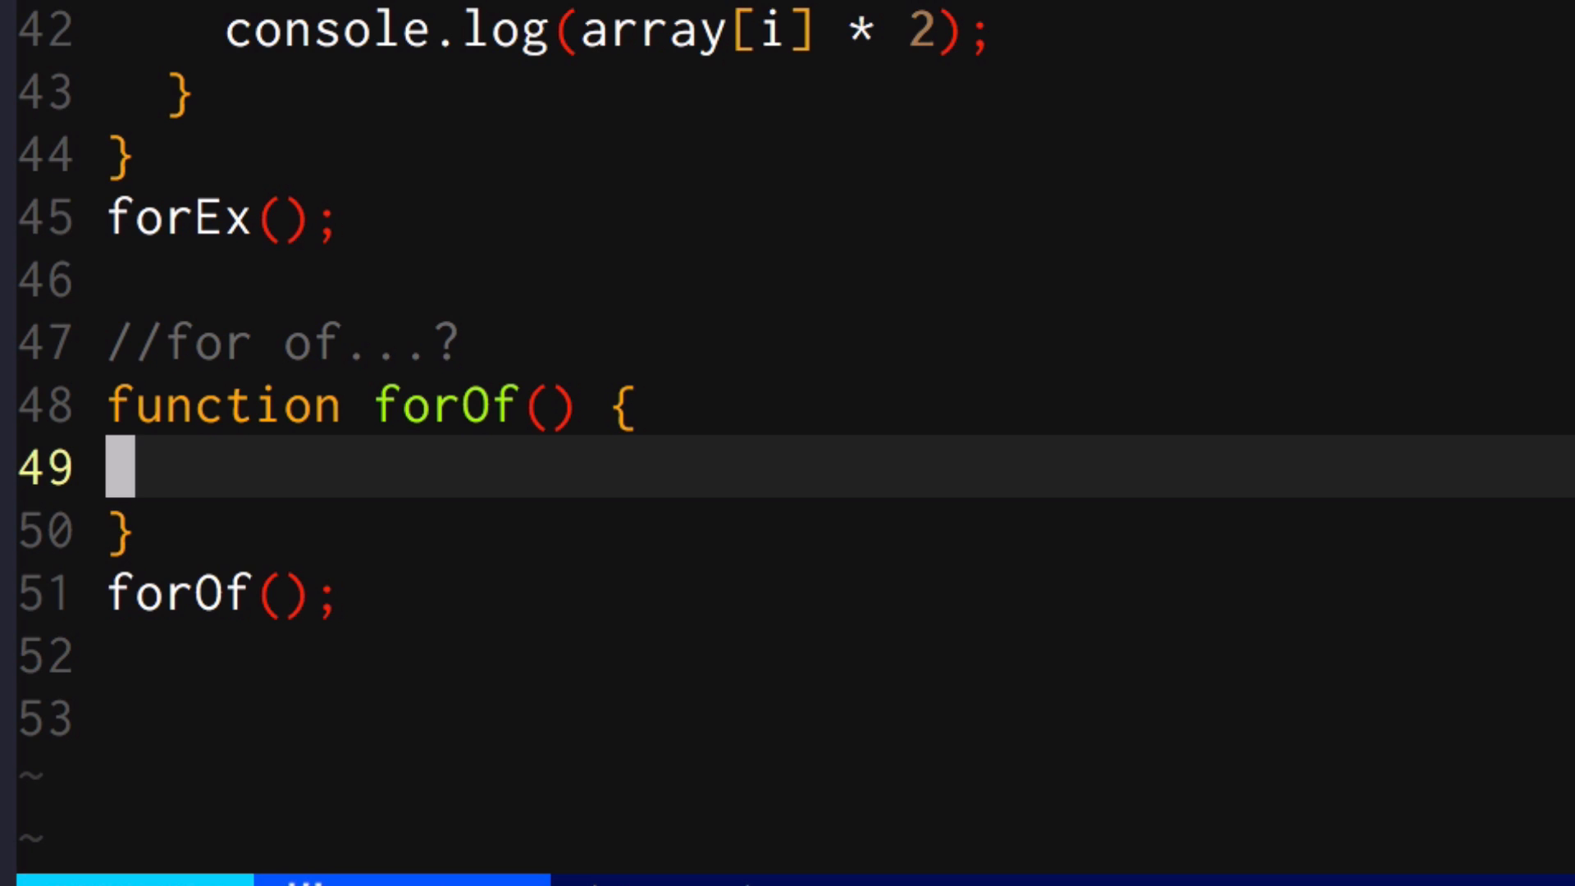
Declare var myIterable = {}; as an empty object inside forOf
type("var myI")
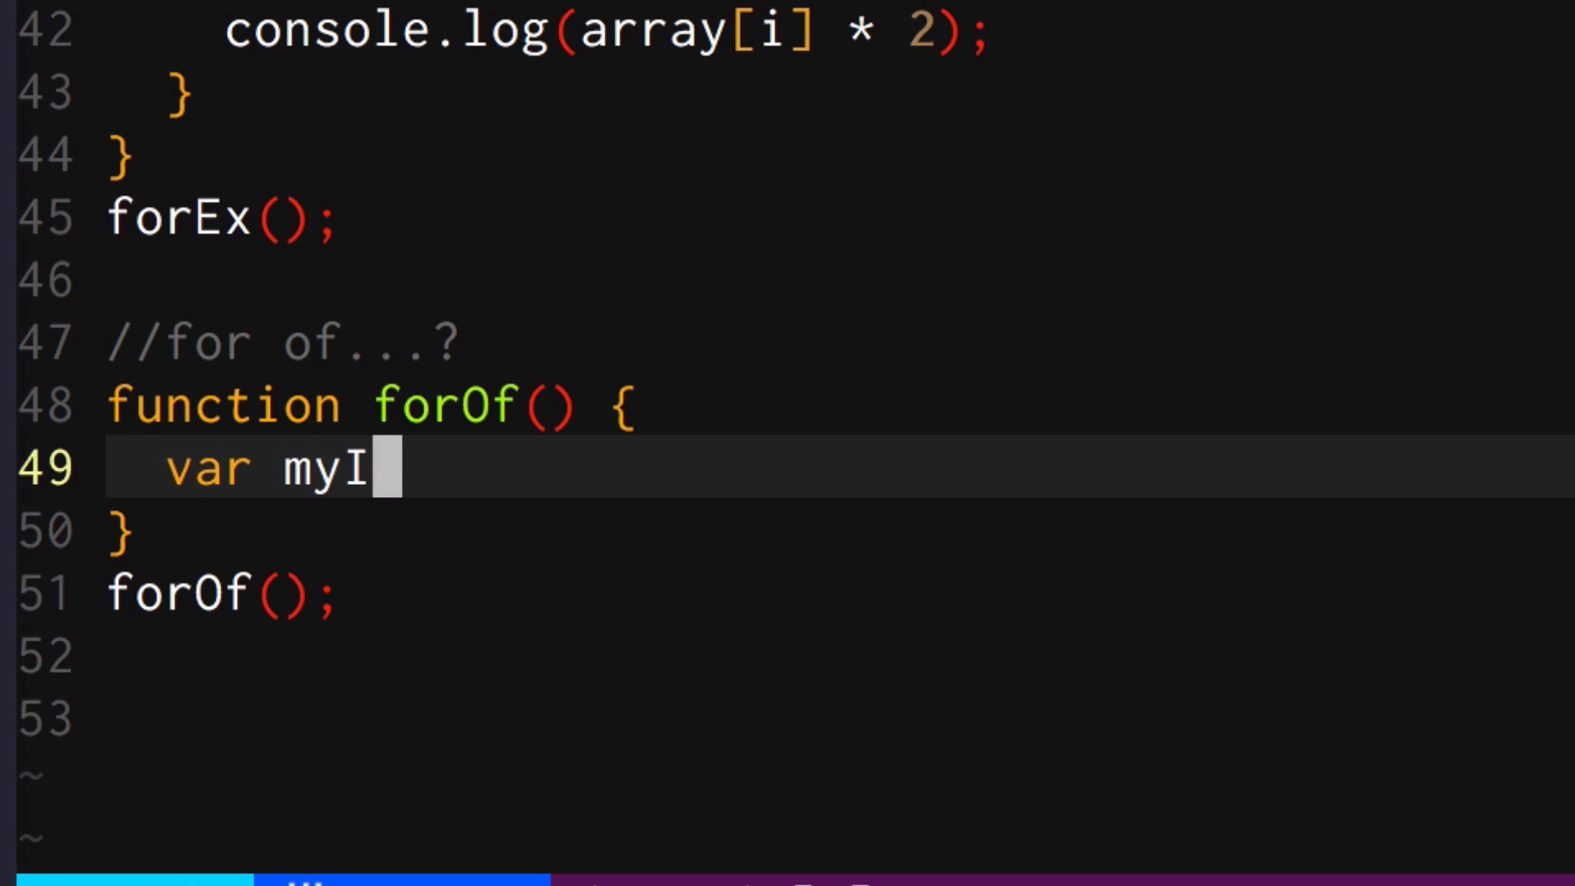
type("terable = {};")
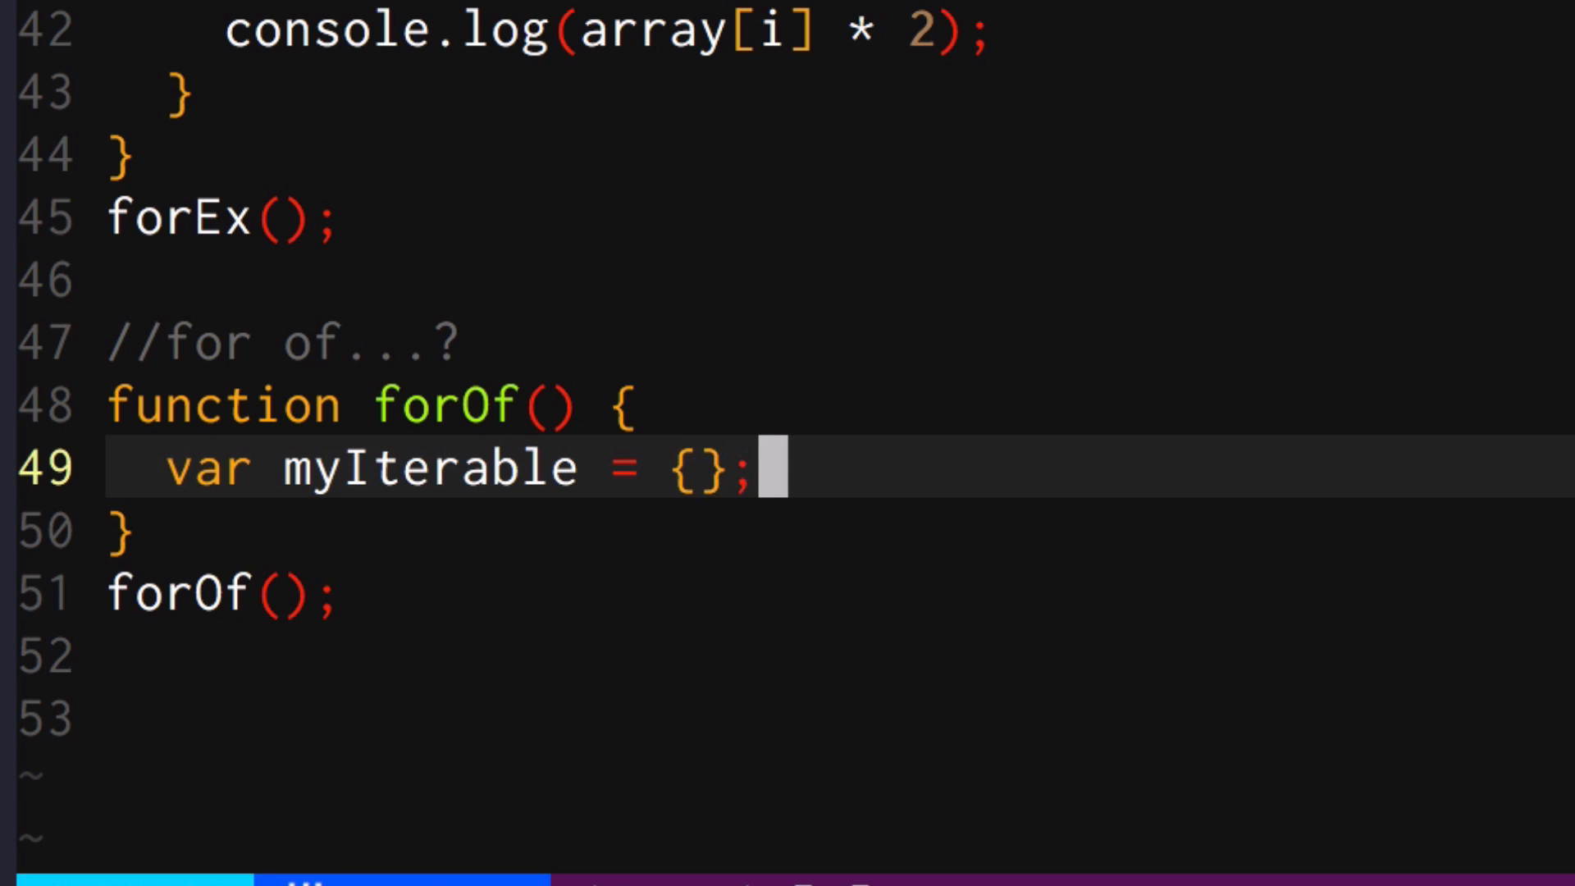
key("Enter")
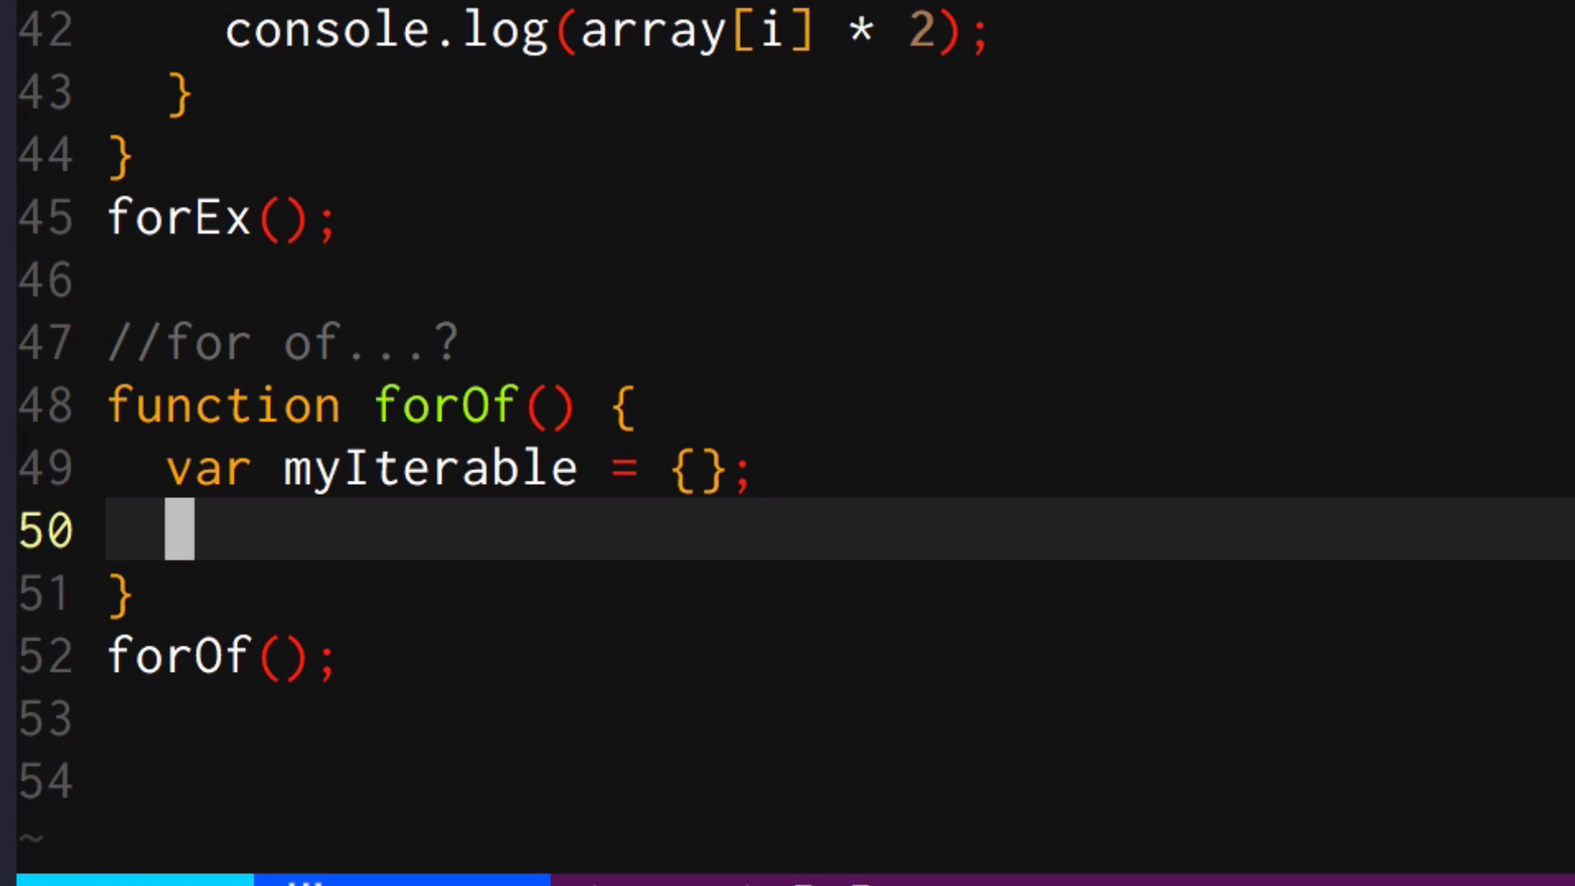
Assign myIterable[Symbol.iterator] a function* generator starting with yield 1;
type("m")
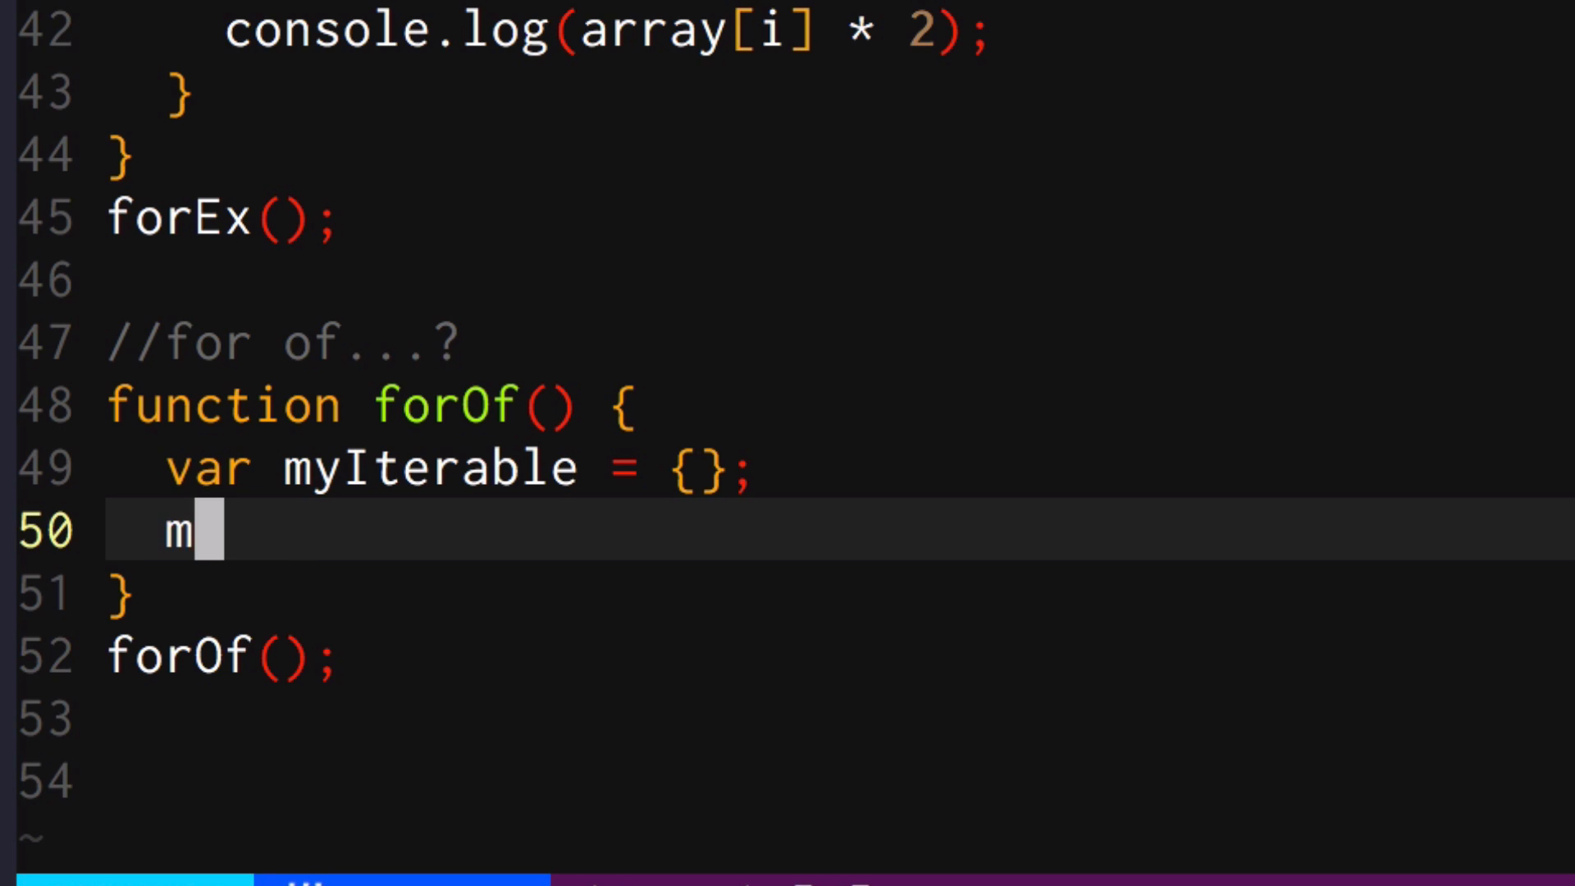
type("yIterable")
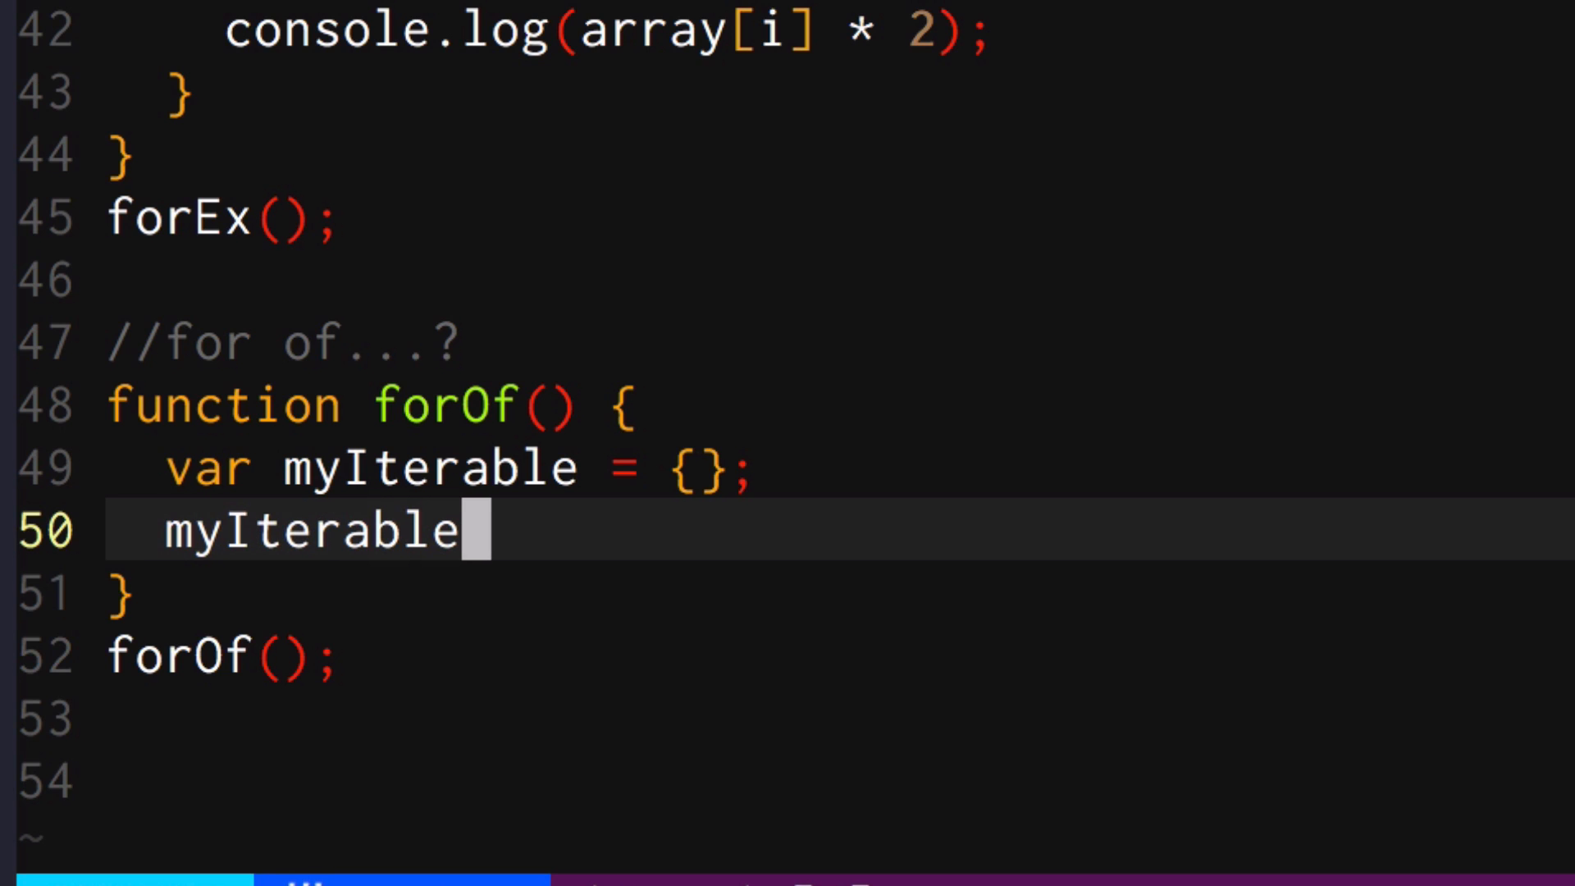
type("[Symbol.")
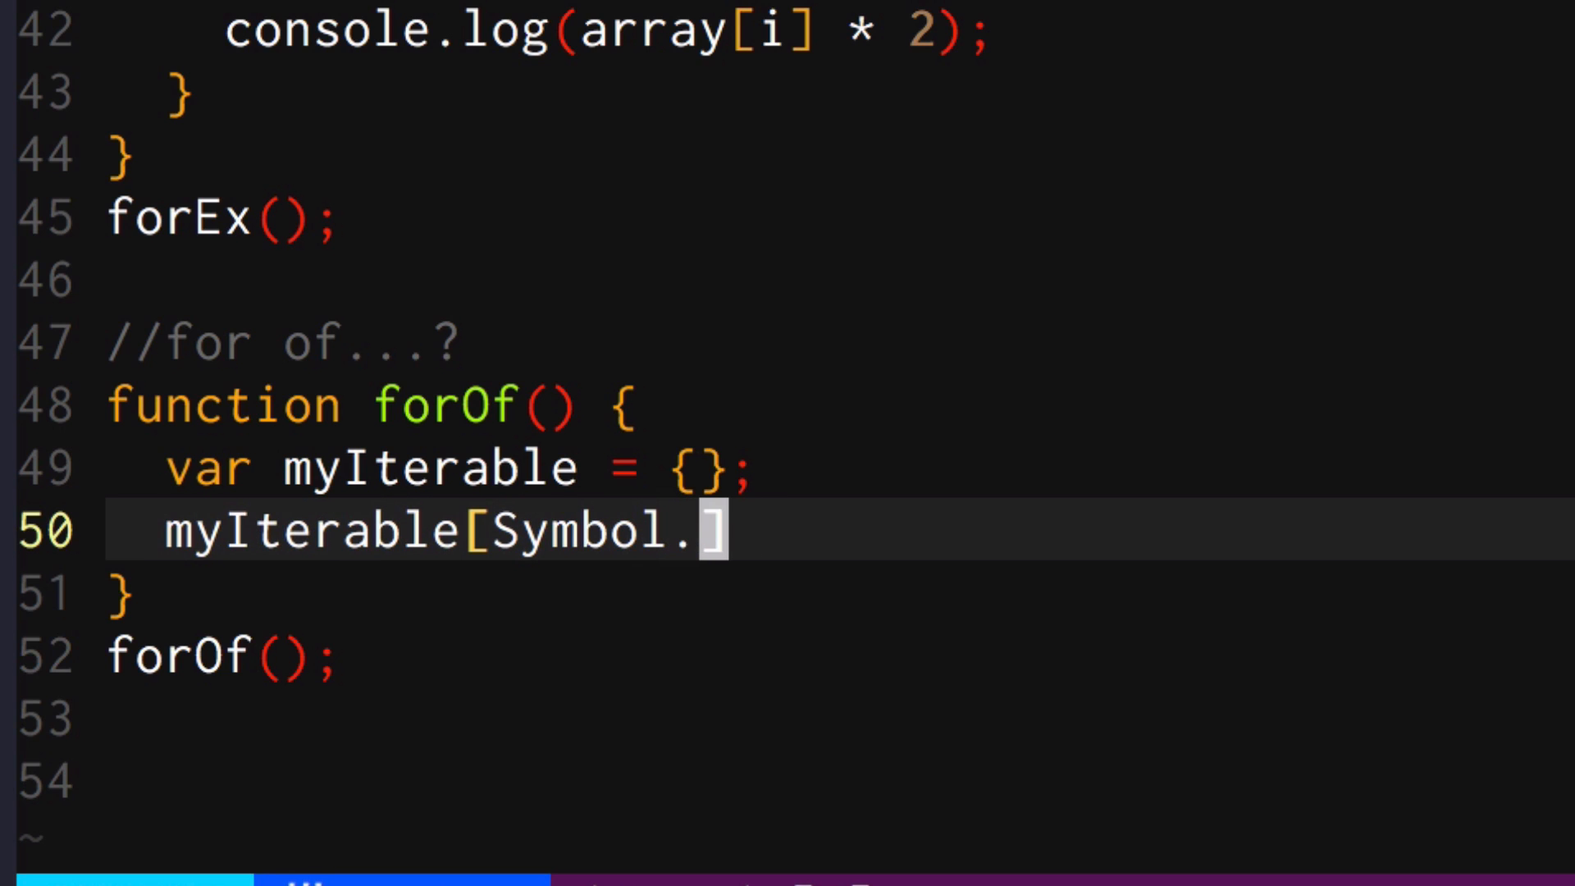
type("iterator] =")
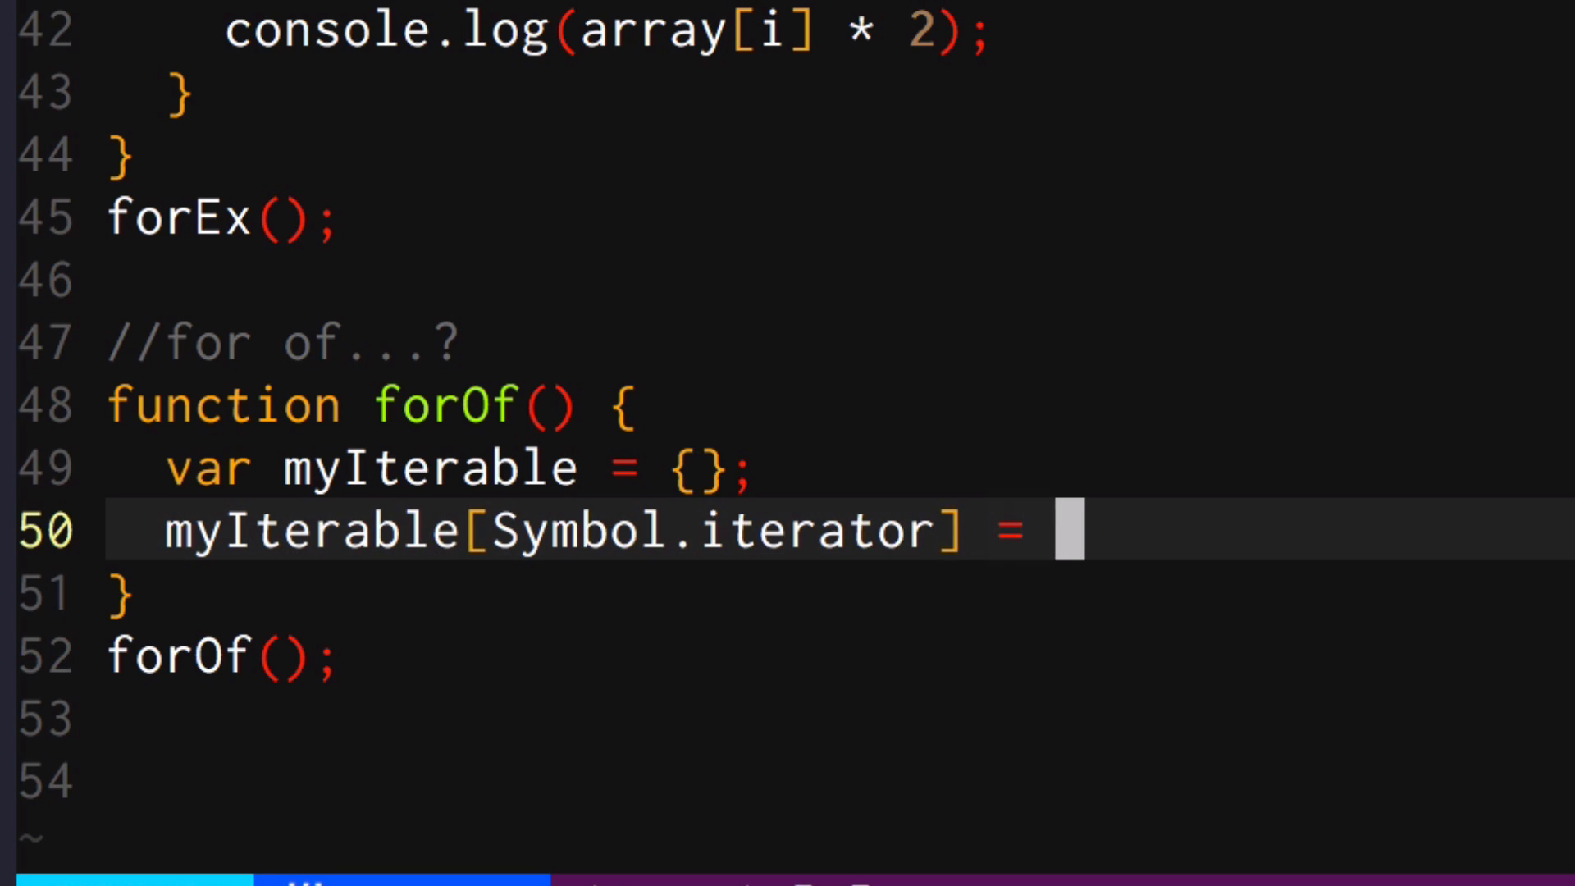
type("function*")
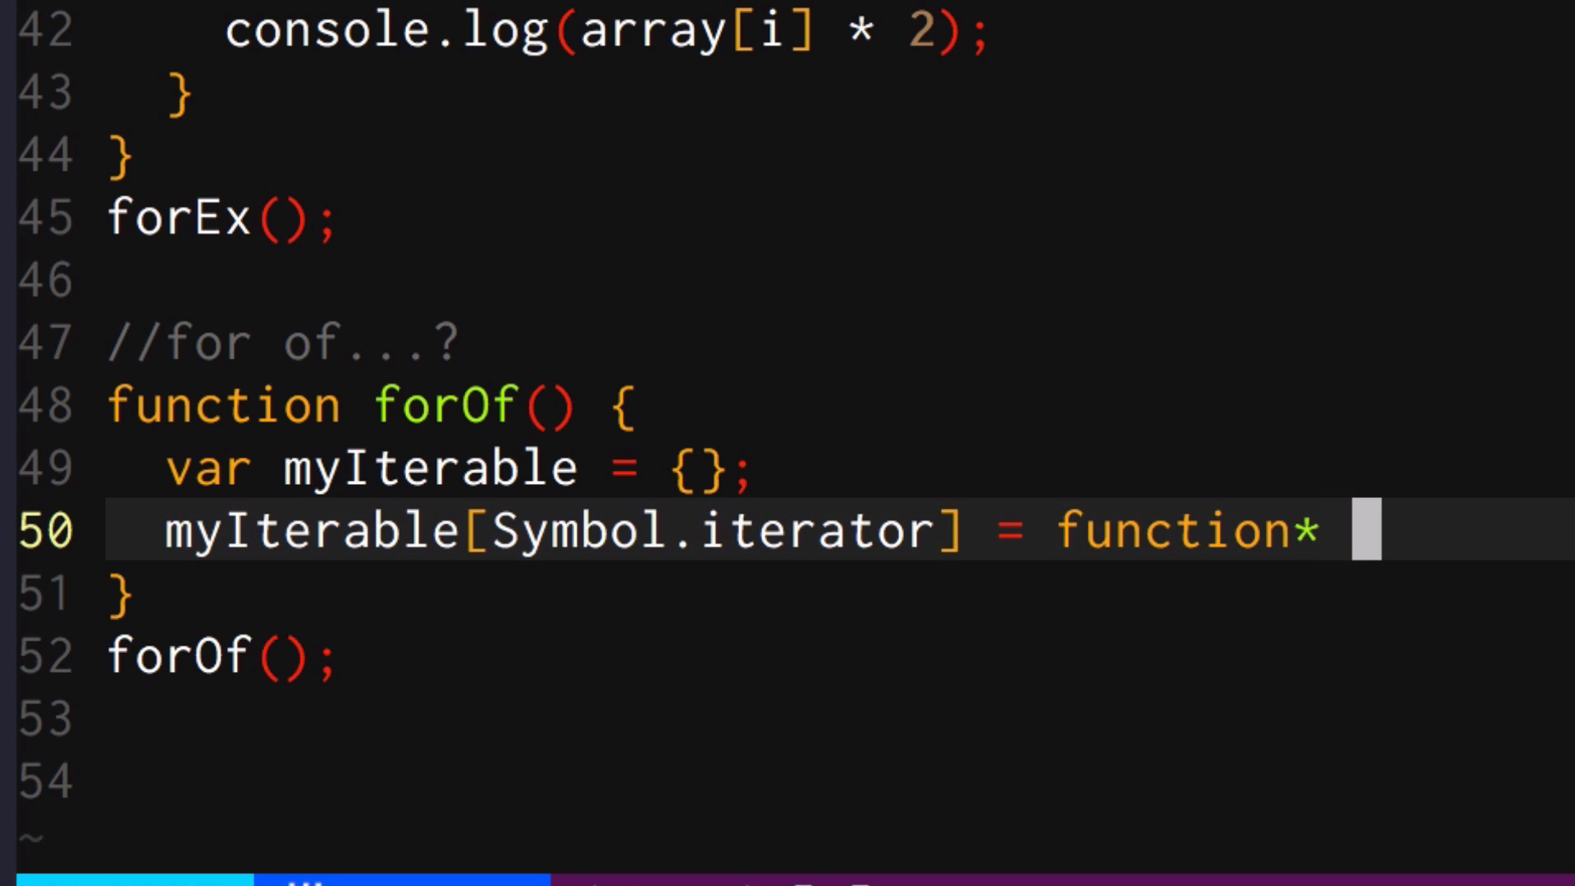
type("() {")
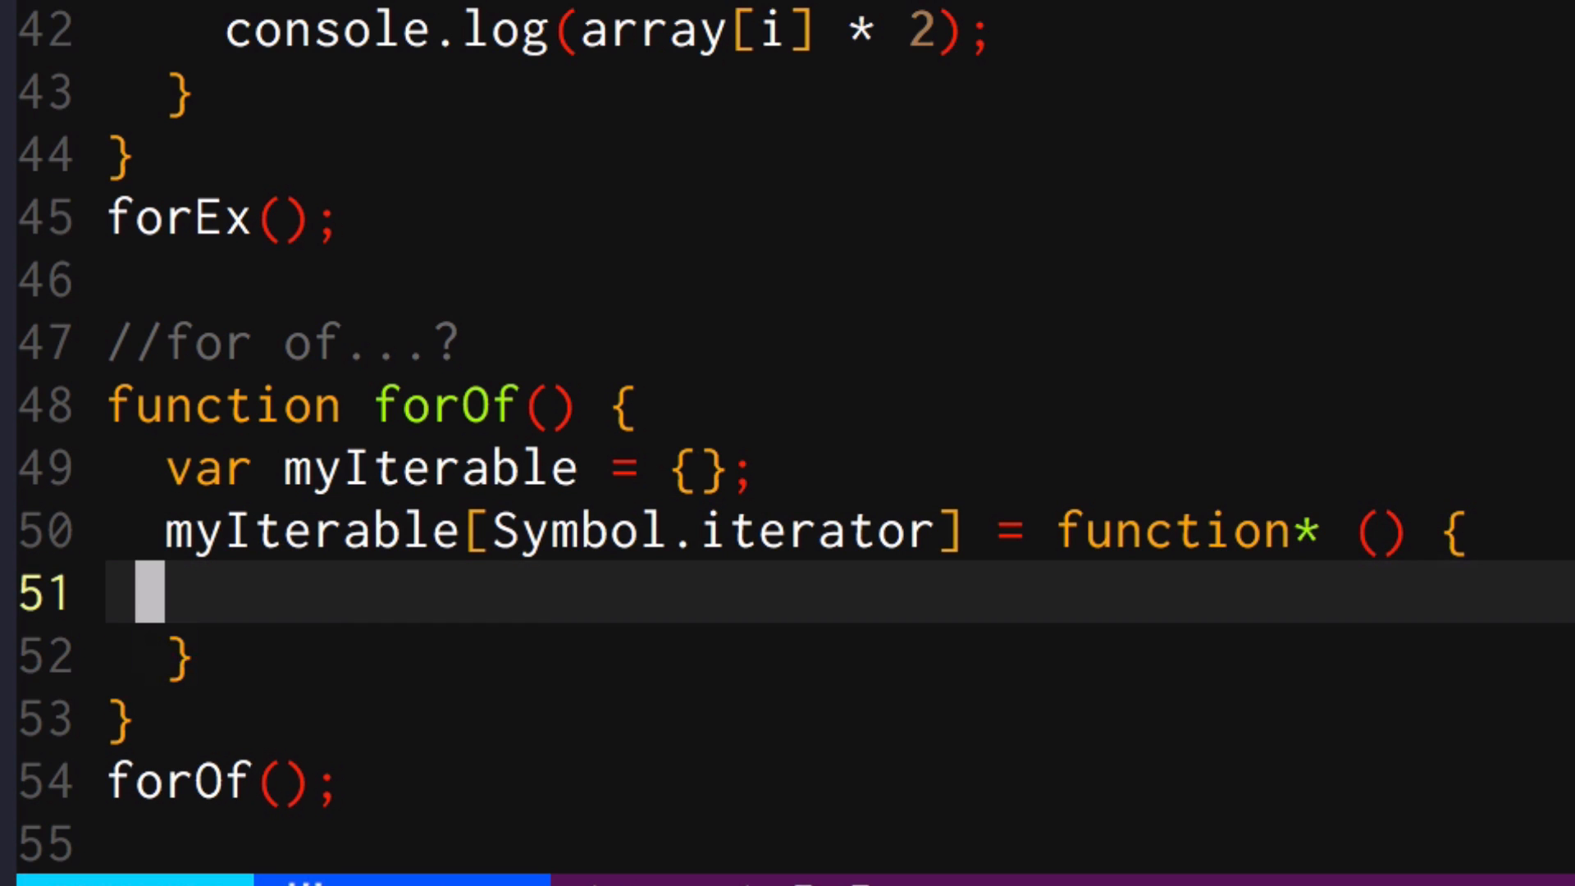
type("yield 1;")
type("yield 2;")
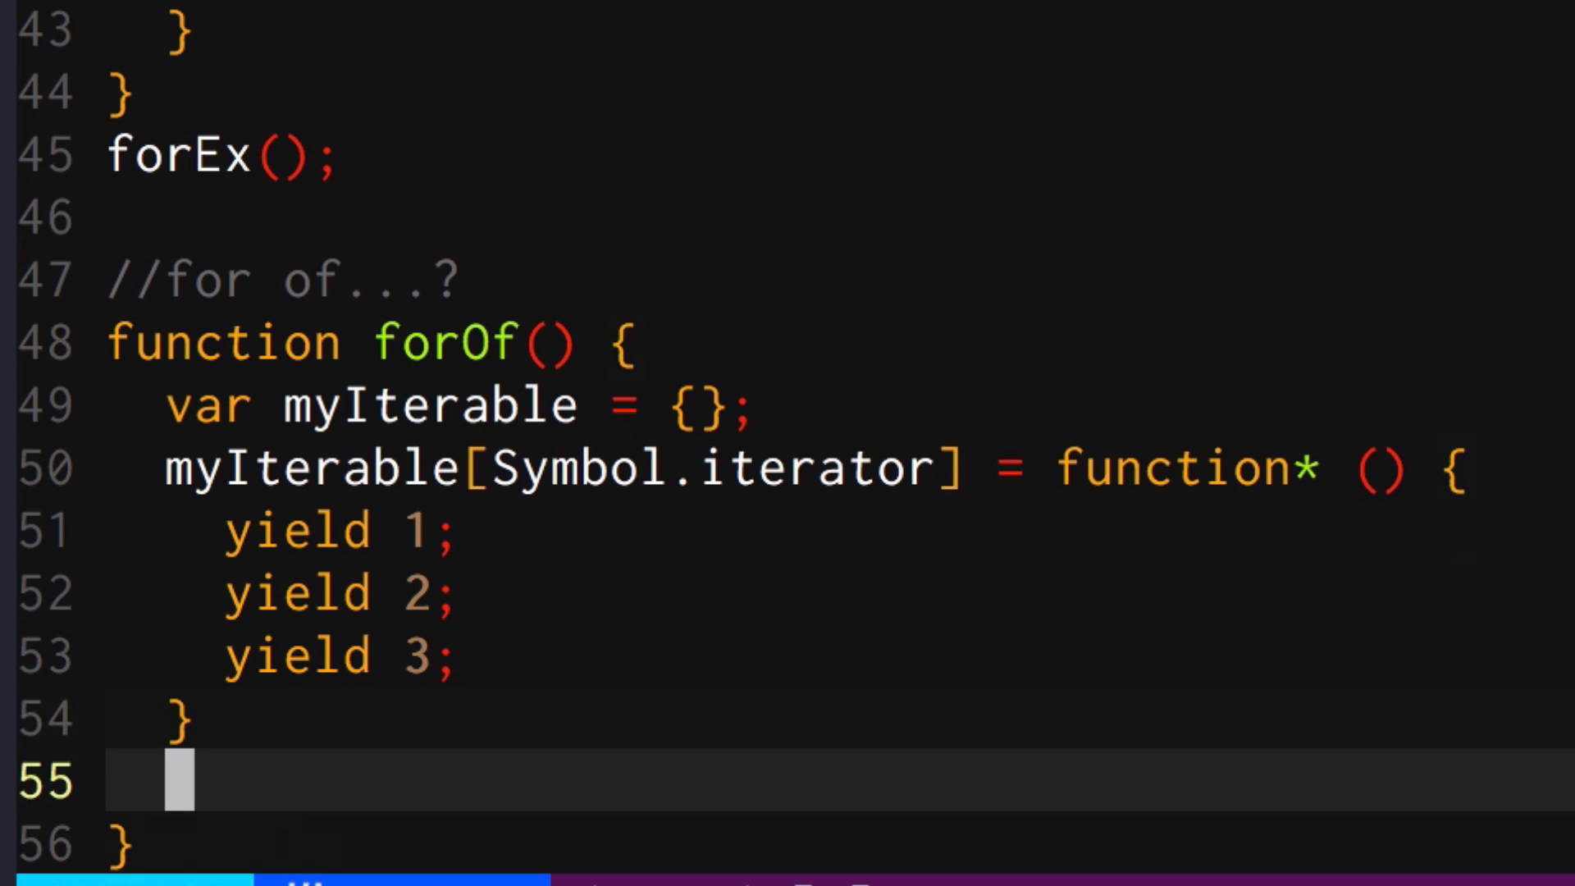
Write the for (let value of myIterable){ loop header below the generator
type("for (l")
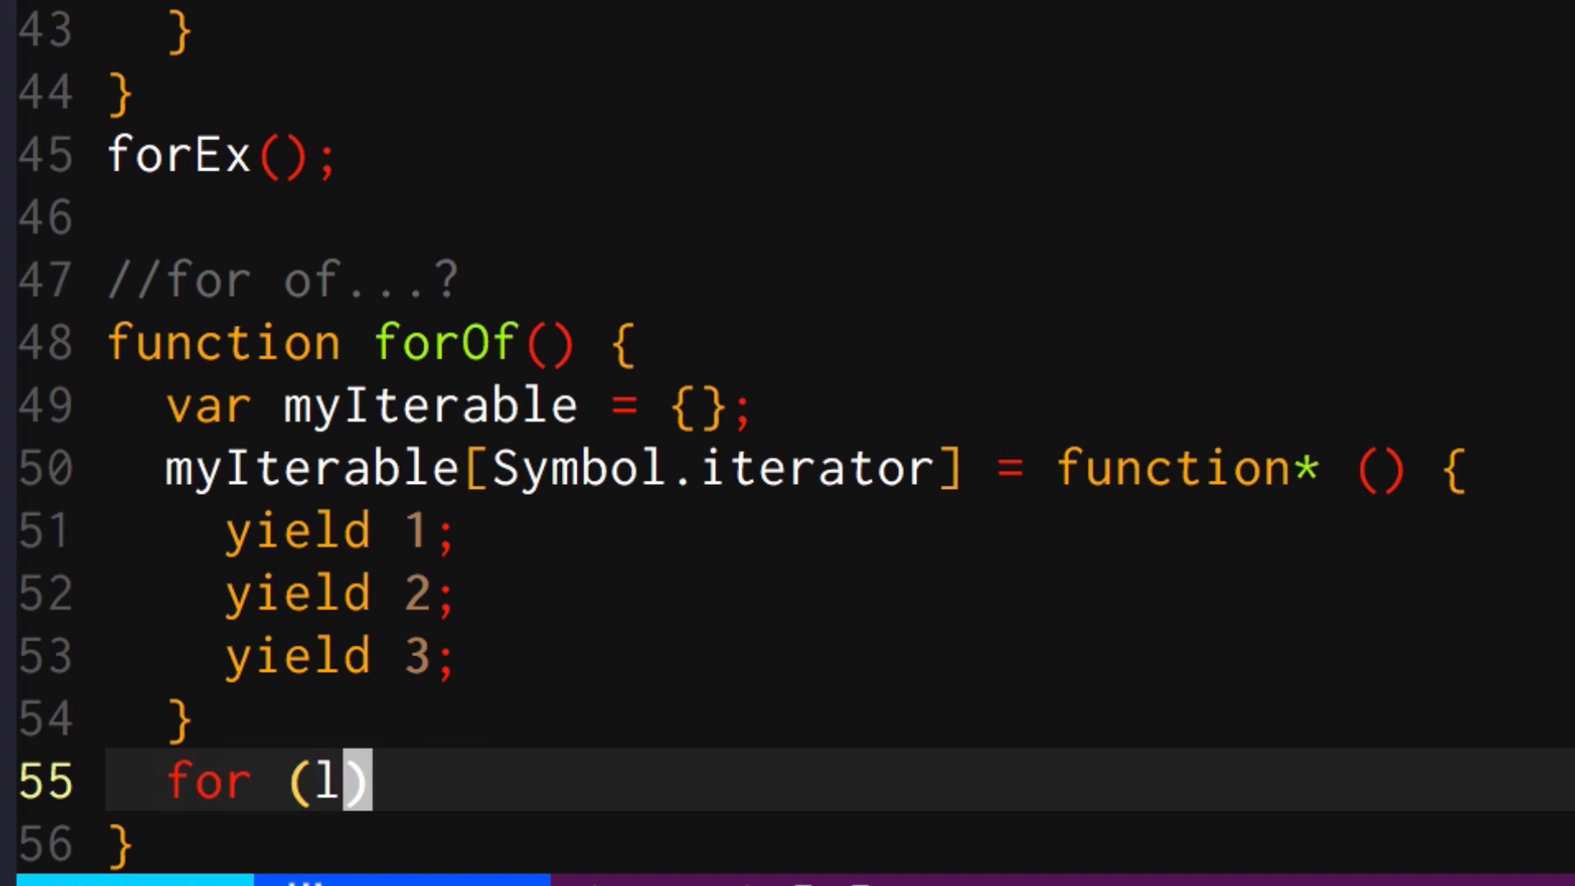
type("et")
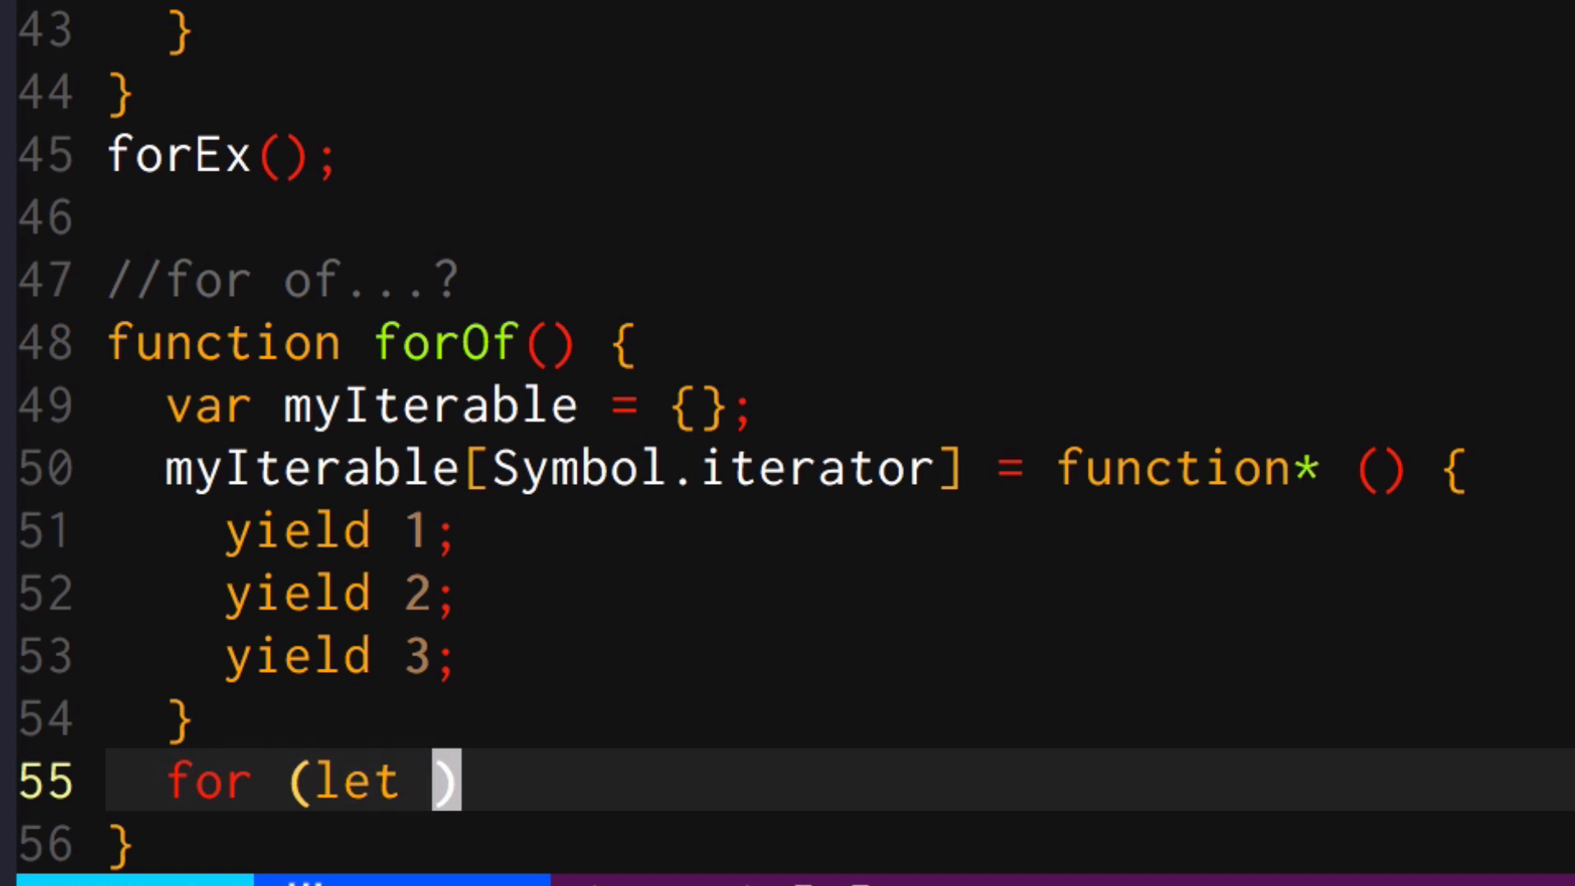
type("value of my")
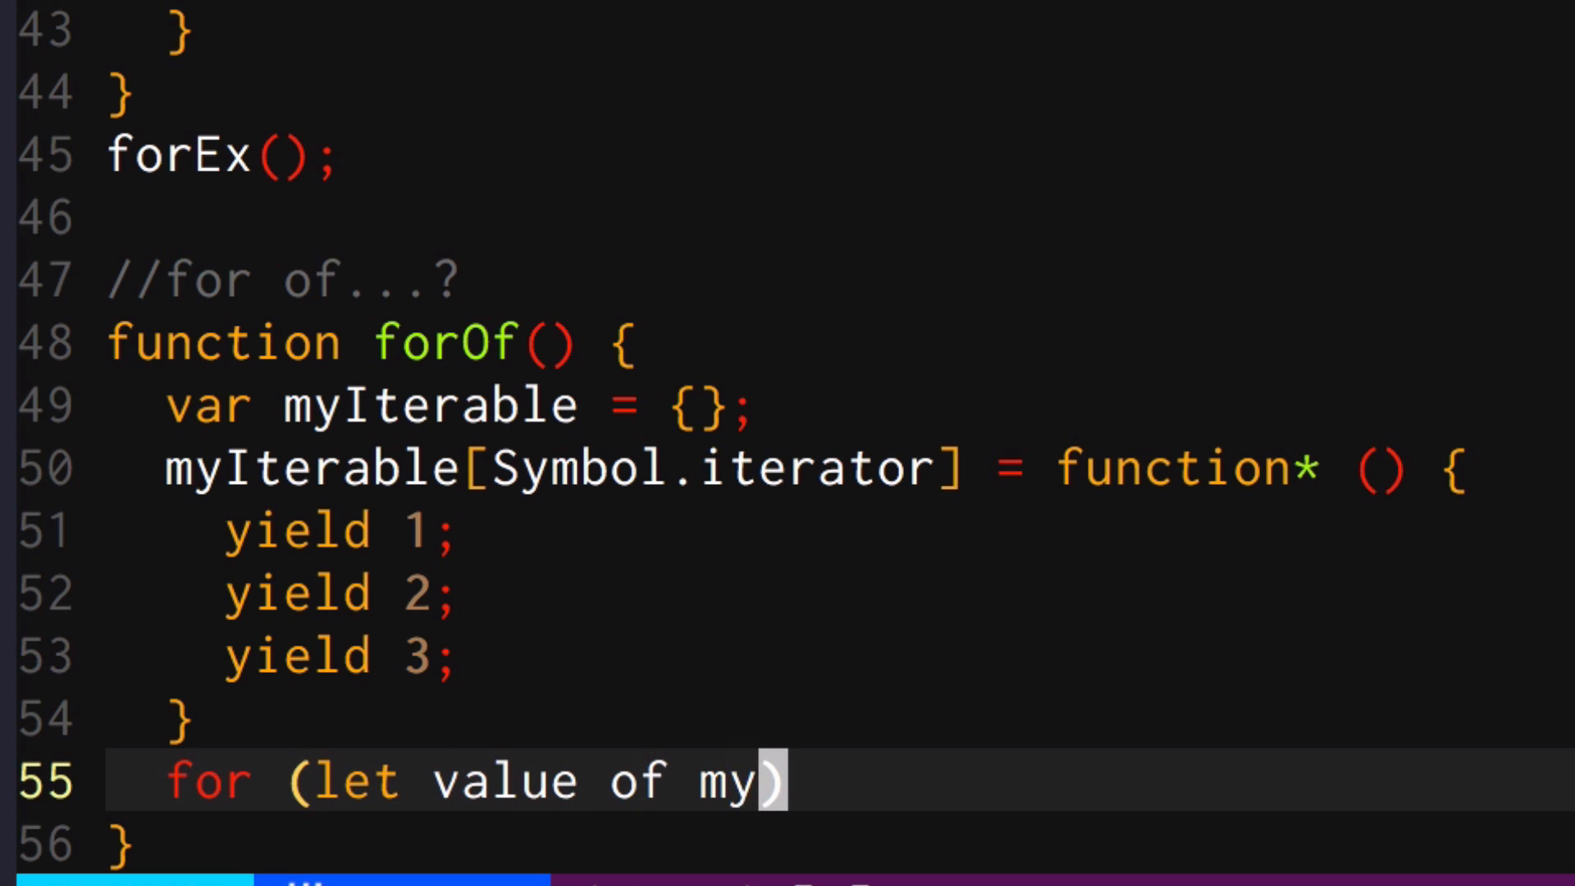
type("Iterable){")
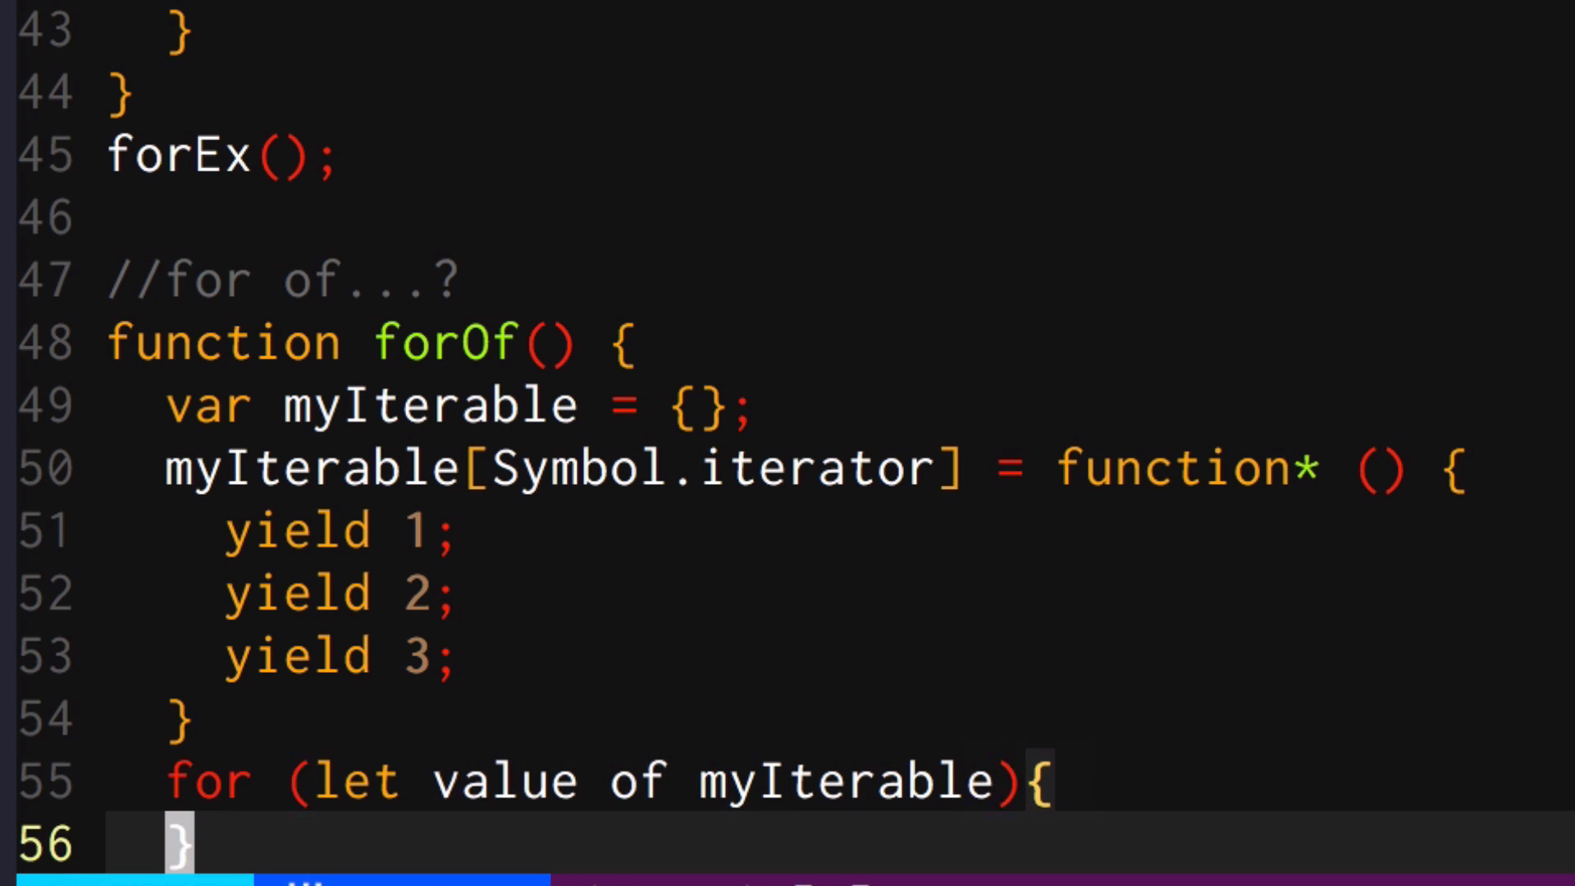
Log value * 2 with console.log inside the for-of loop body
type("consoel")
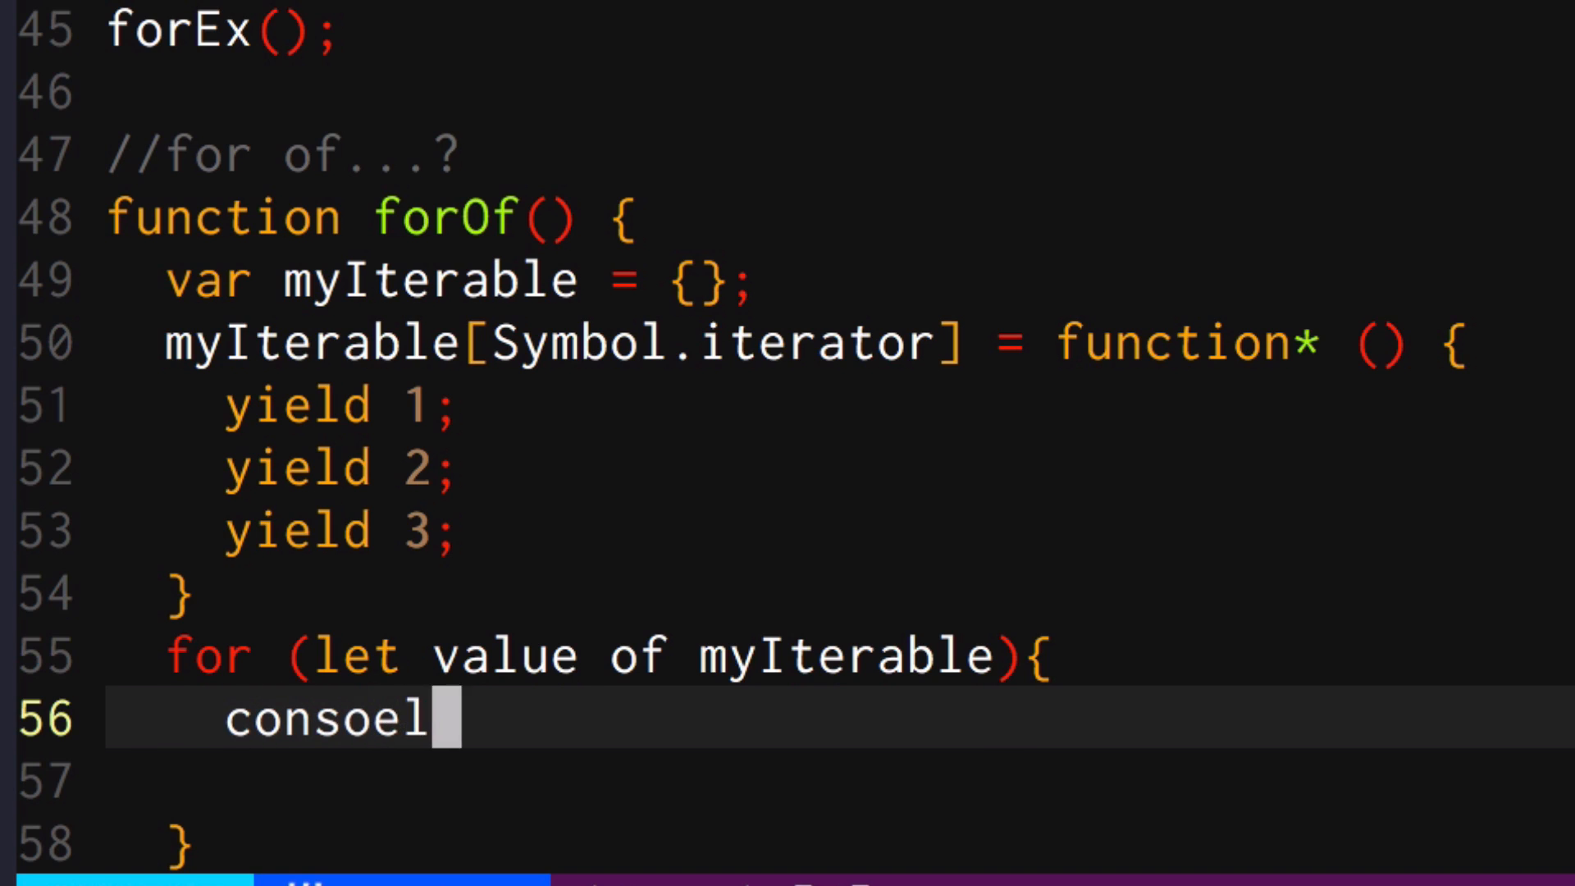
type("console.")
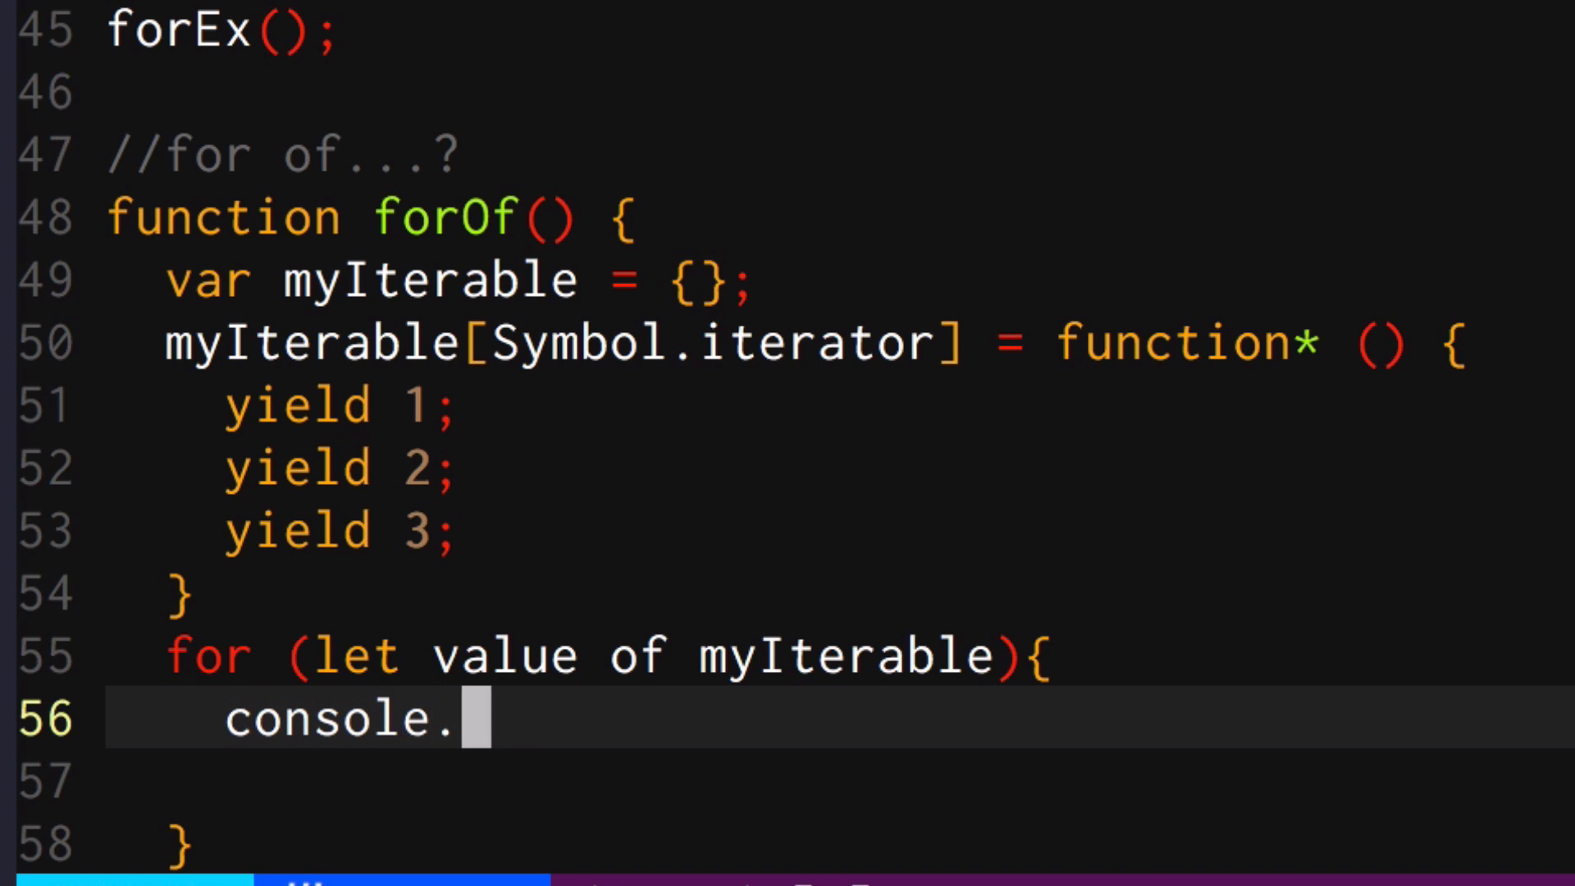
type("log(value)")
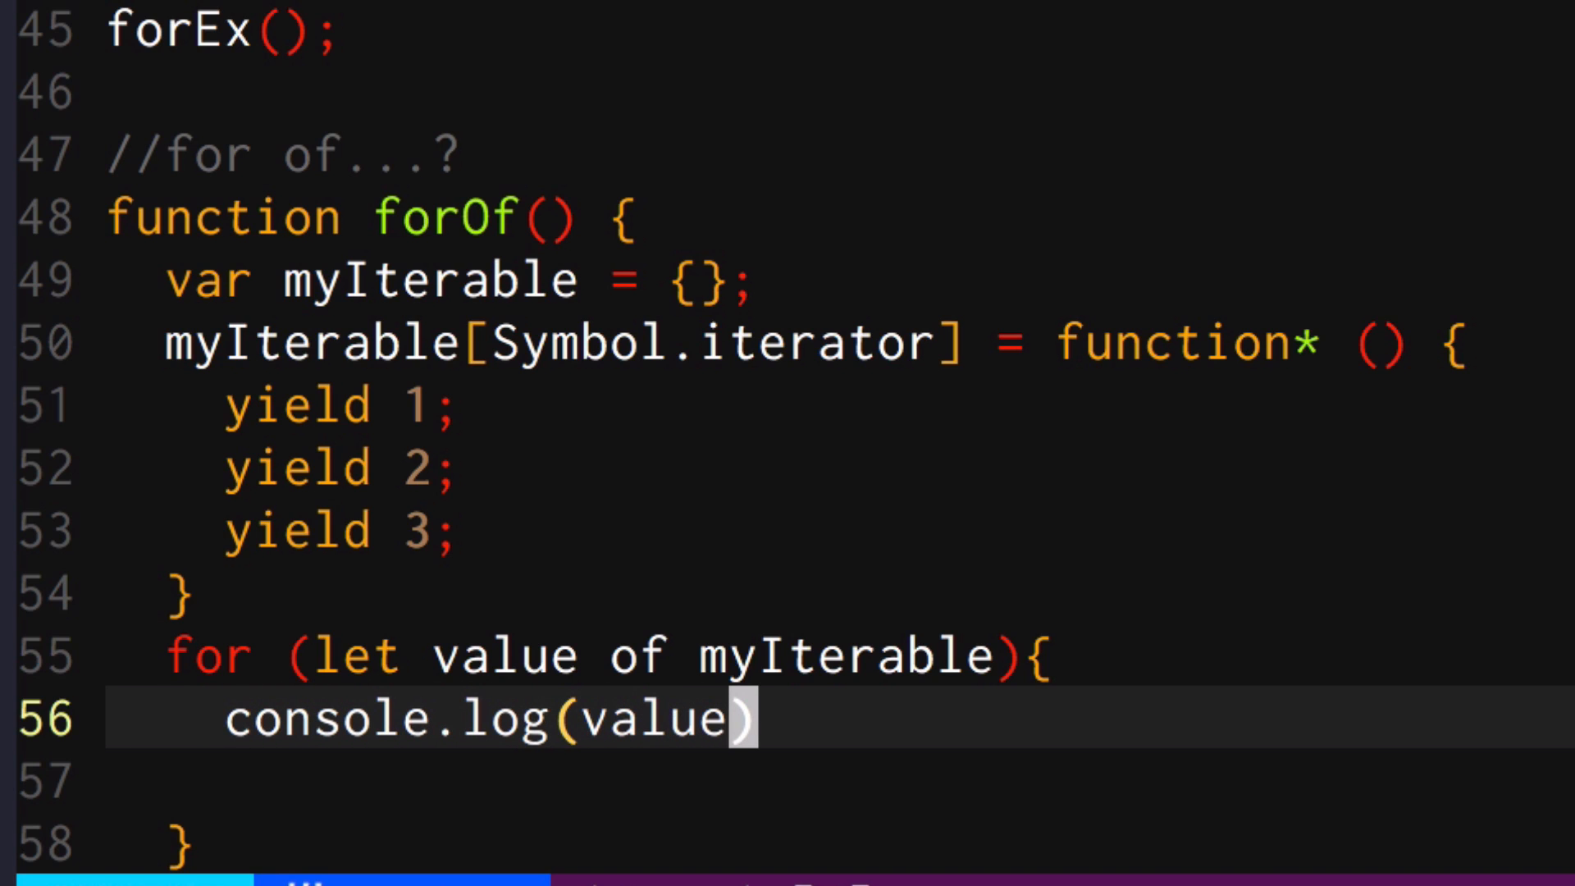
type("* 2")
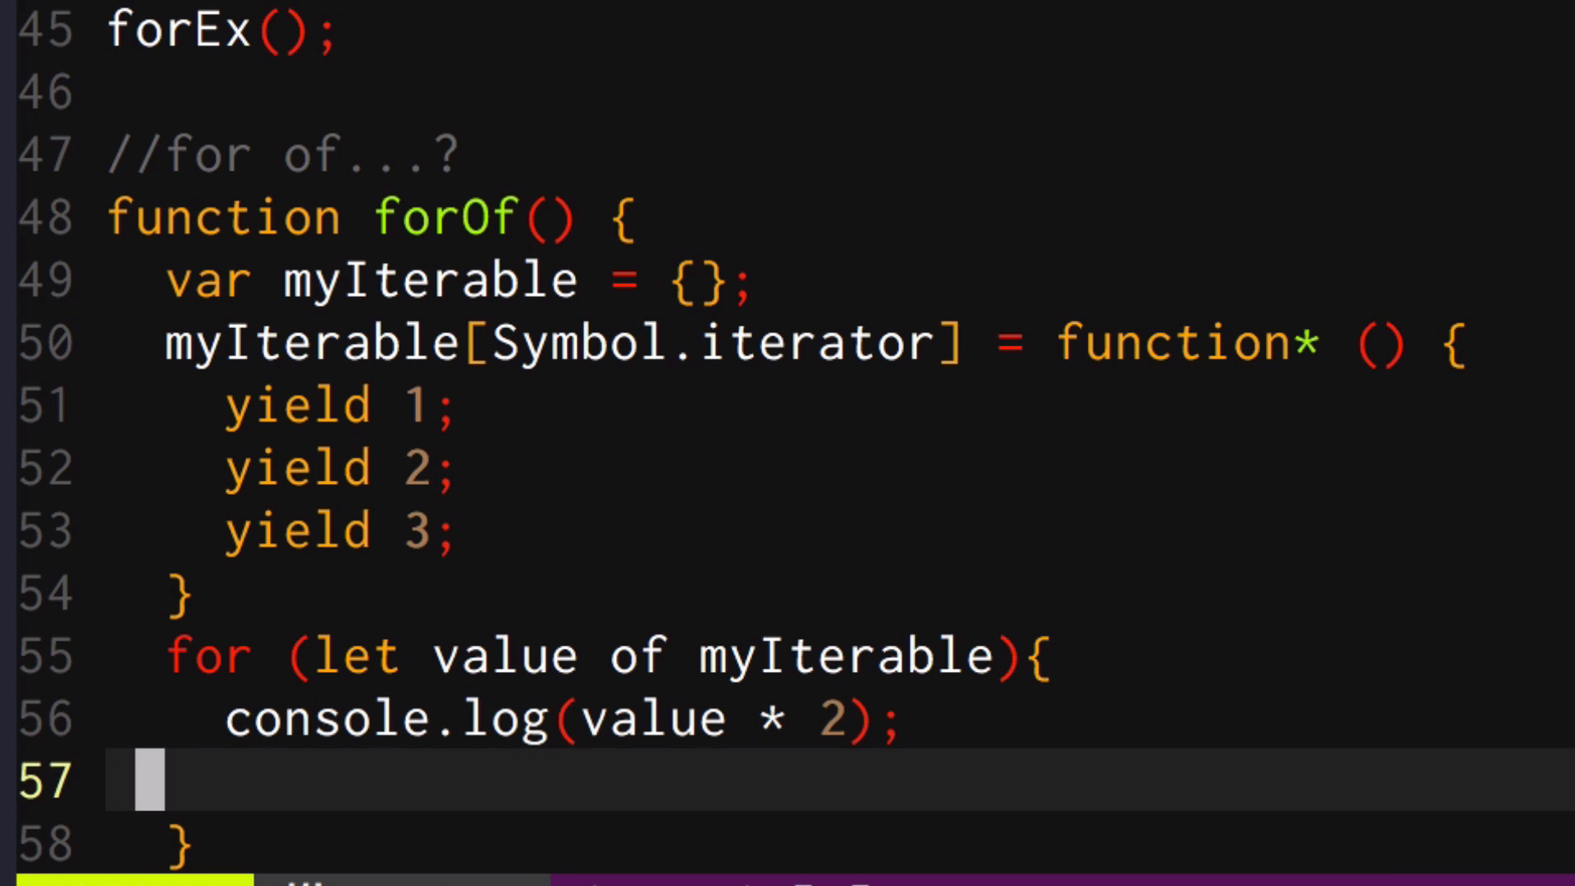